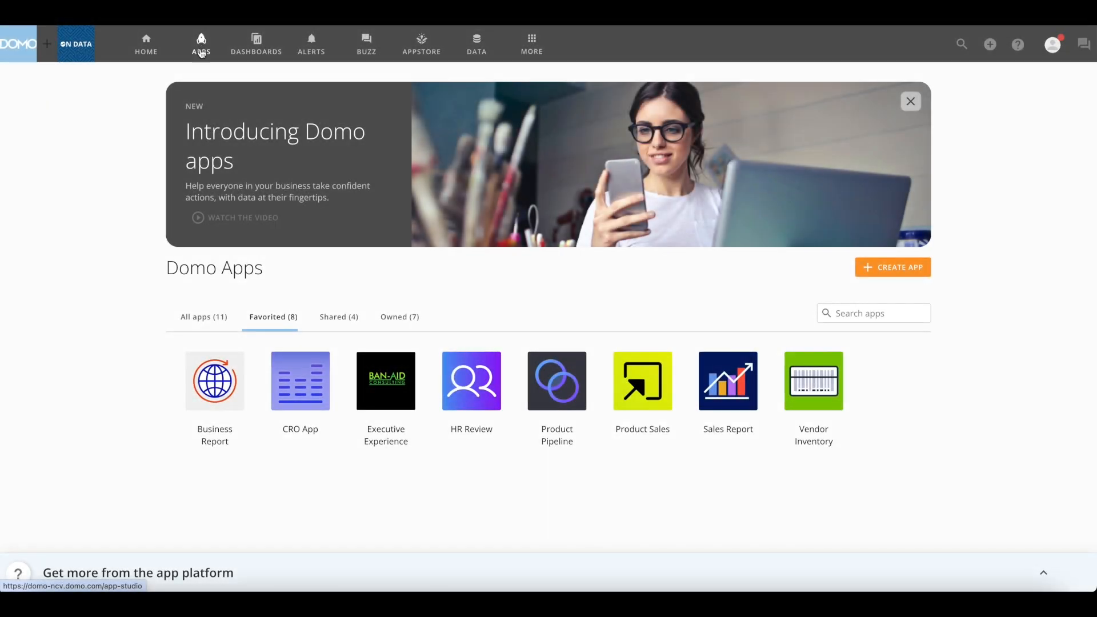
mouse_move(198, 326)
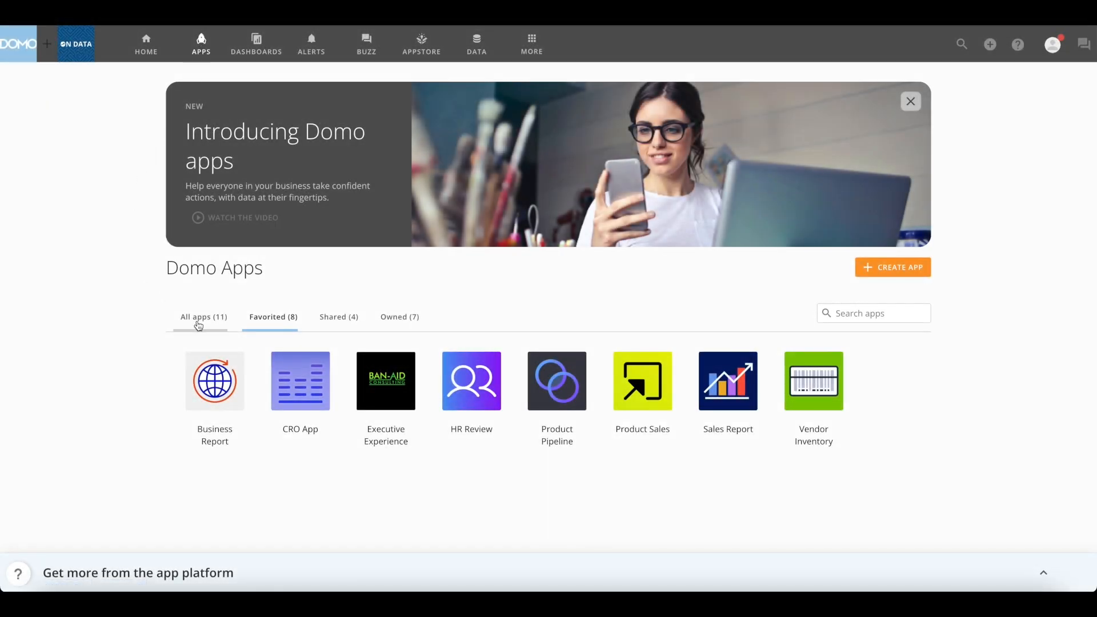
mouse_move(270, 330)
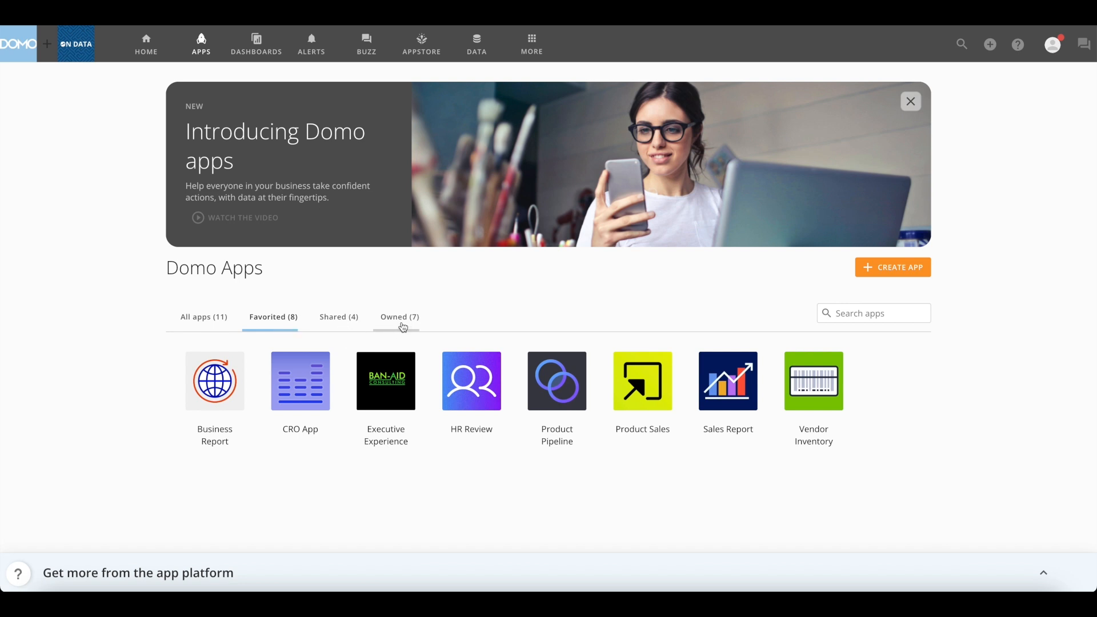
mouse_move(873, 313)
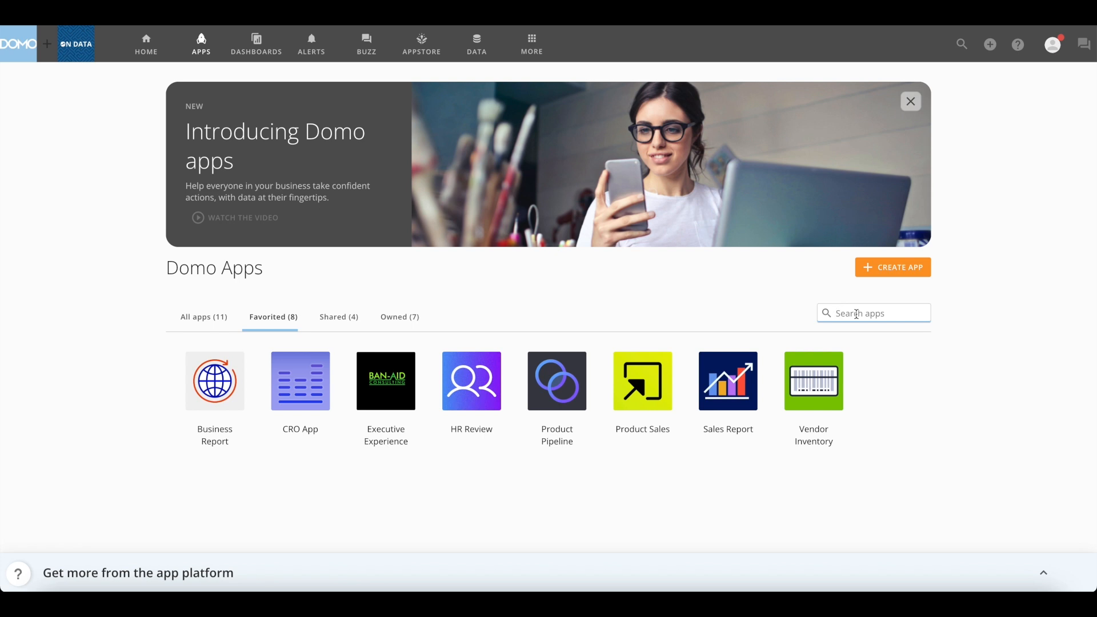
mouse_move(889, 273)
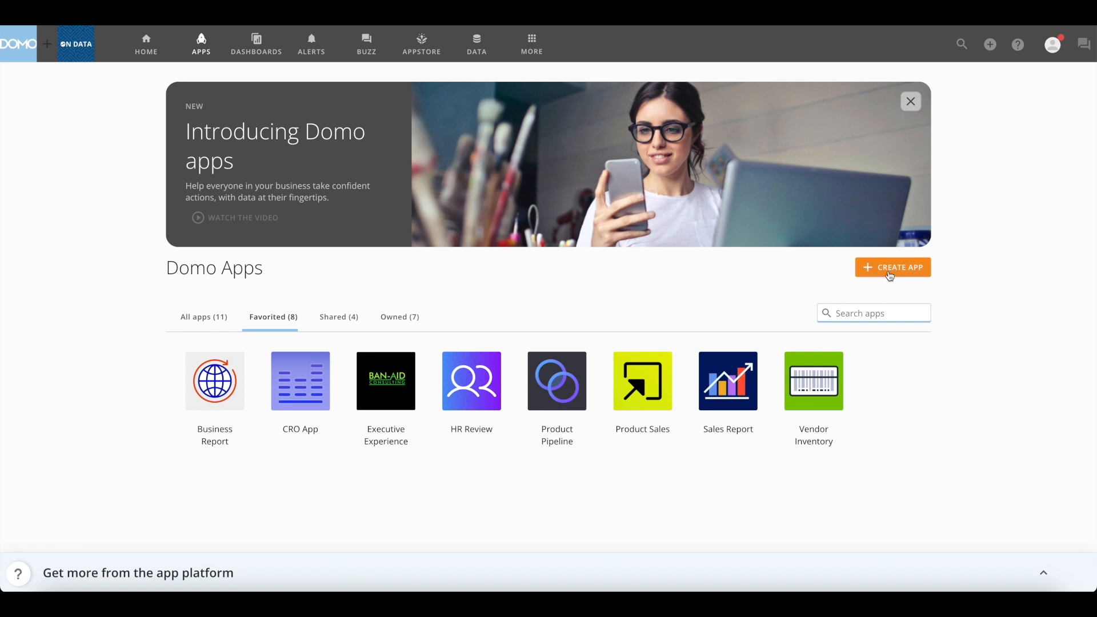
mouse_move(375, 477)
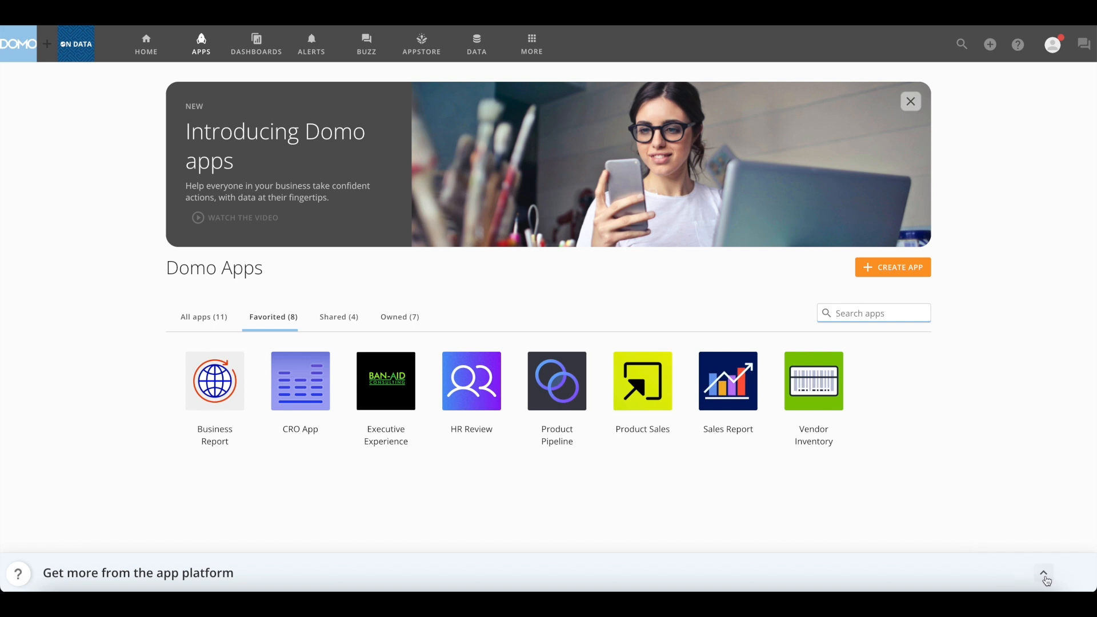
Step: Create a new app from the Apps home and open it for editing
click(1044, 574)
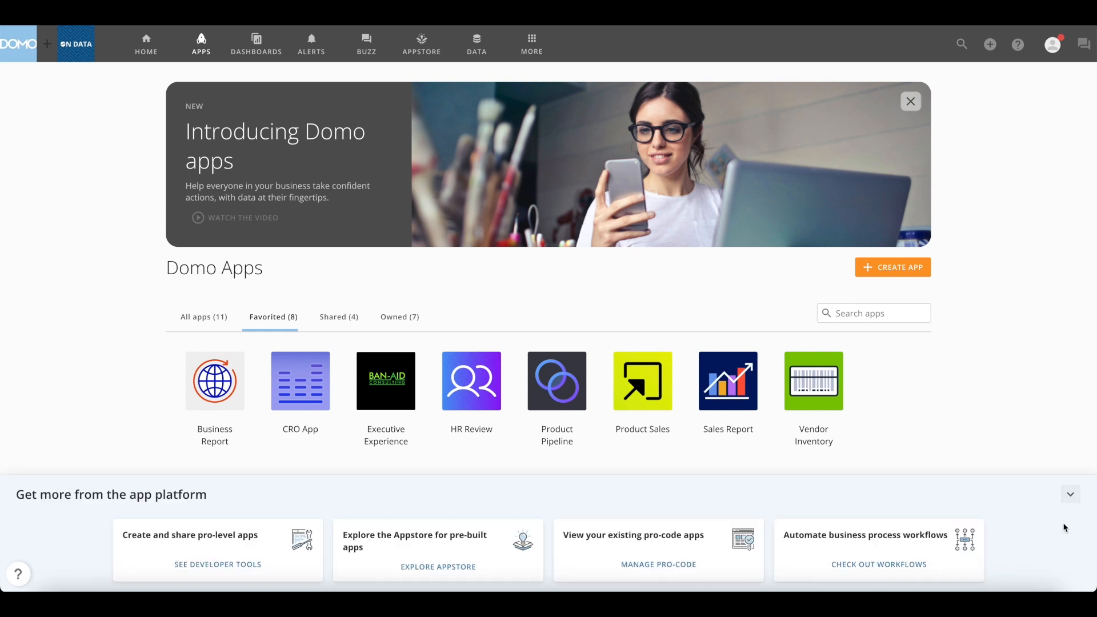
mouse_move(1070, 495)
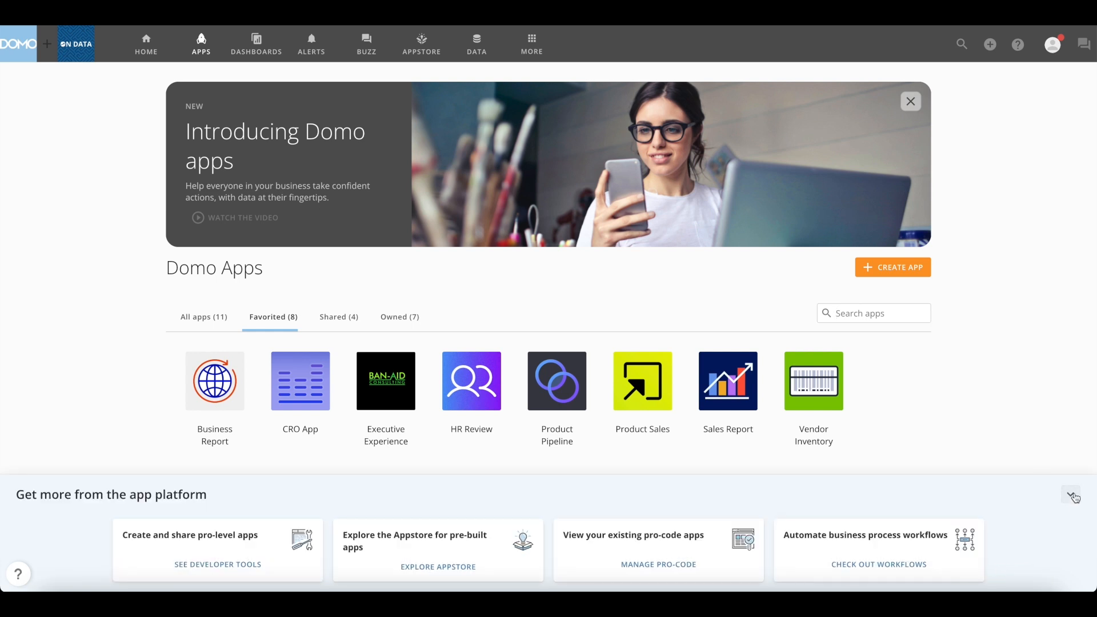
click(1073, 497)
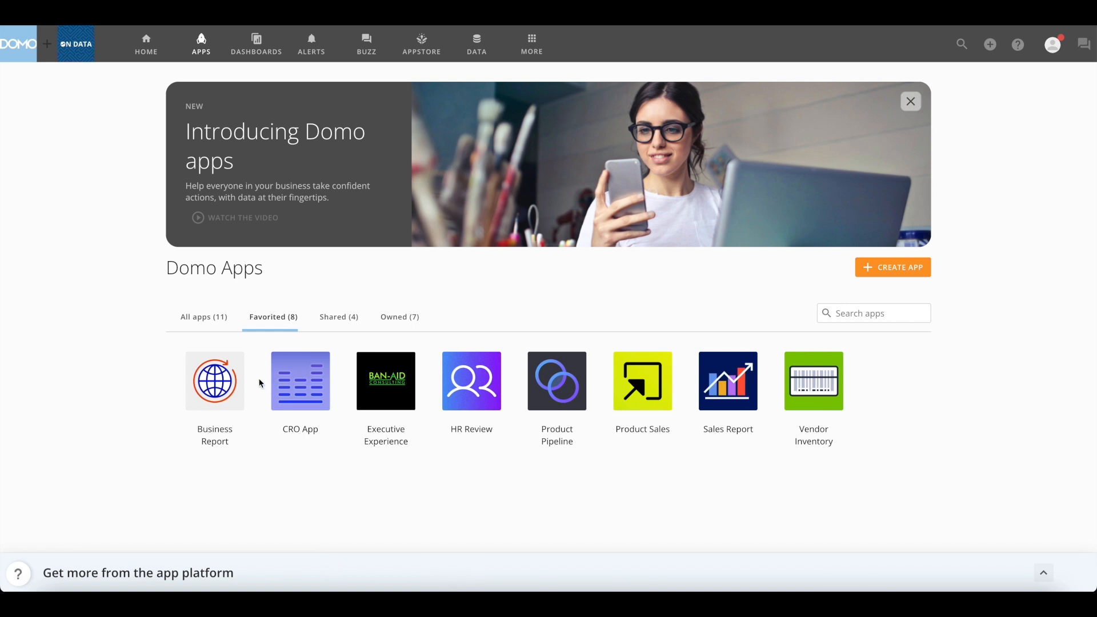
mouse_move(234, 369)
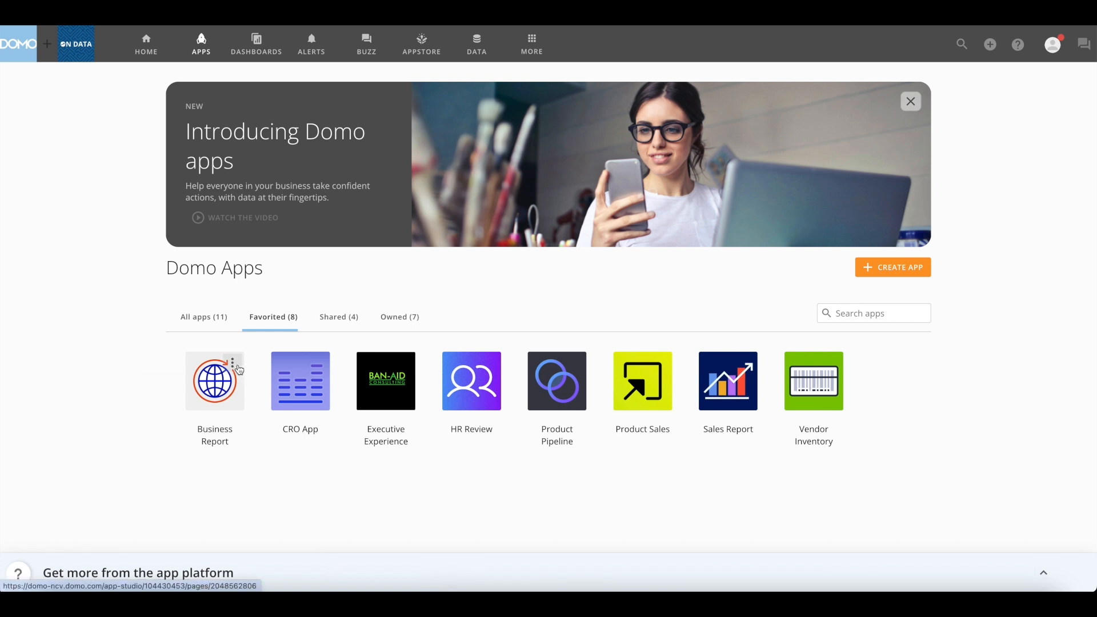
click(235, 362)
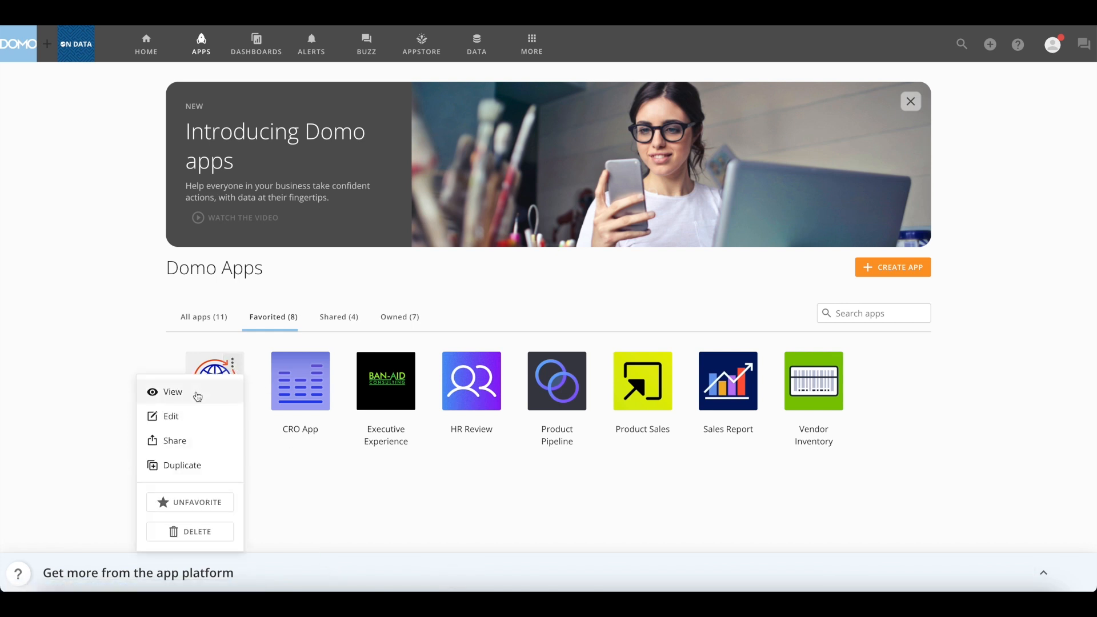
mouse_move(186, 447)
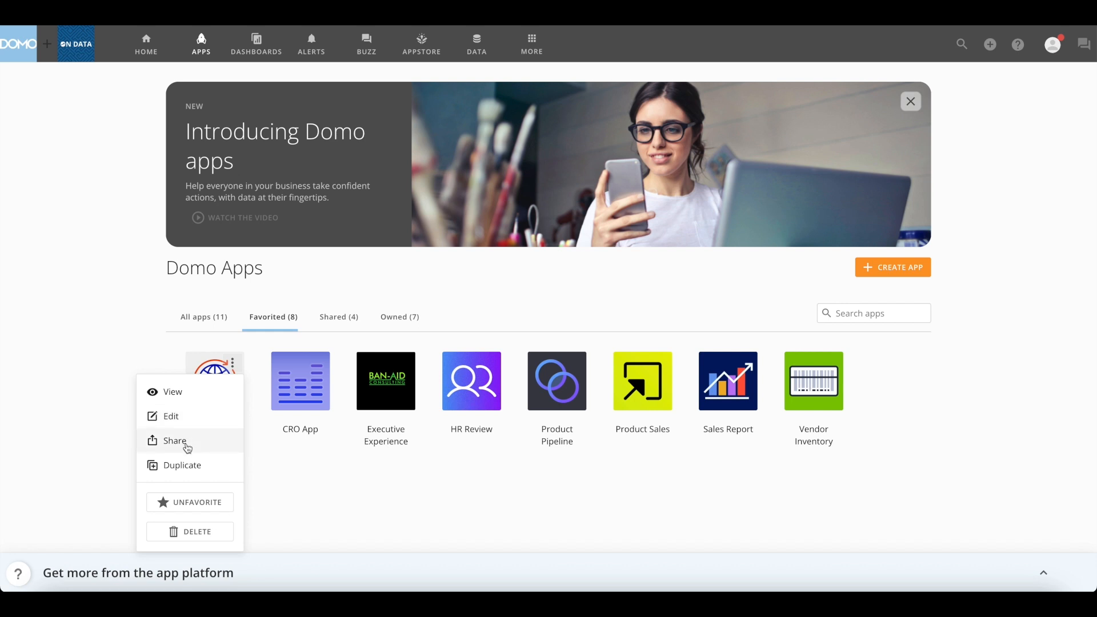
mouse_move(190, 503)
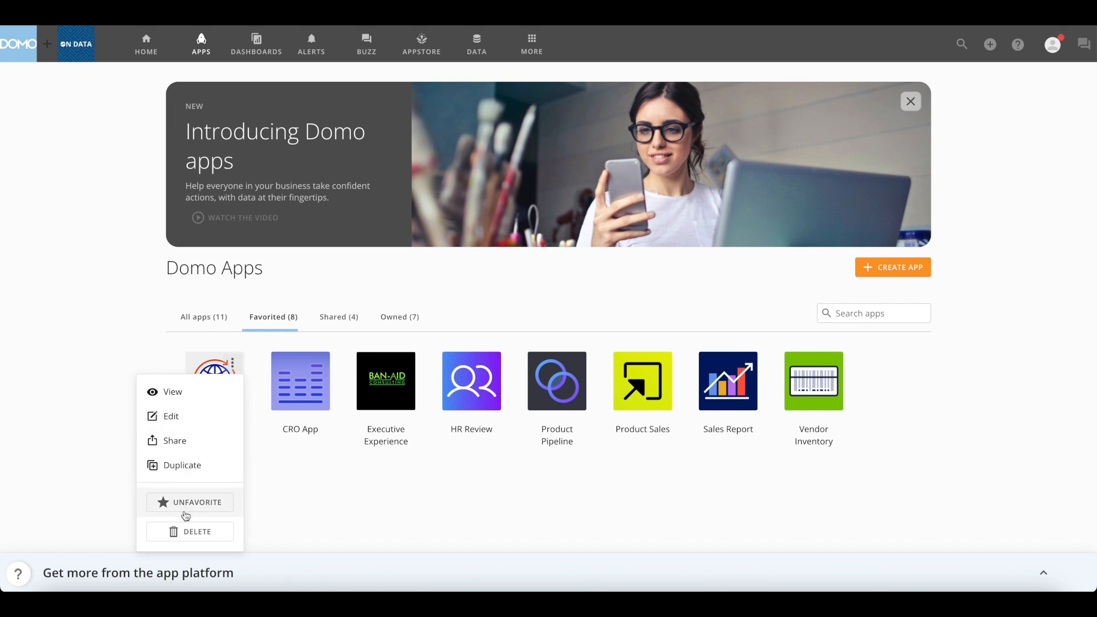
mouse_move(313, 514)
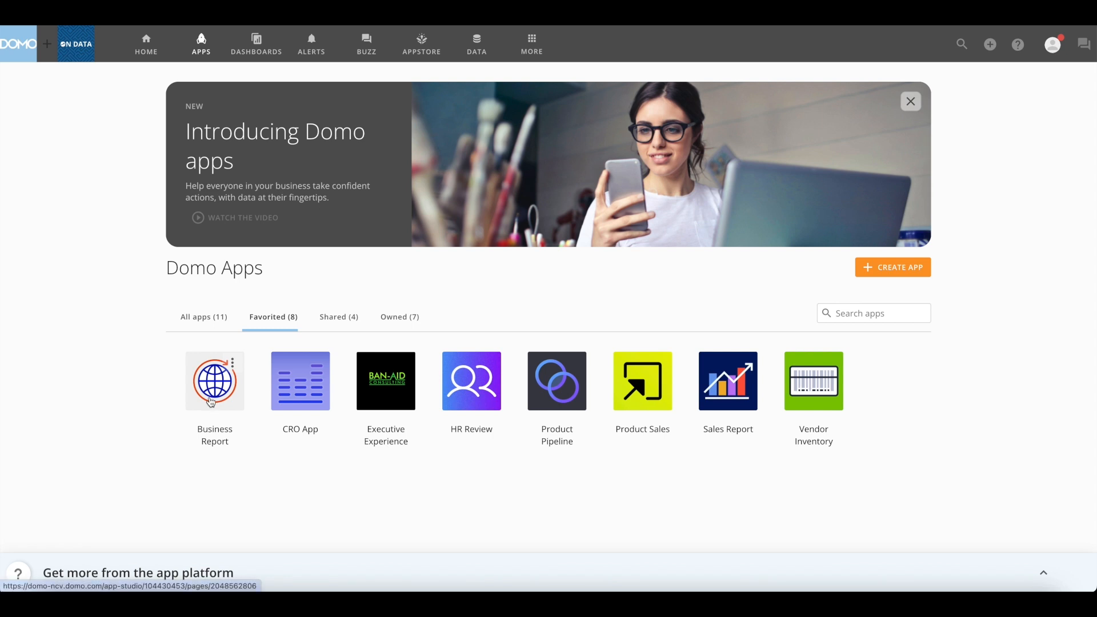
mouse_move(263, 494)
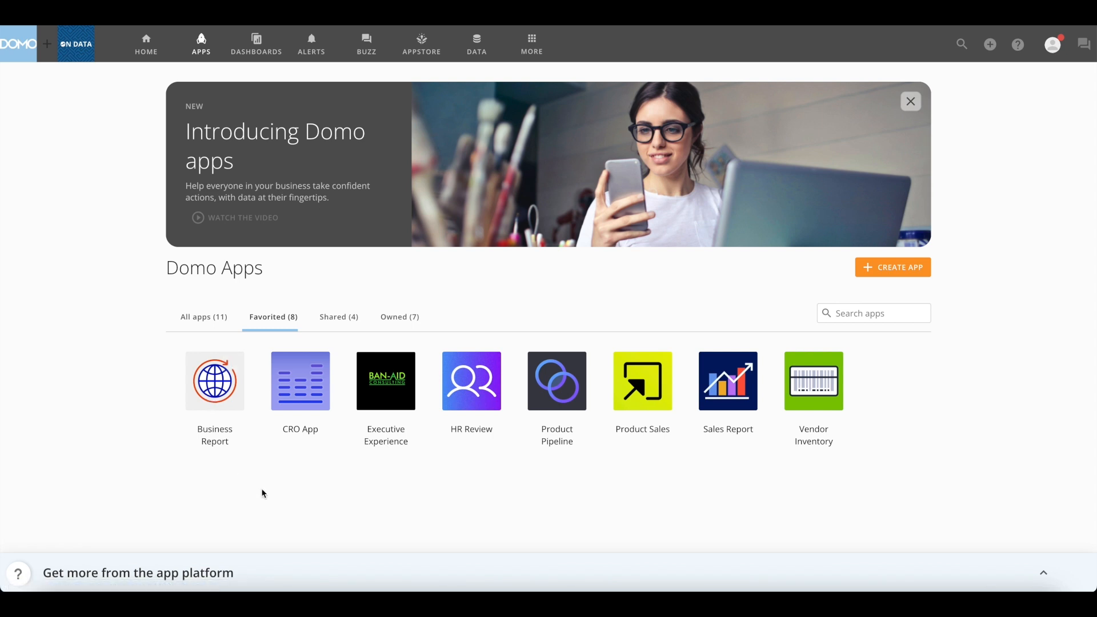
click(893, 267)
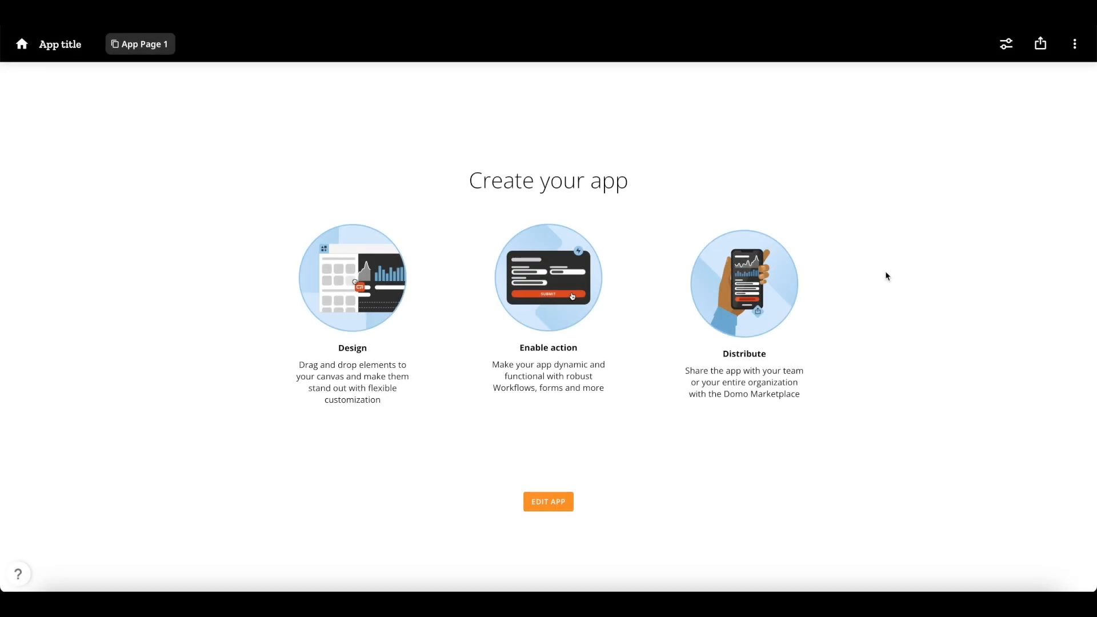
click(548, 502)
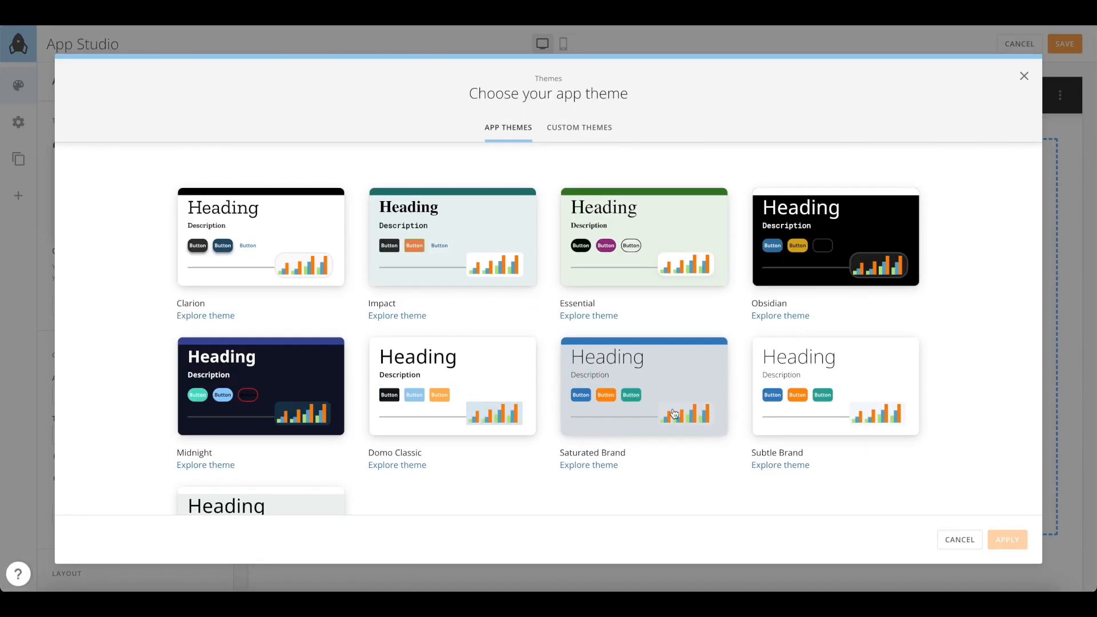
Step: Apply the Subtle Brand theme to the new app
scroll(down, 3)
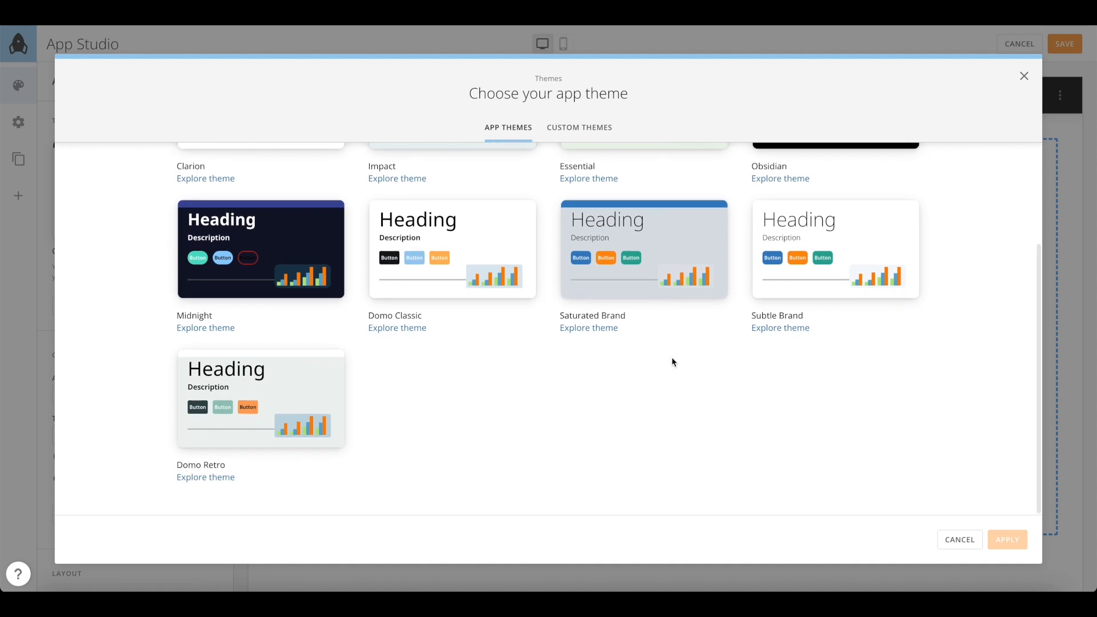
mouse_move(811, 276)
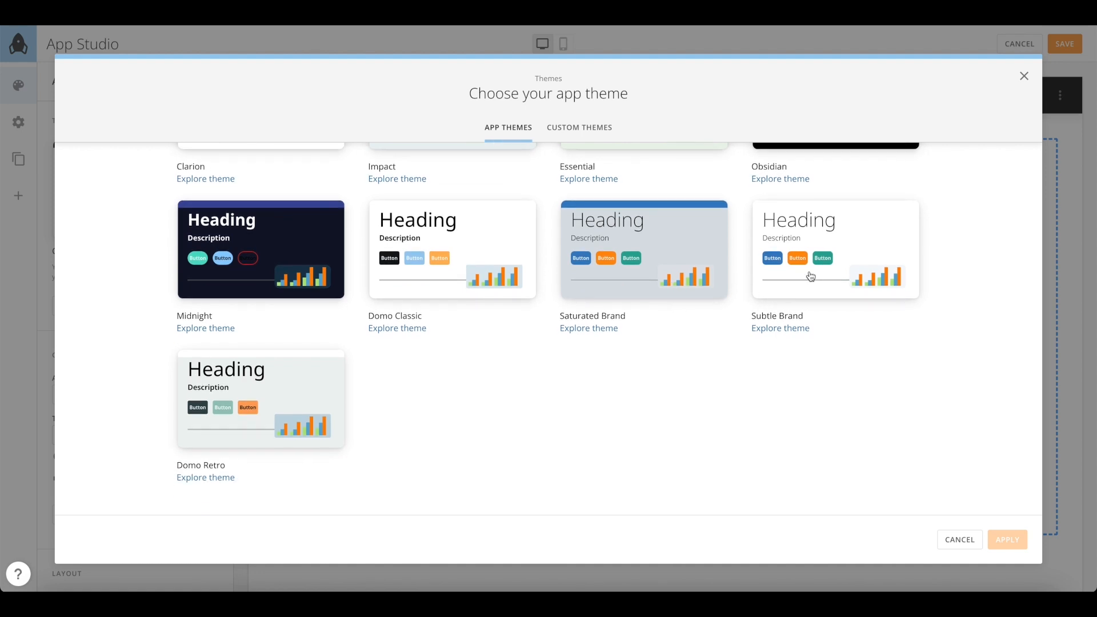
click(835, 249)
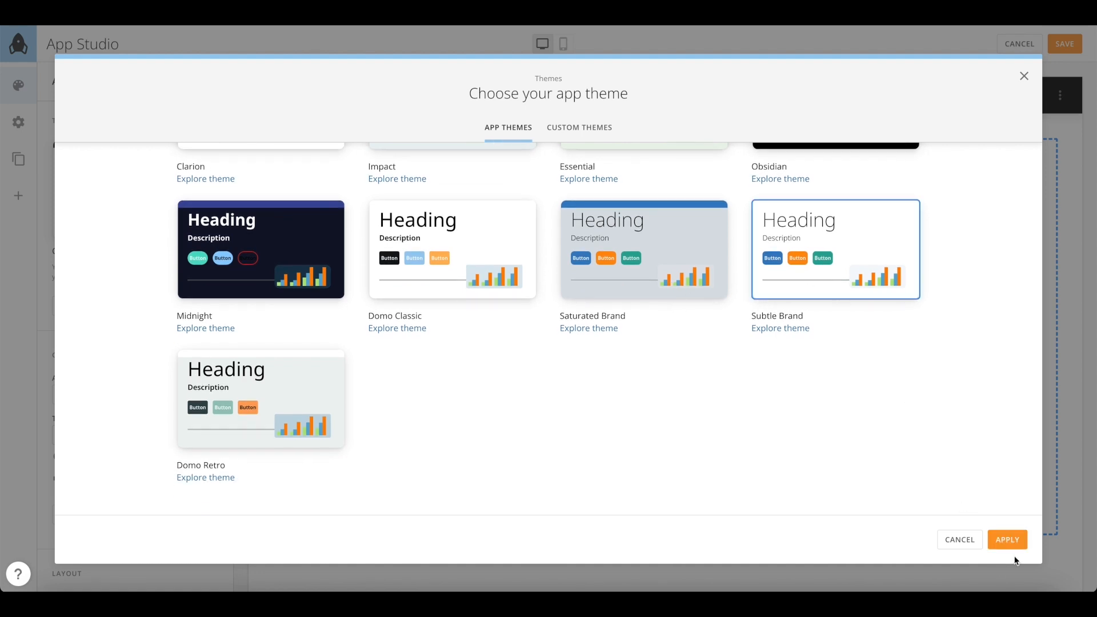
click(1007, 540)
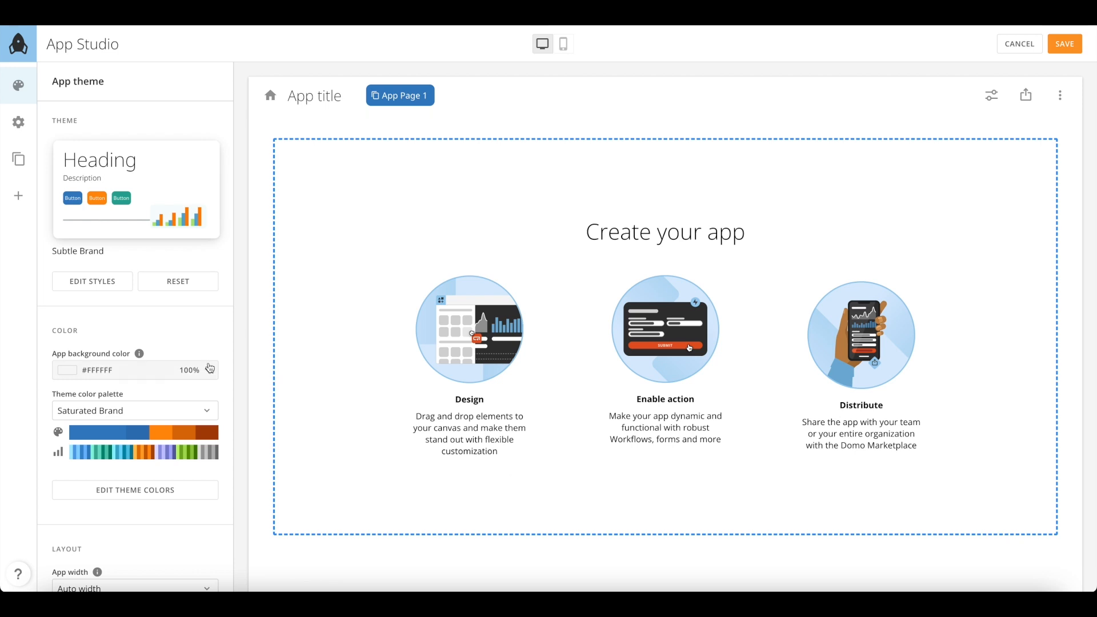
Step: From Pages and navigation, choose the Business Review dashboard to import
click(19, 160)
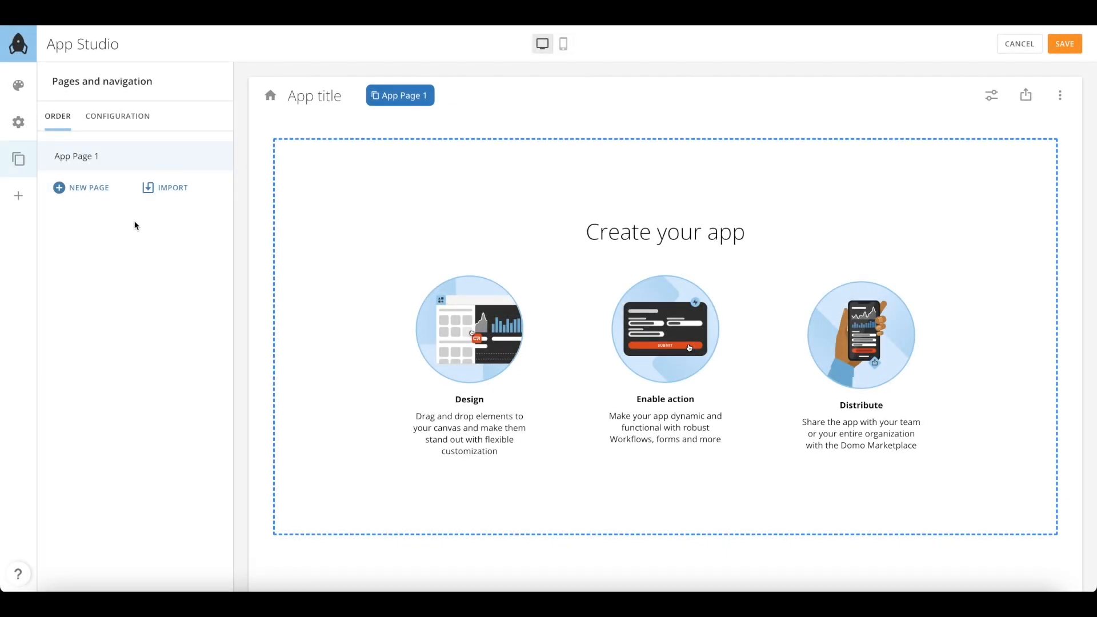
click(171, 188)
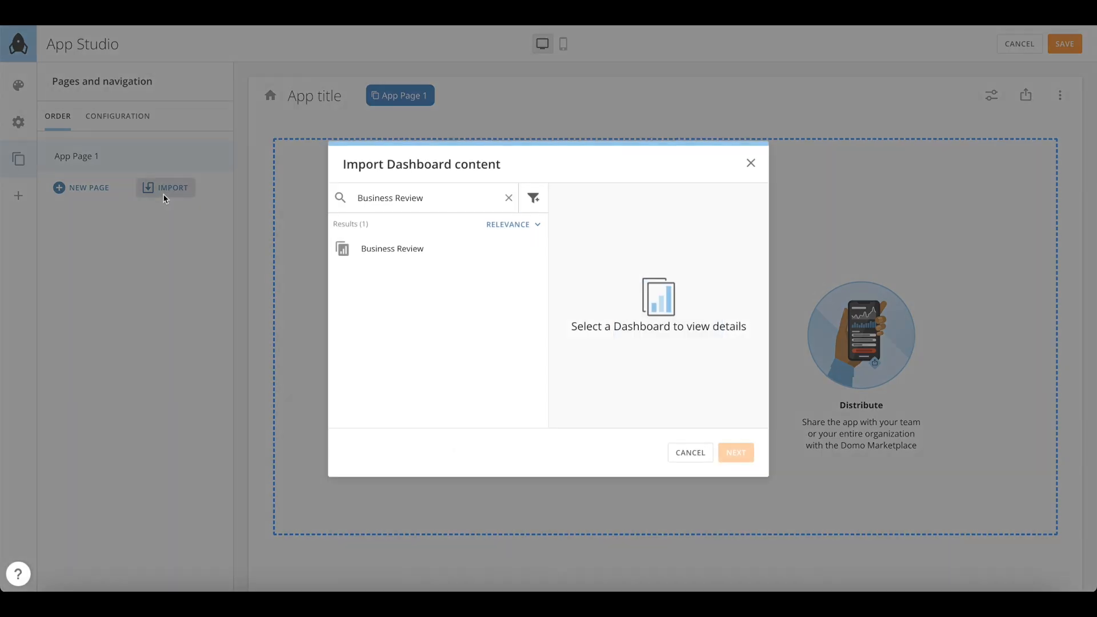
mouse_move(392, 248)
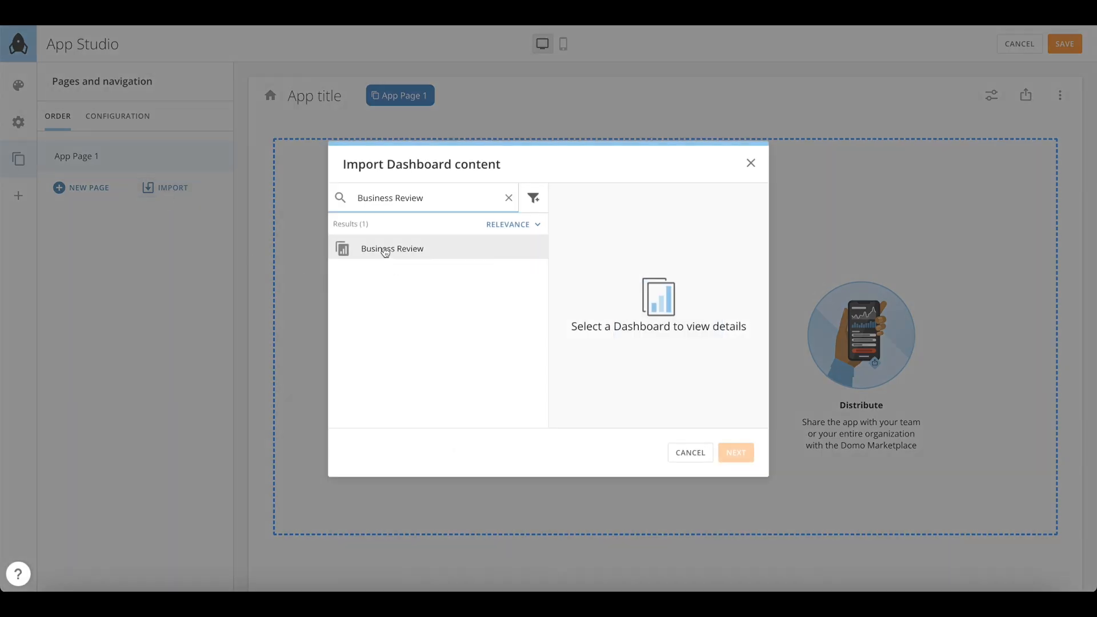
click(392, 248)
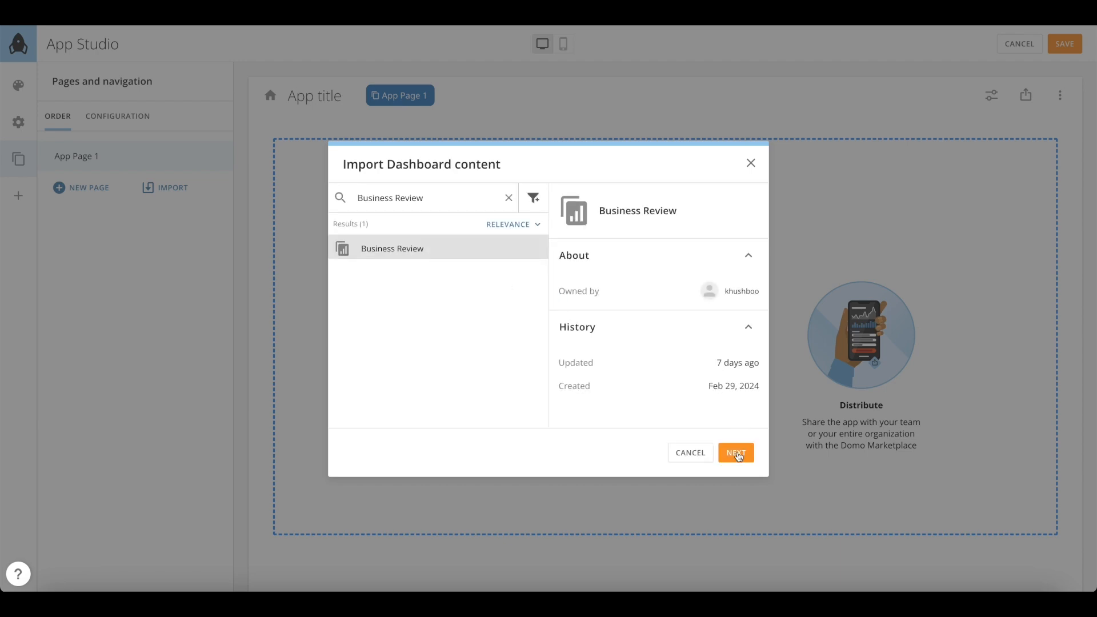
click(735, 452)
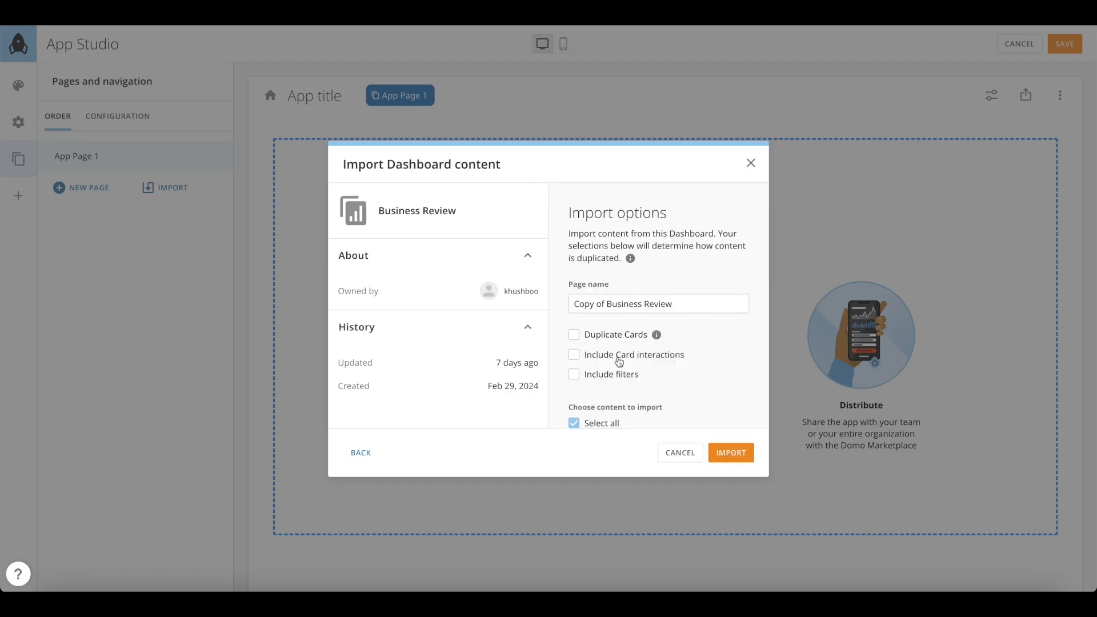
Step: Name the page Business Review, import all 15 elements and go to the page
double_click(588, 304)
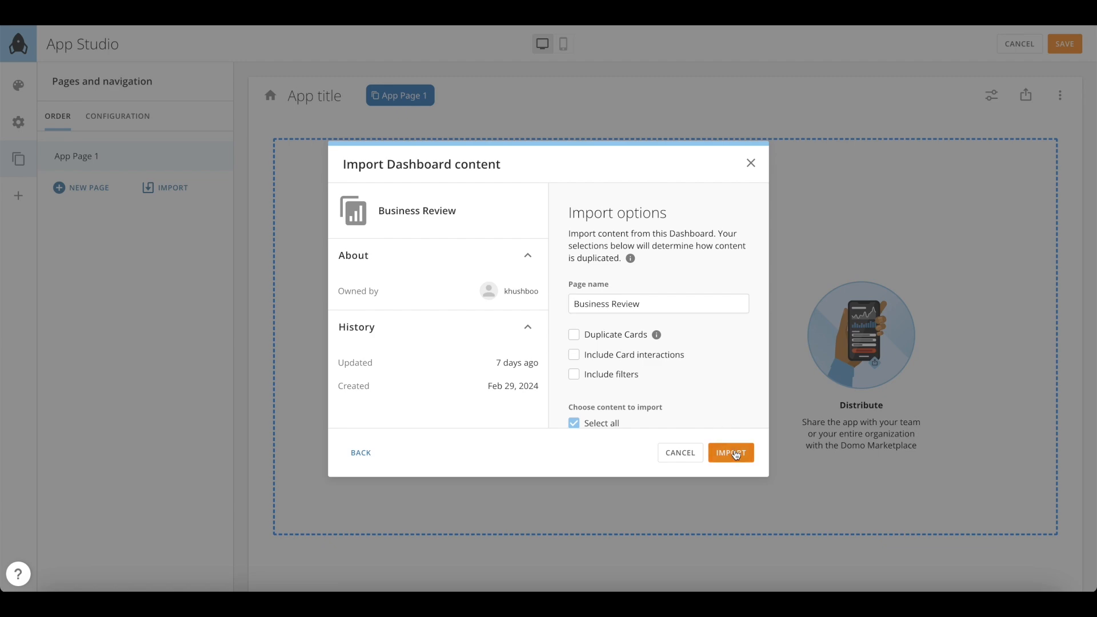
click(731, 453)
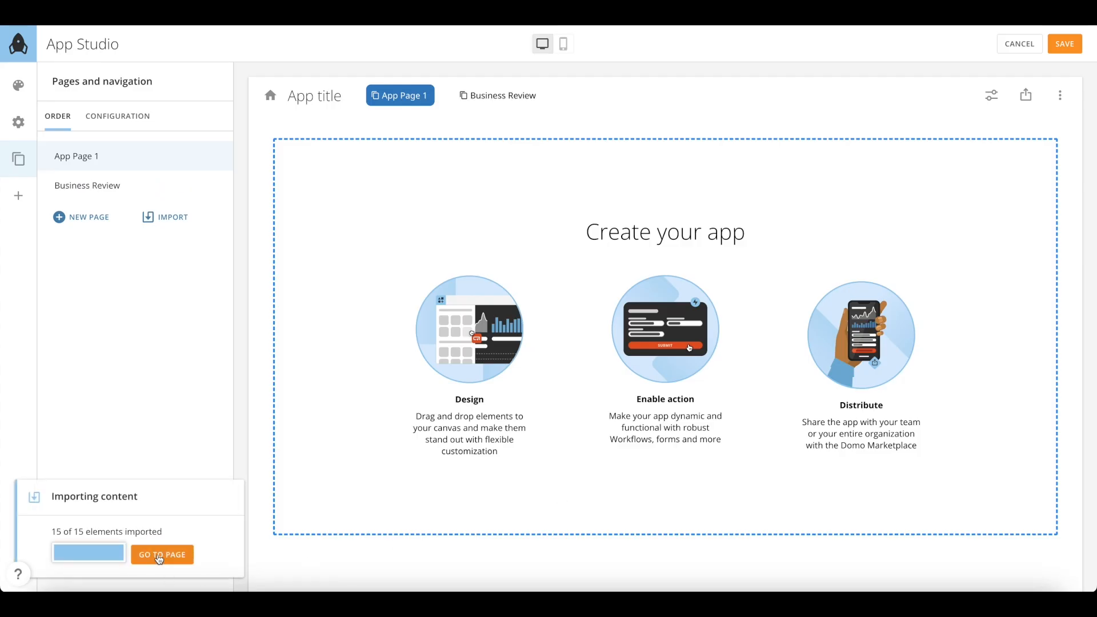
click(161, 554)
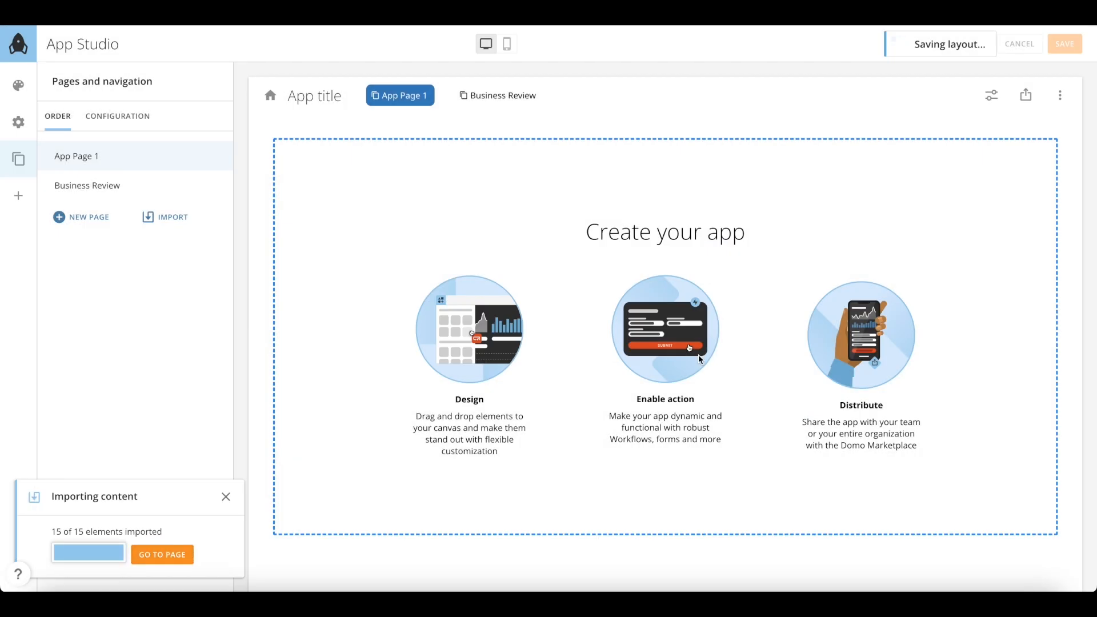
Step: Search for the Finance dashboard and continue to its import options
click(499, 95)
text(F)
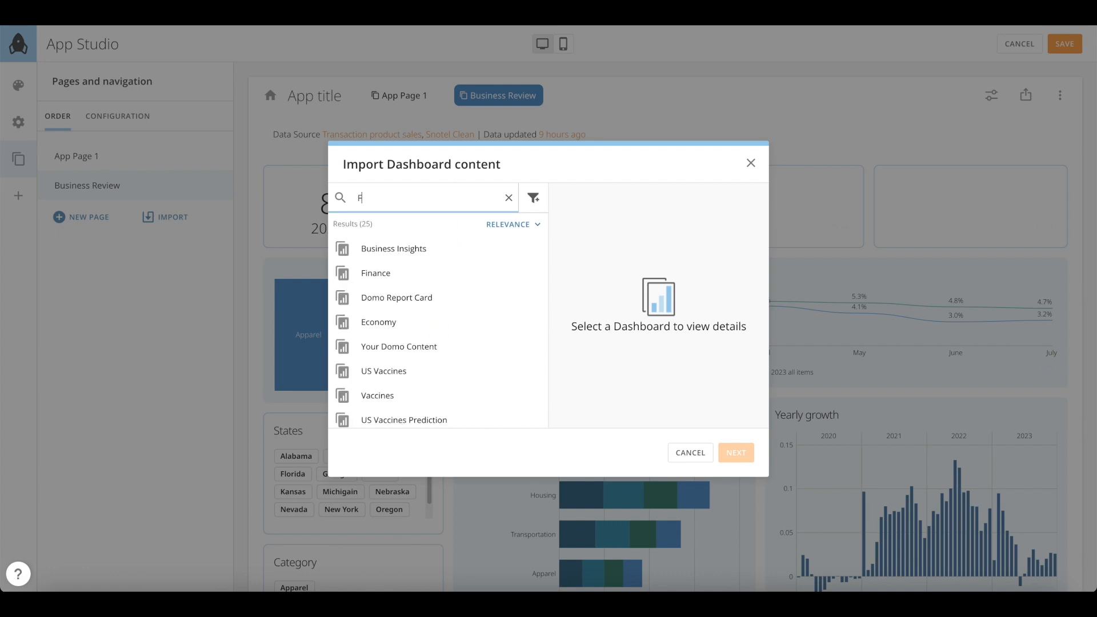
text(inance)
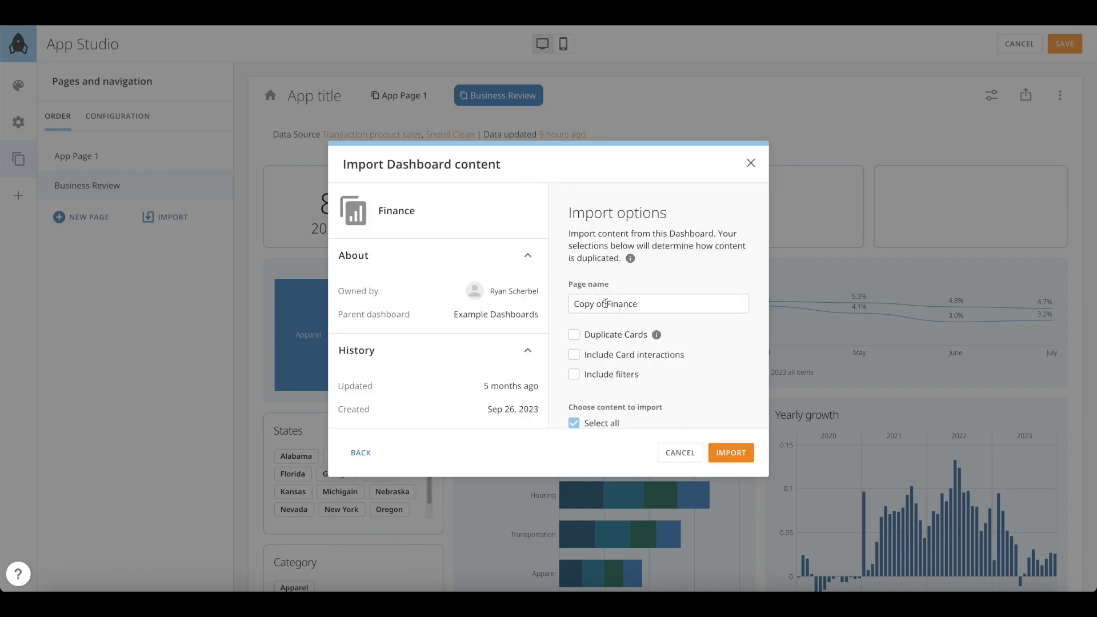
click(731, 453)
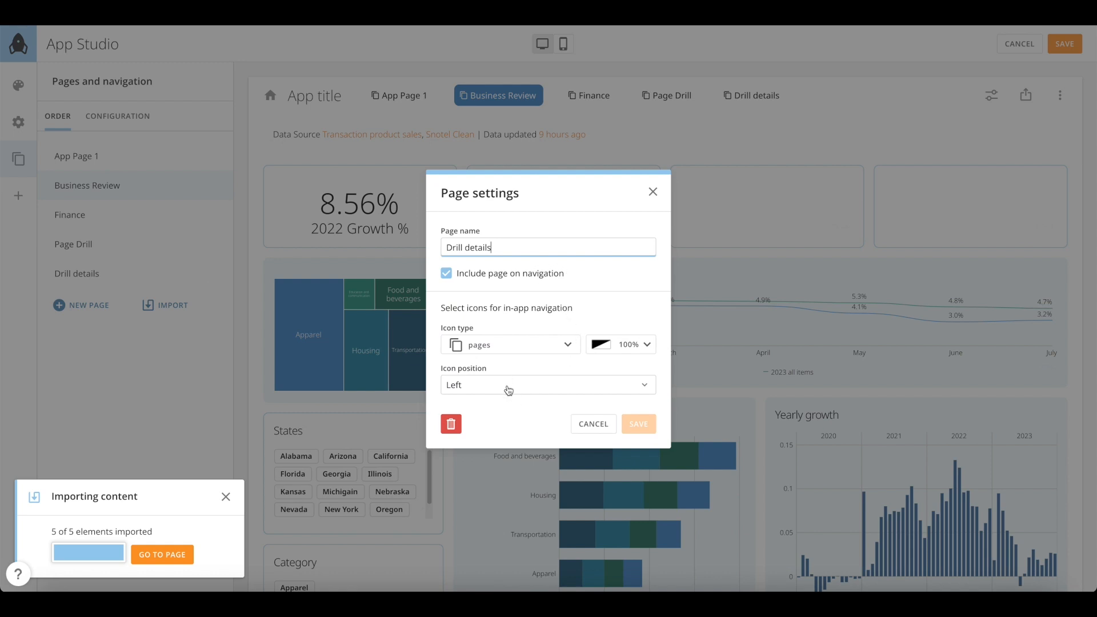
Step: Give the Drill details page a drill navigation icon and save the page settings
click(547, 384)
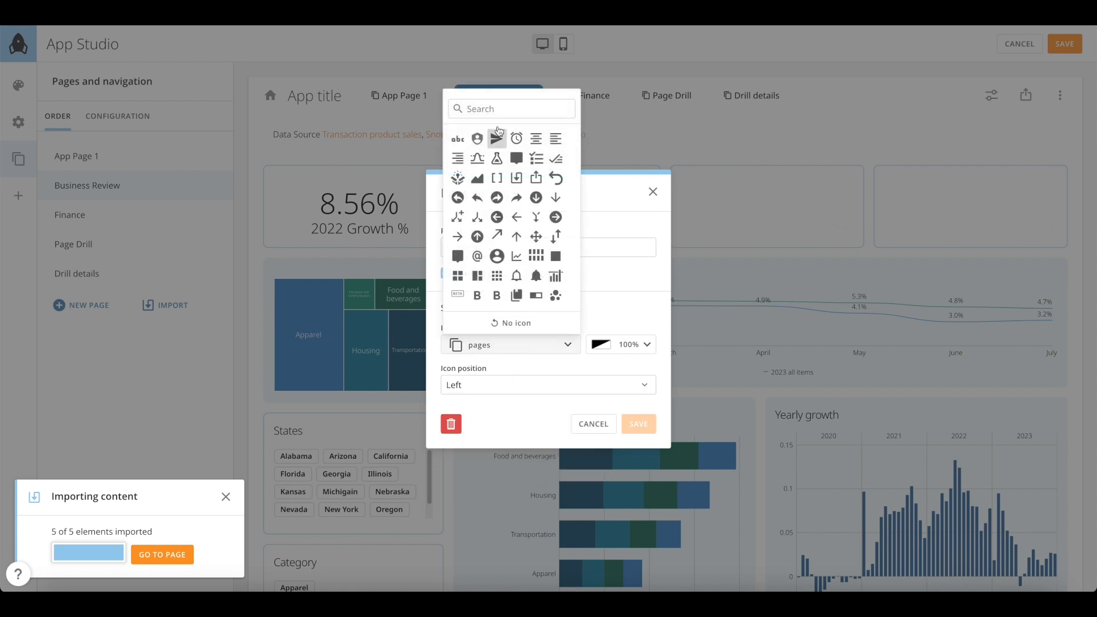
text(drill)
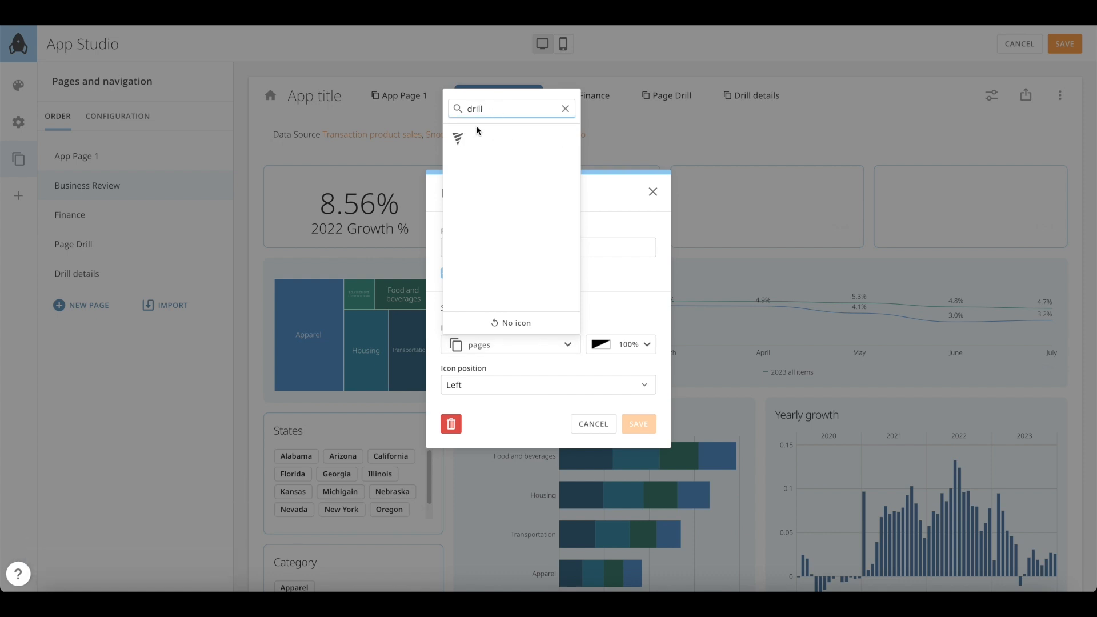
click(458, 138)
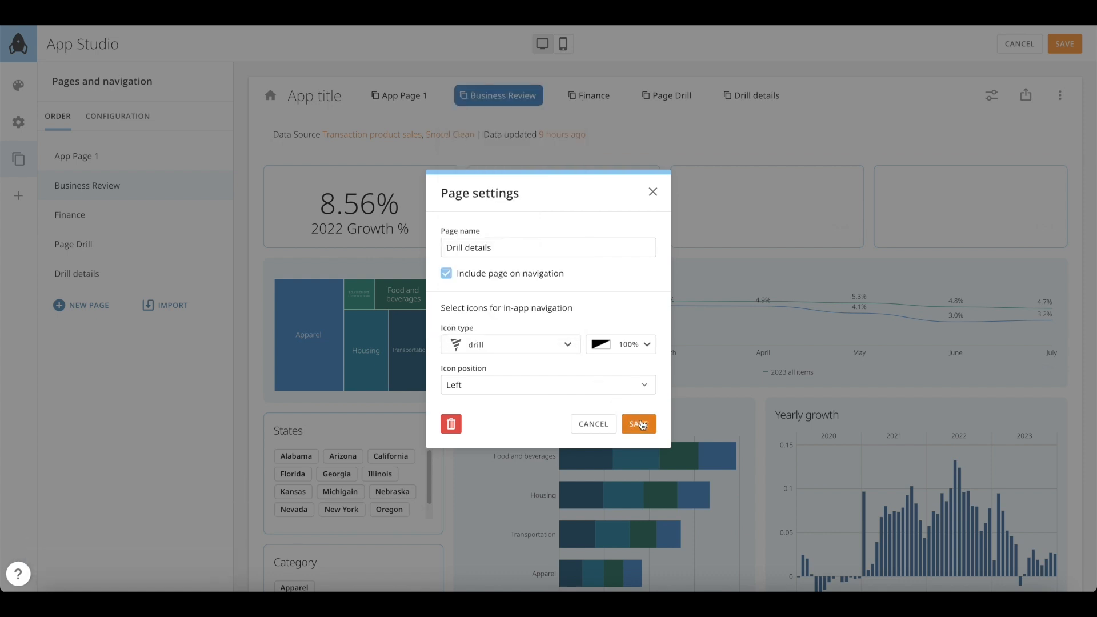
click(637, 424)
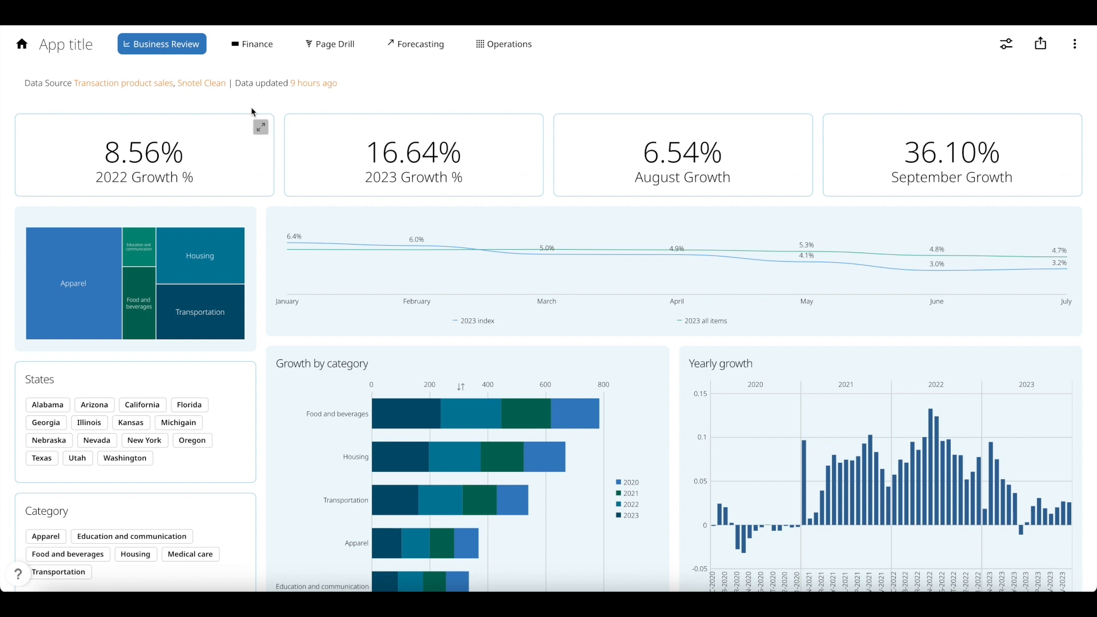
Step: Preview the Finance, Page Drill, Forecasting and Operations pages in turn
click(252, 44)
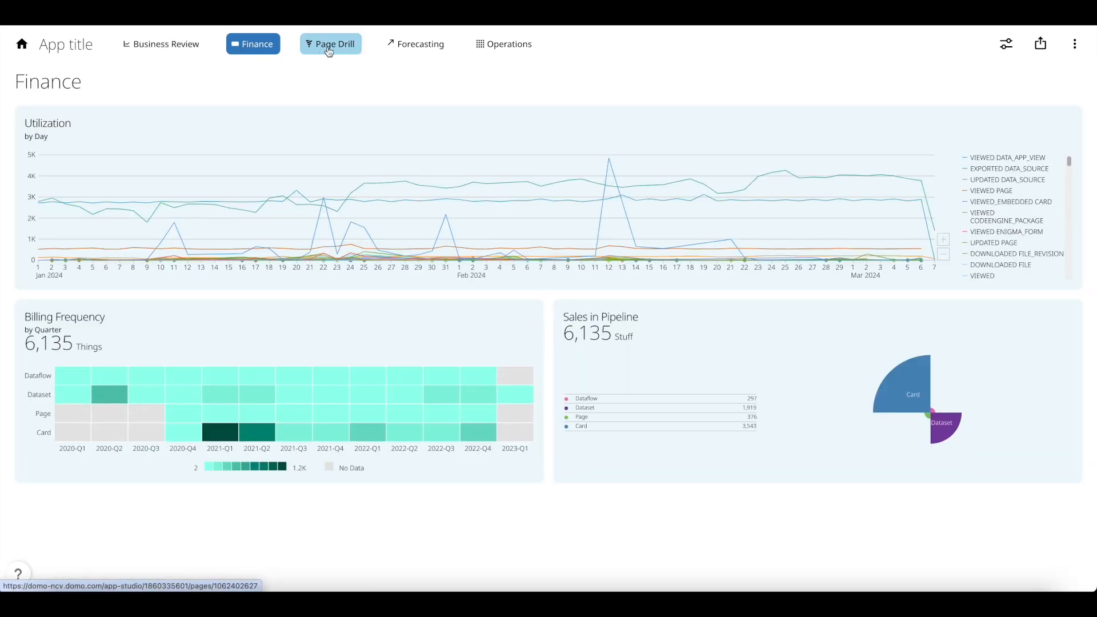
click(329, 44)
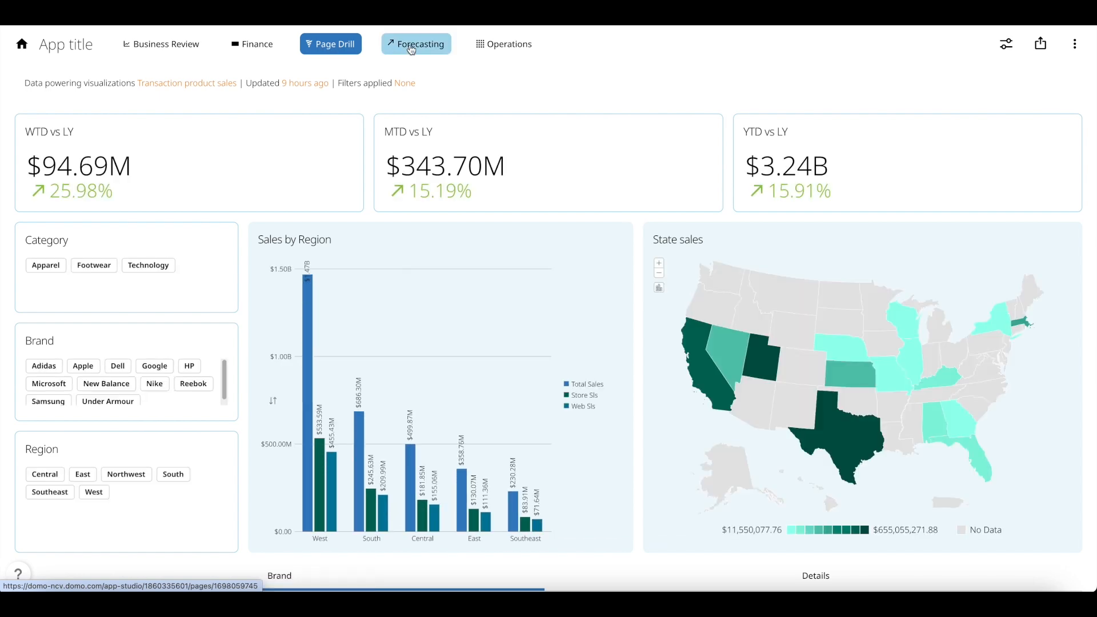
click(416, 43)
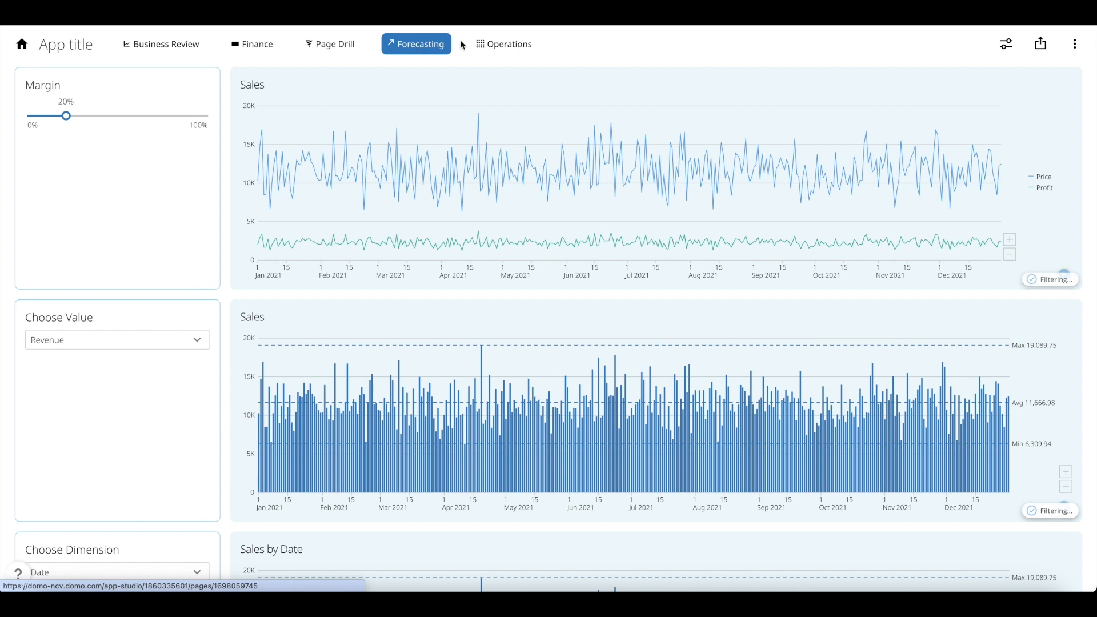
click(504, 43)
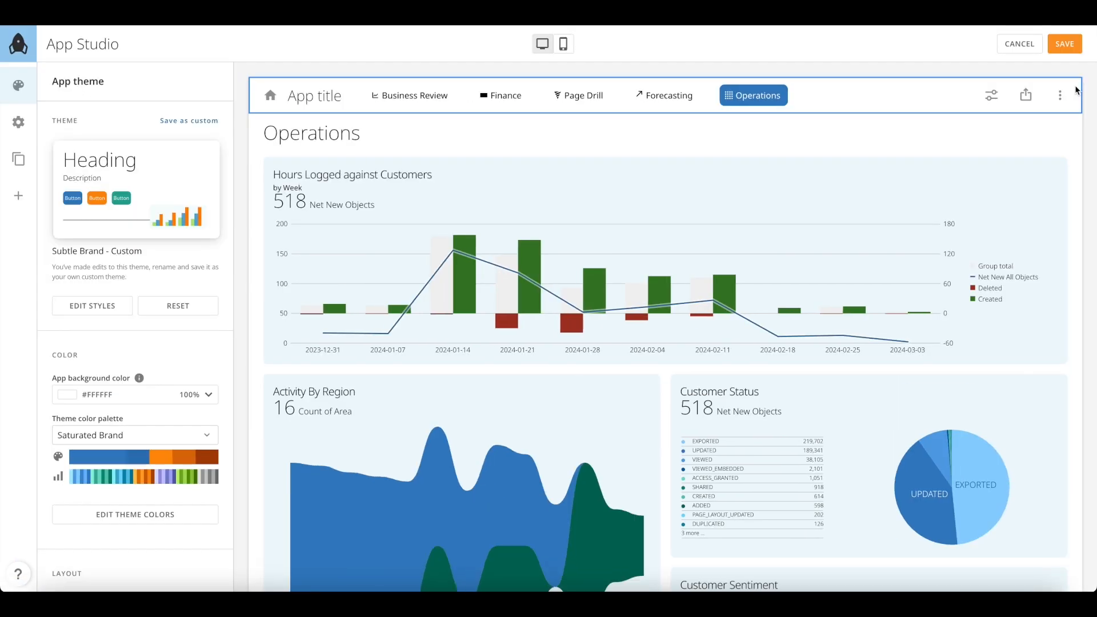
Step: Set the app navigation to vertical in Configuration and save the layout
click(17, 159)
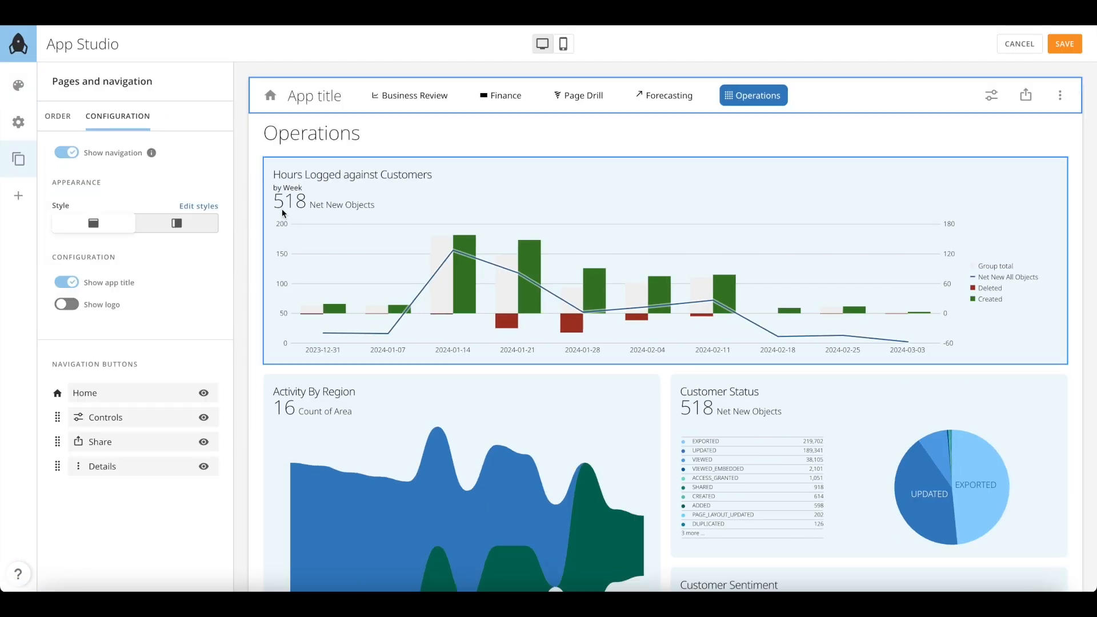
click(176, 223)
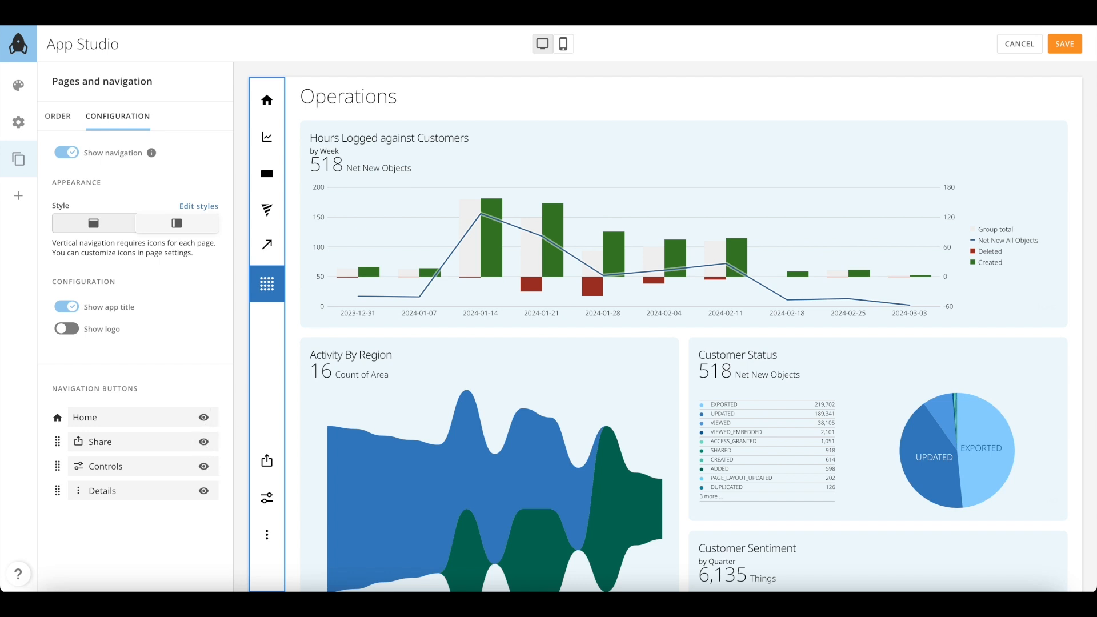
click(1064, 43)
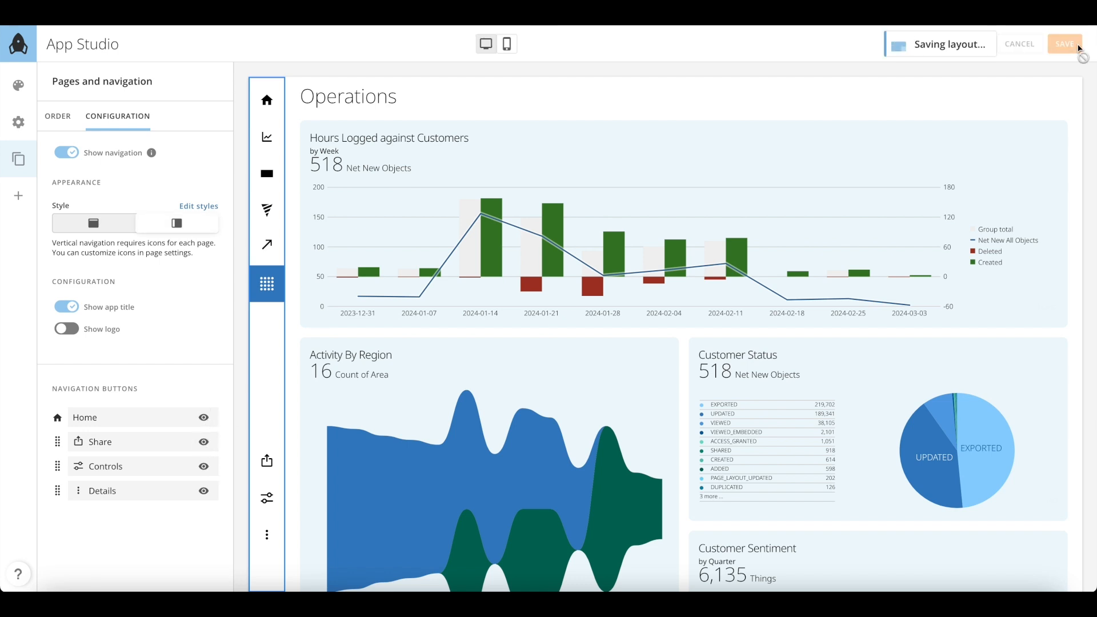
click(1064, 44)
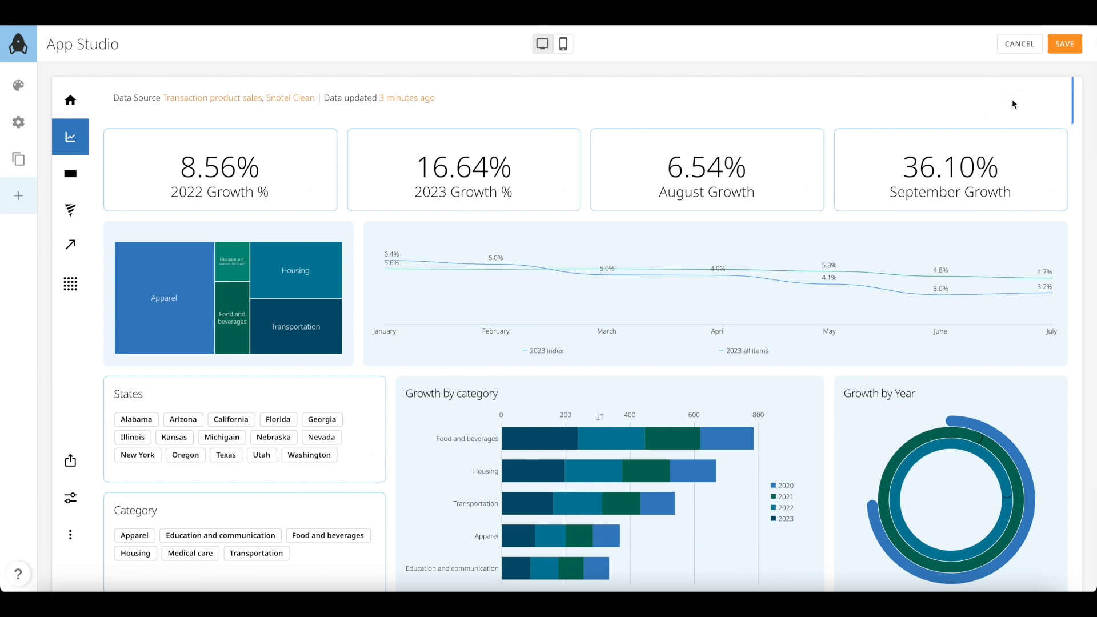
Step: Add a button to the Business Review page and label it Details
click(18, 195)
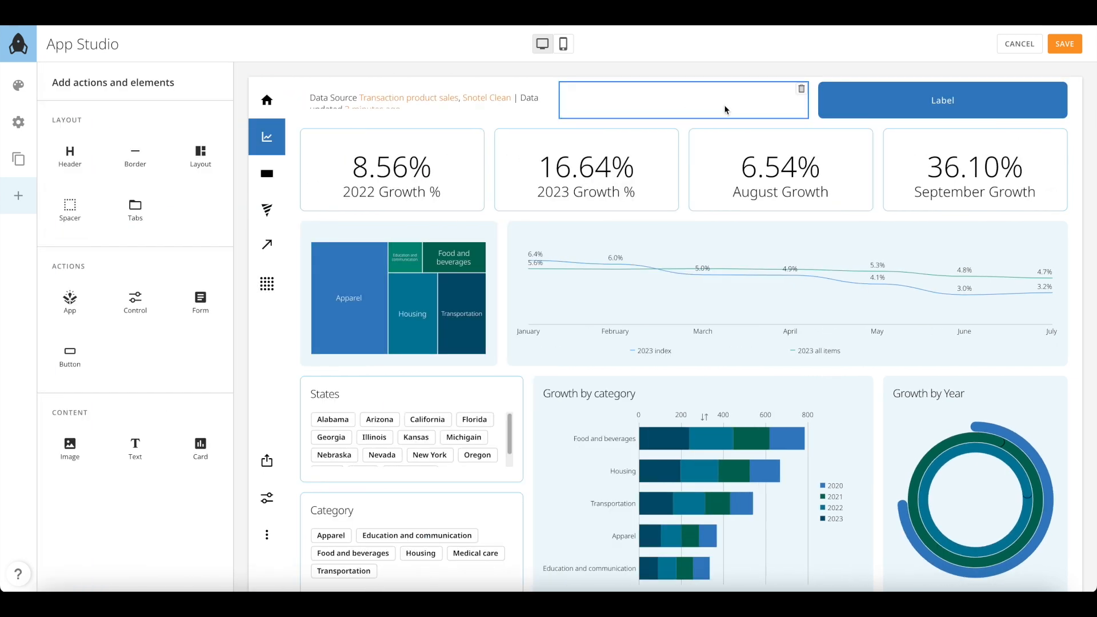
click(682, 101)
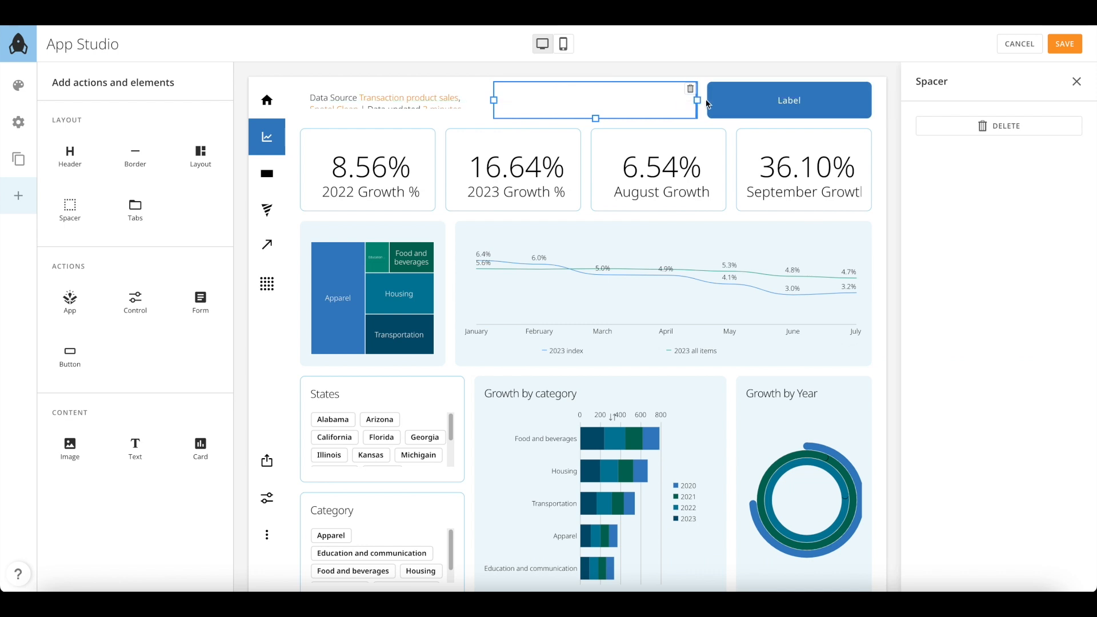
click(789, 101)
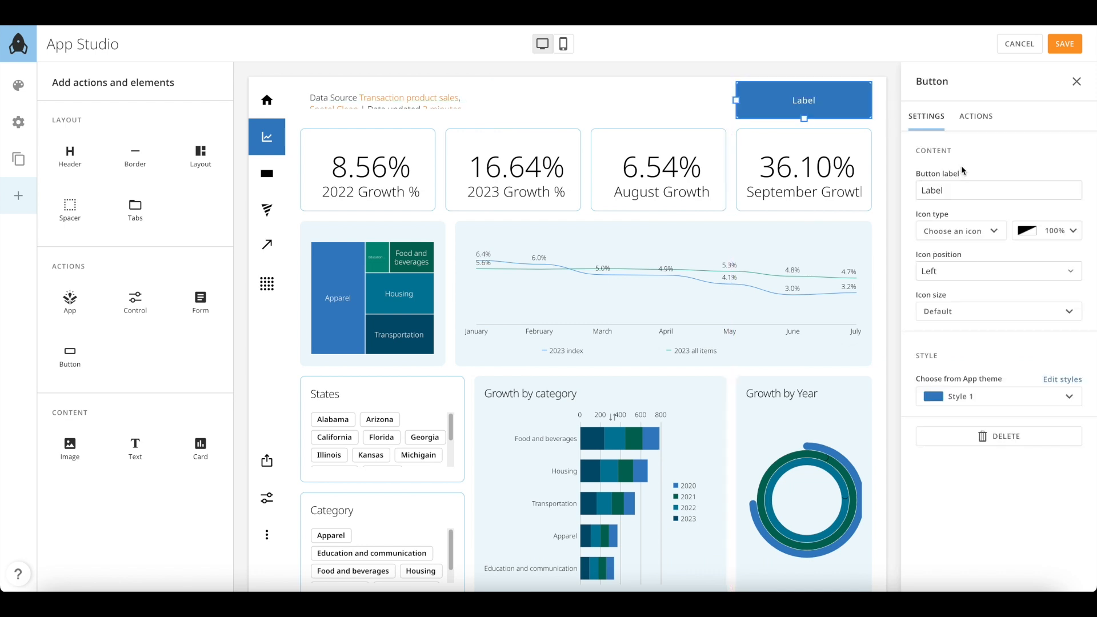
text(Det)
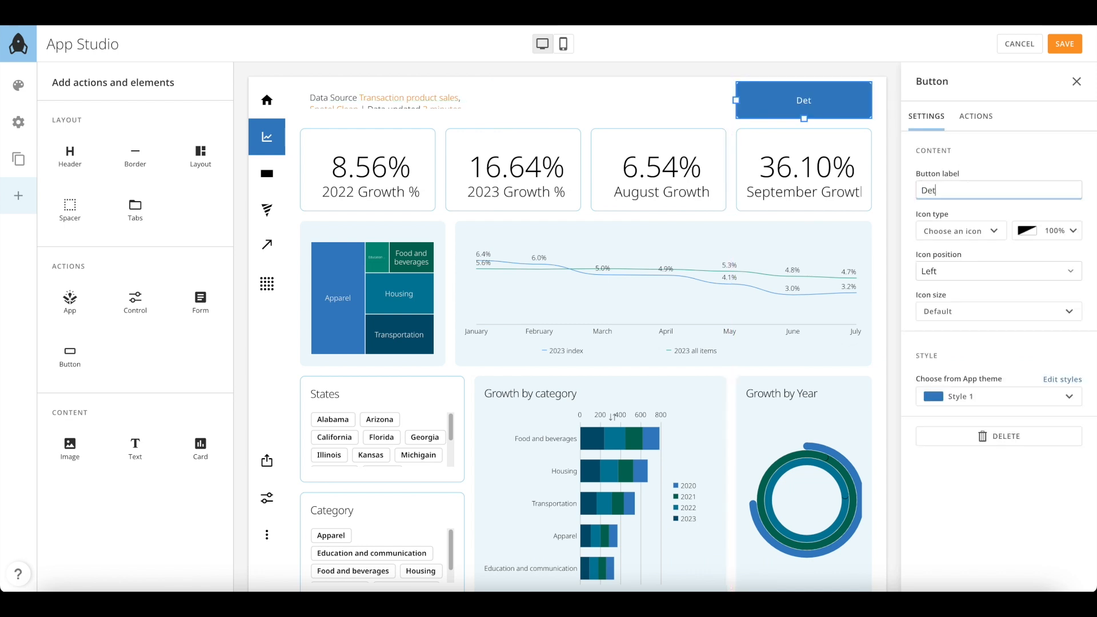
text(ails)
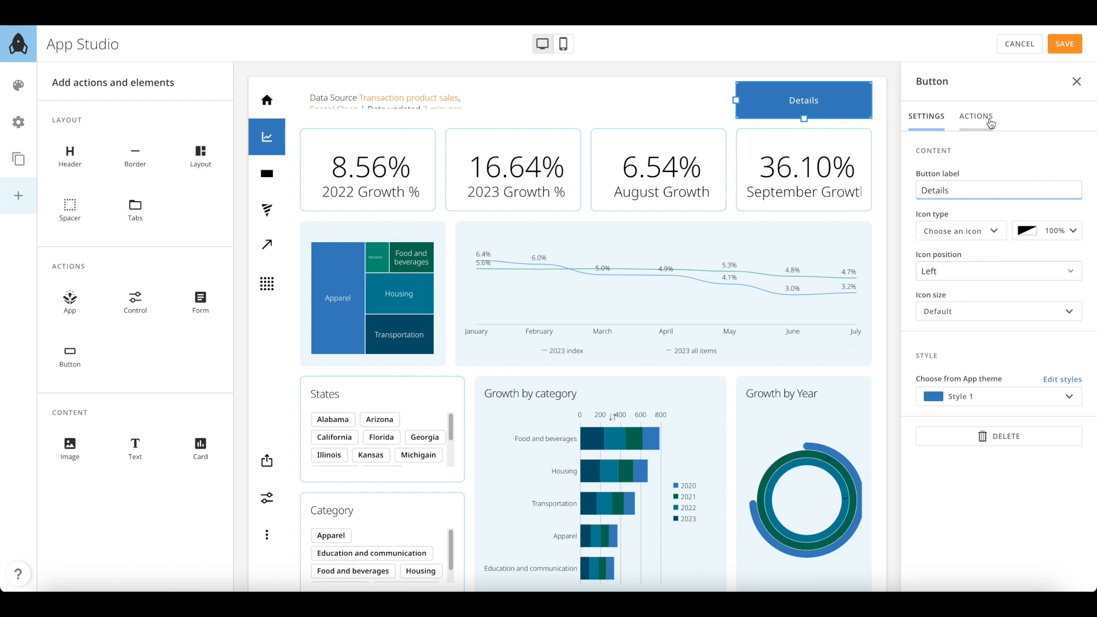
Step: Give the Details button an align-left lines icon
click(958, 231)
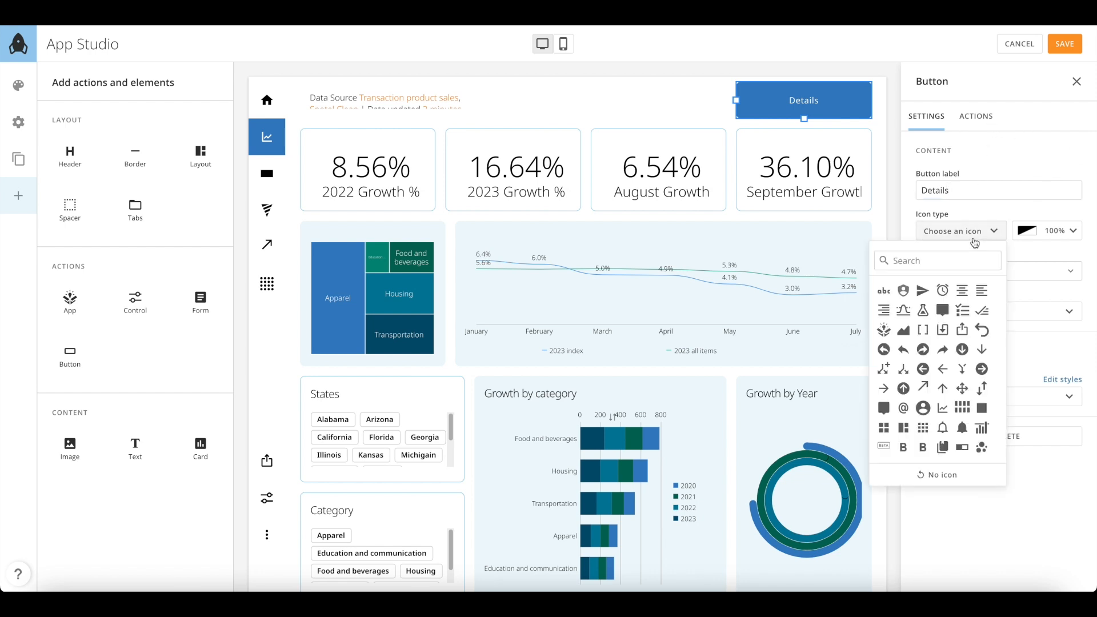
click(962, 290)
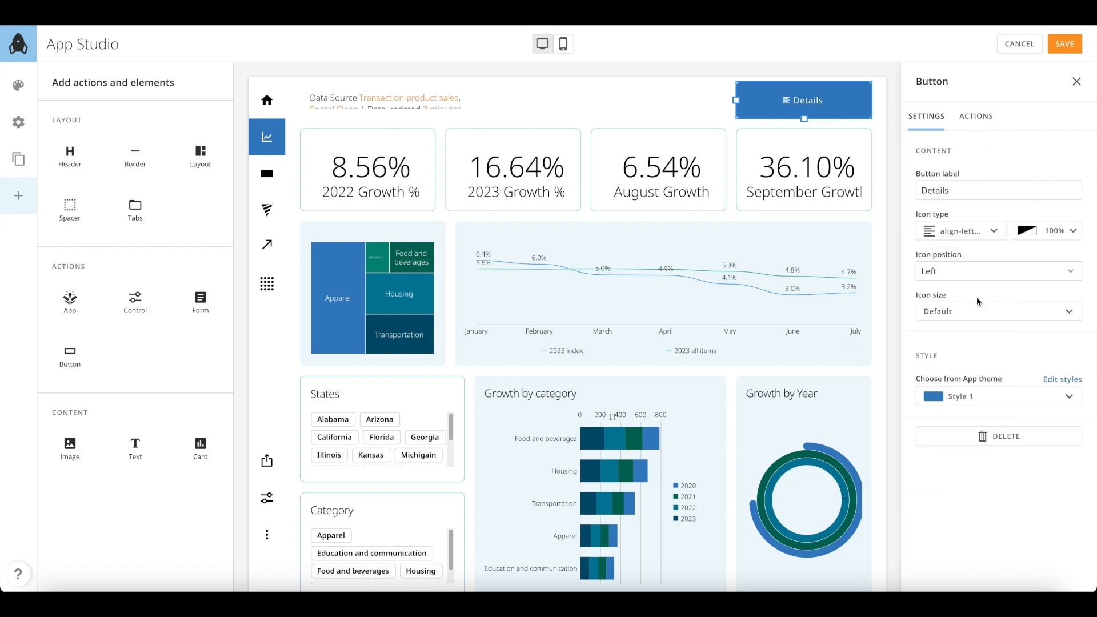
click(975, 117)
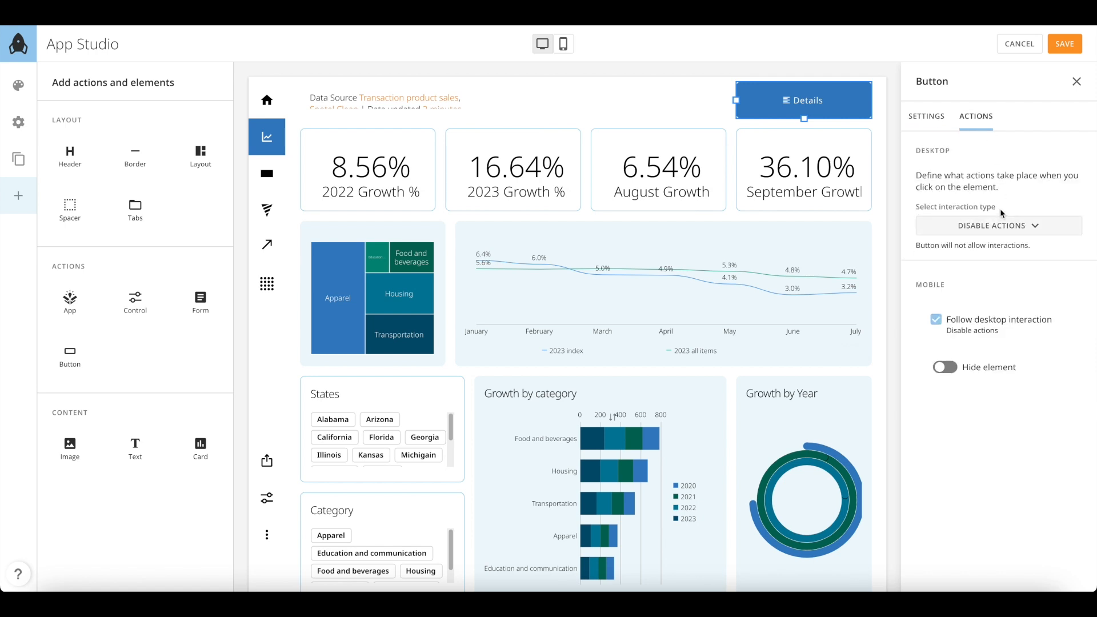
Step: Make the button open the Reach via Mediums card in a pop-up and save
click(997, 225)
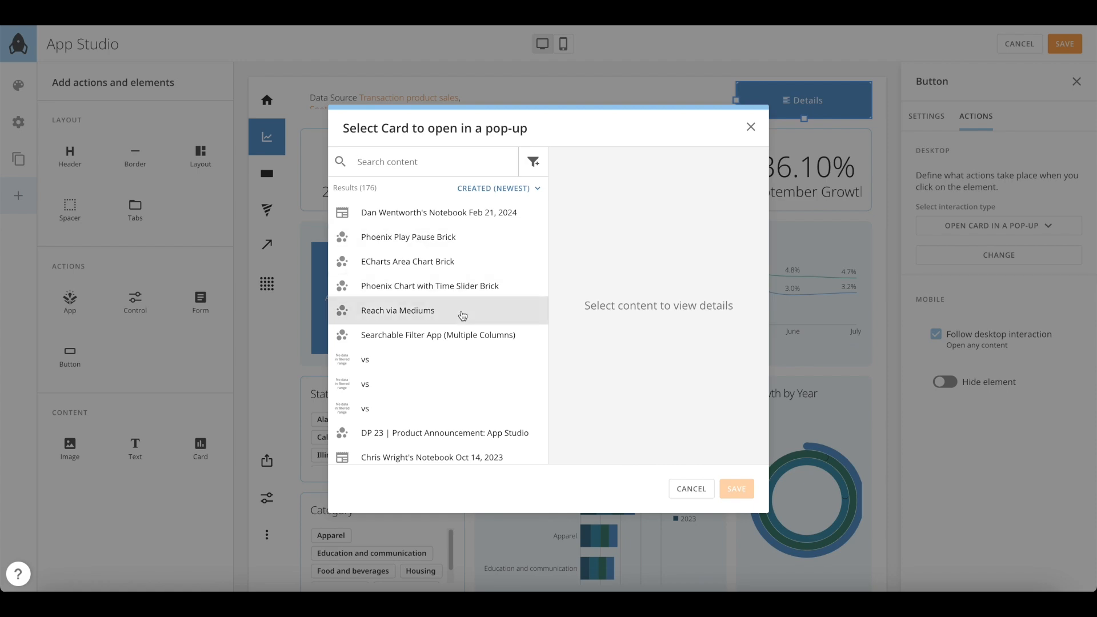
click(735, 488)
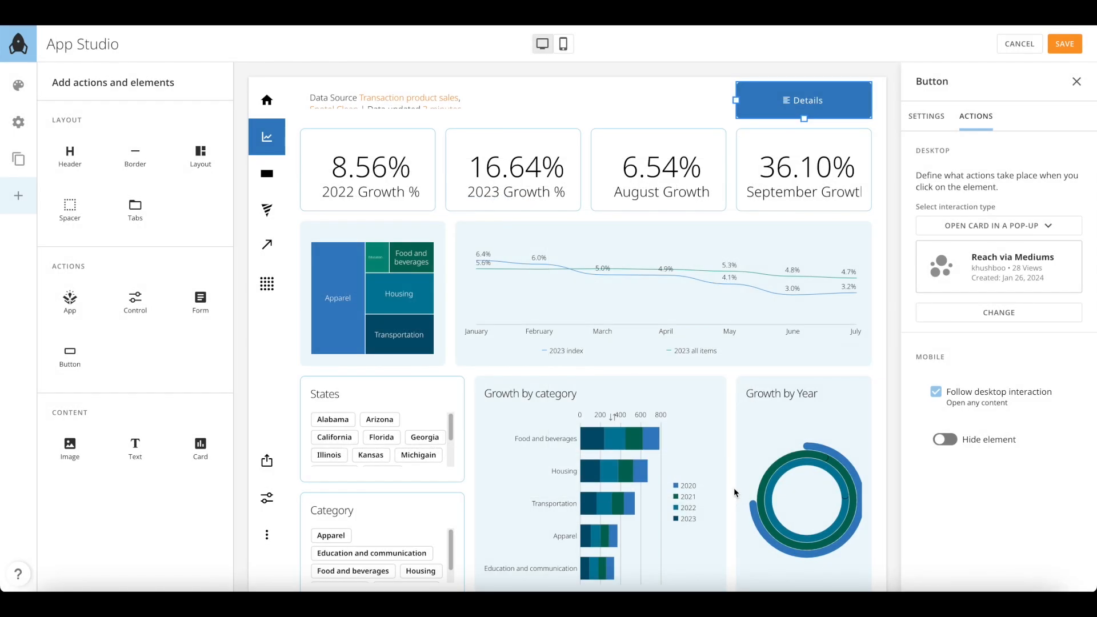
click(1064, 44)
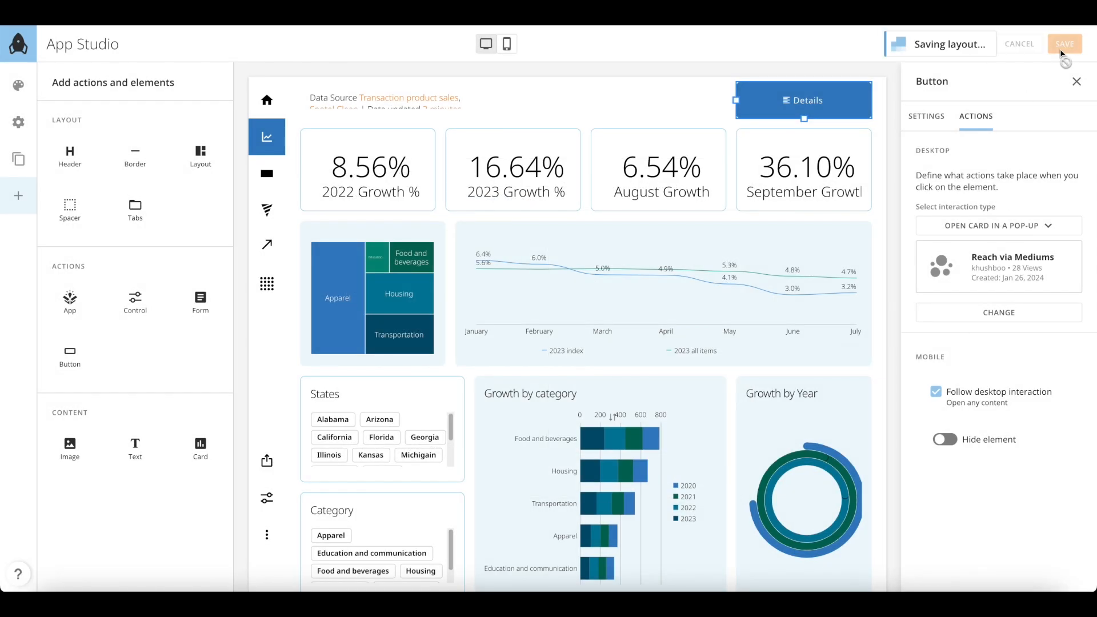
Step: Test the Details button in preview, then close the Reach via Mediums pop-up
click(1065, 43)
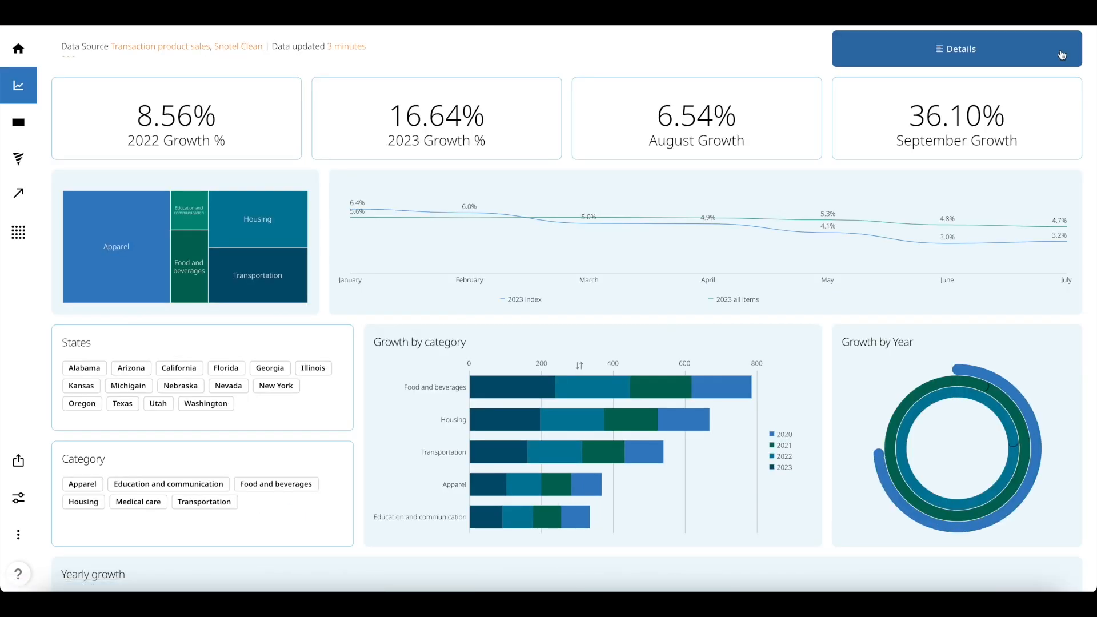
click(956, 48)
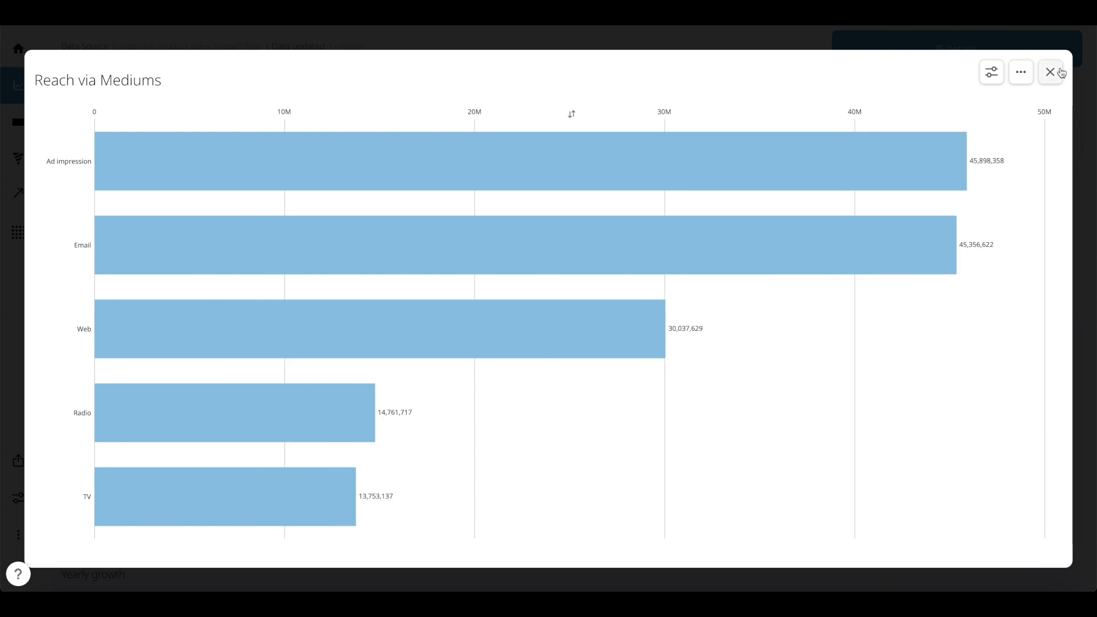
click(1050, 72)
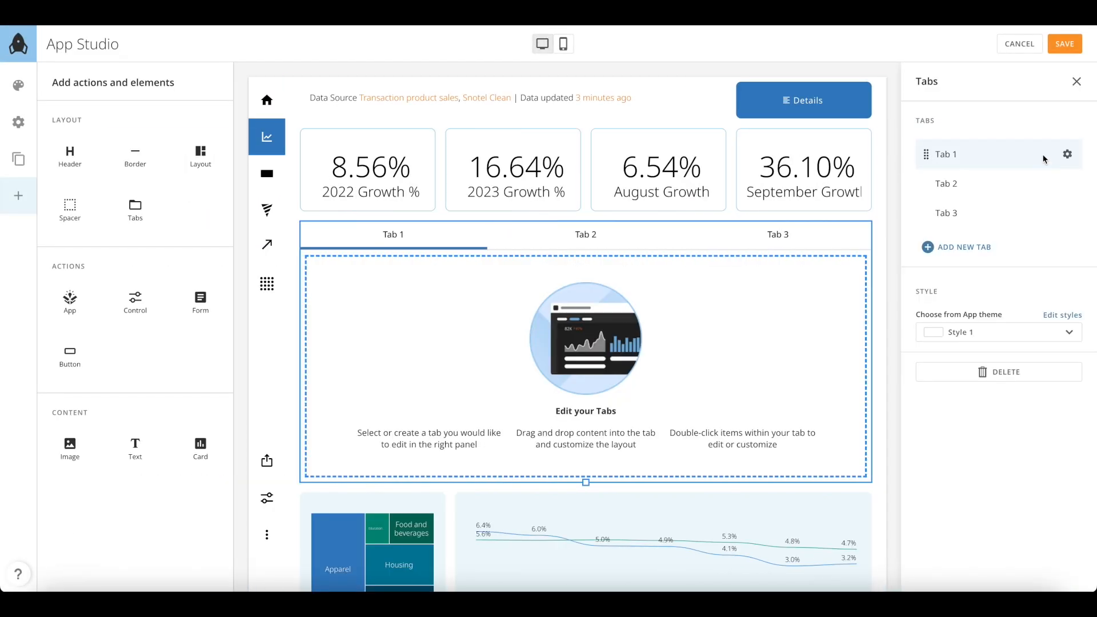
Step: Rename Tab 1 to Charts with an area-chart icon and save
click(1067, 154)
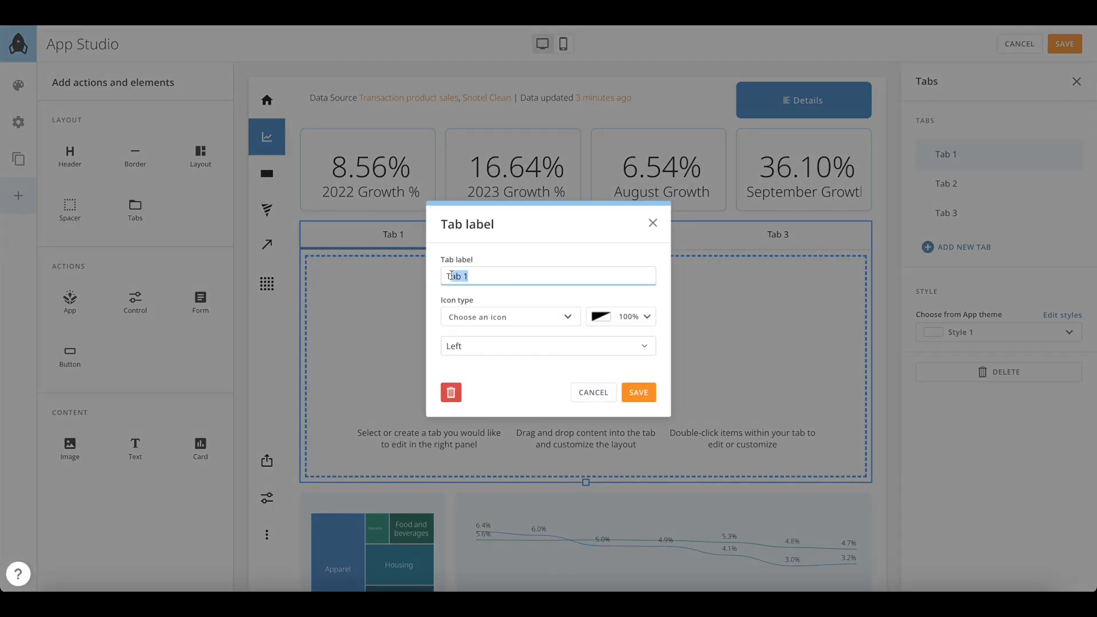
text(Ch)
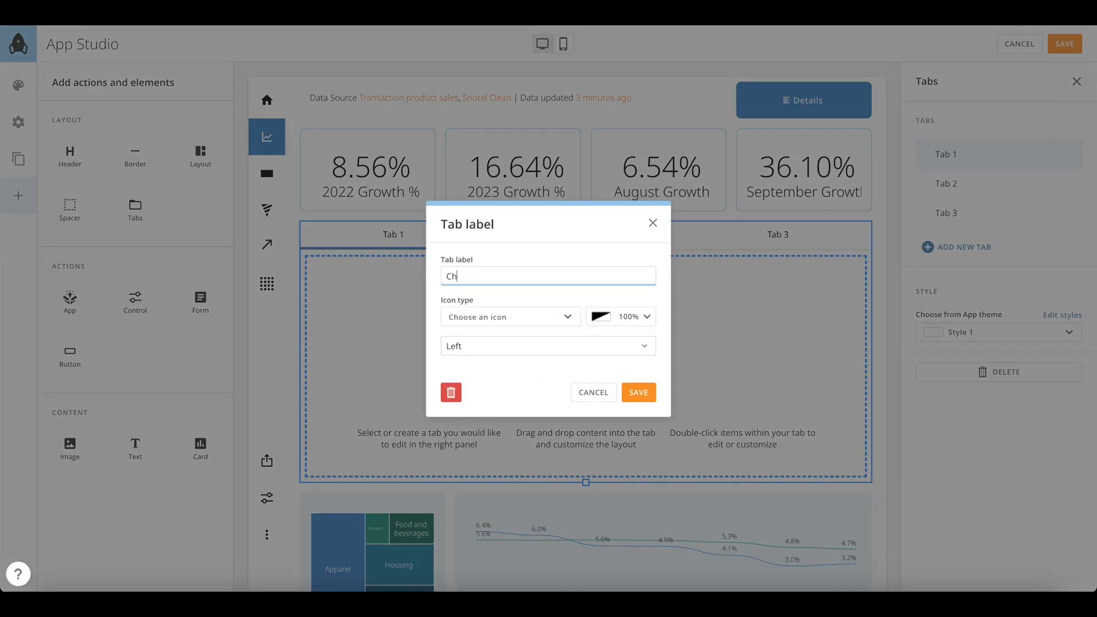
click(510, 317)
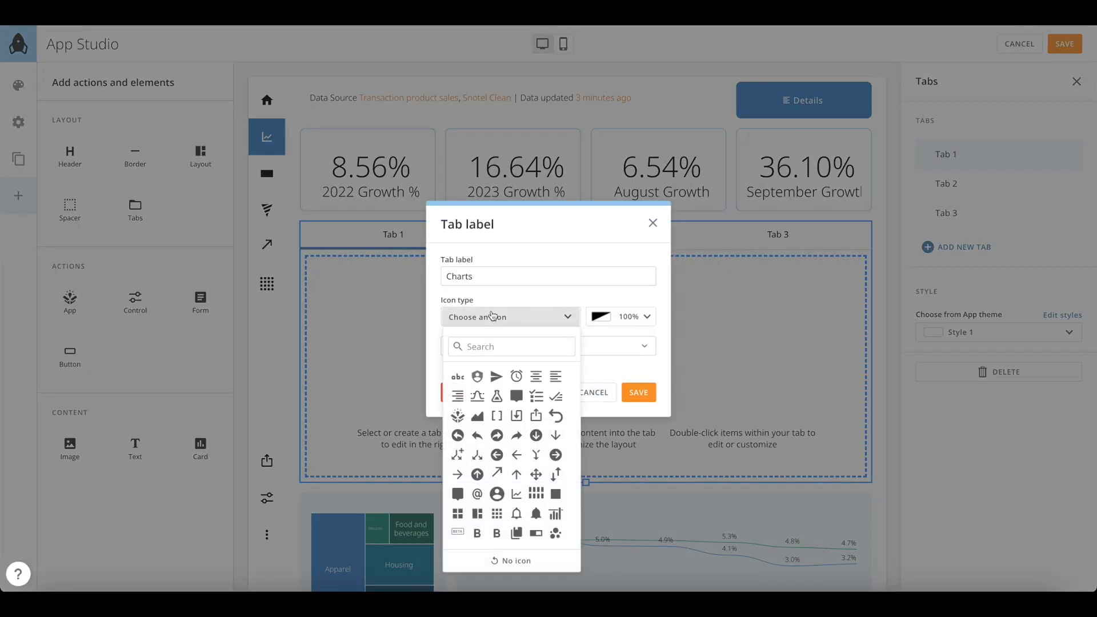
click(478, 416)
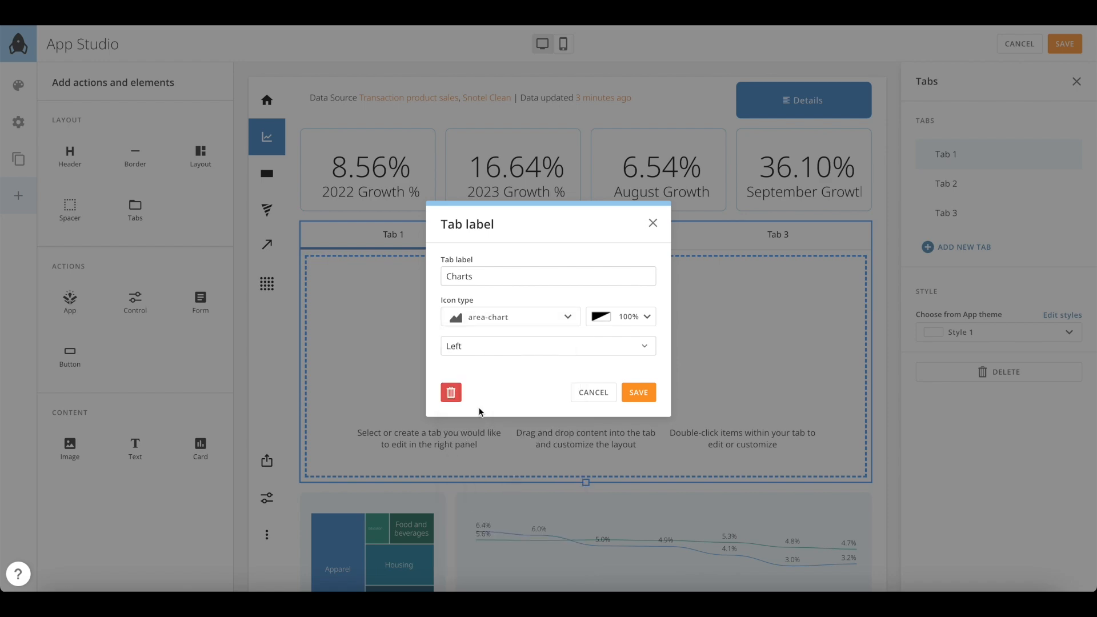
click(637, 392)
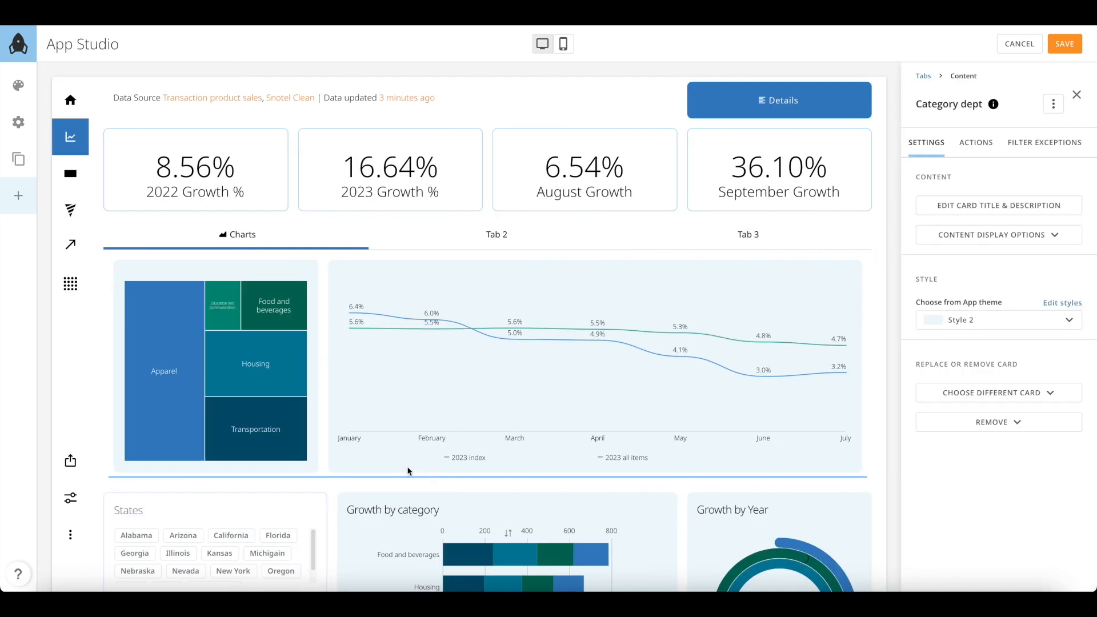
Step: Tighten the Charts tab grid with States and Category filters beside the growth charts, then select the Tabs container
scroll(down, 3)
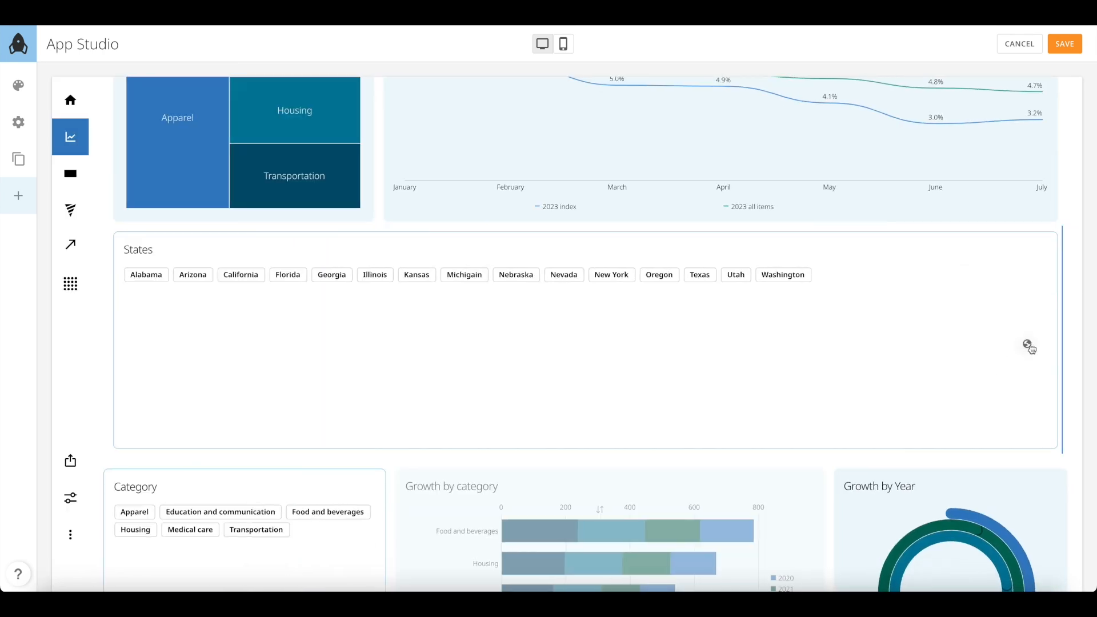
click(19, 196)
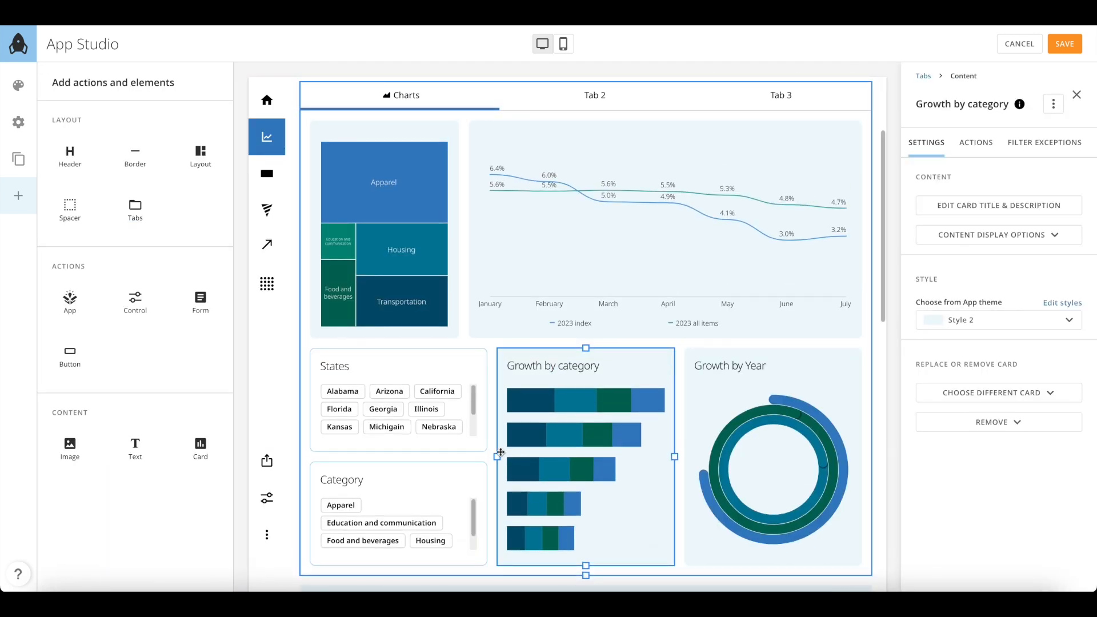
scroll(down, 3)
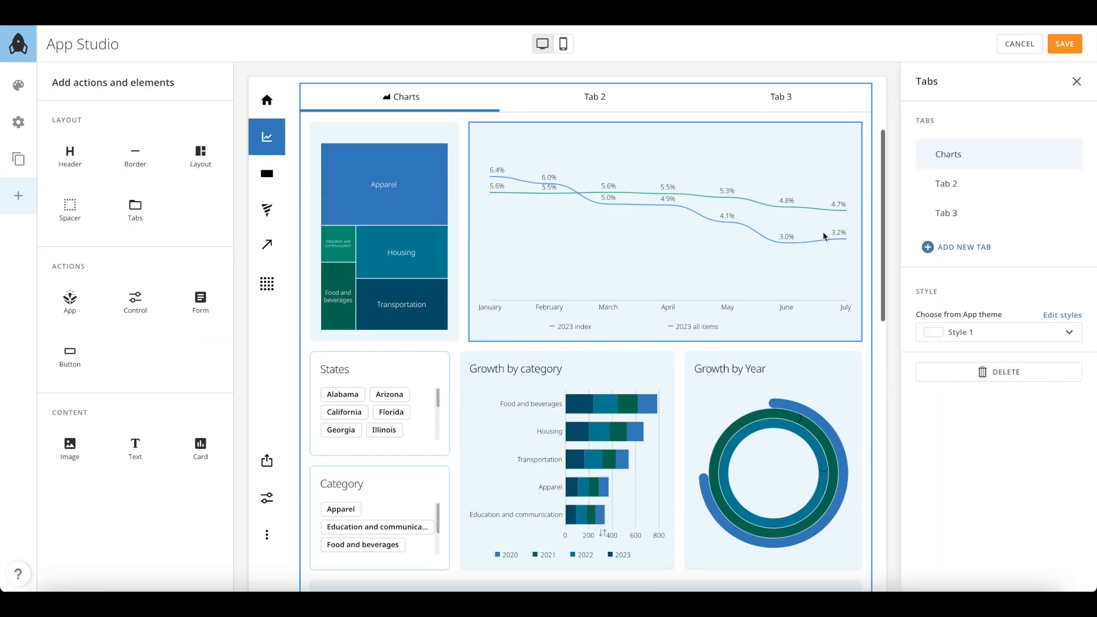
Step: Rename the second tab to Details with a grid icon and save it
double_click(593, 96)
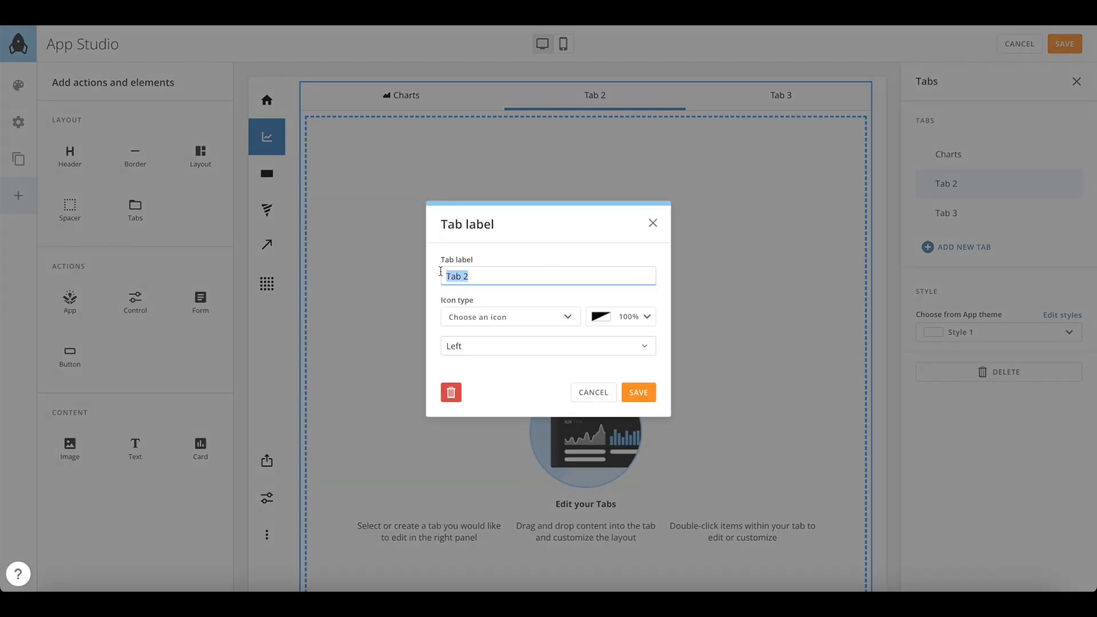
text(Details)
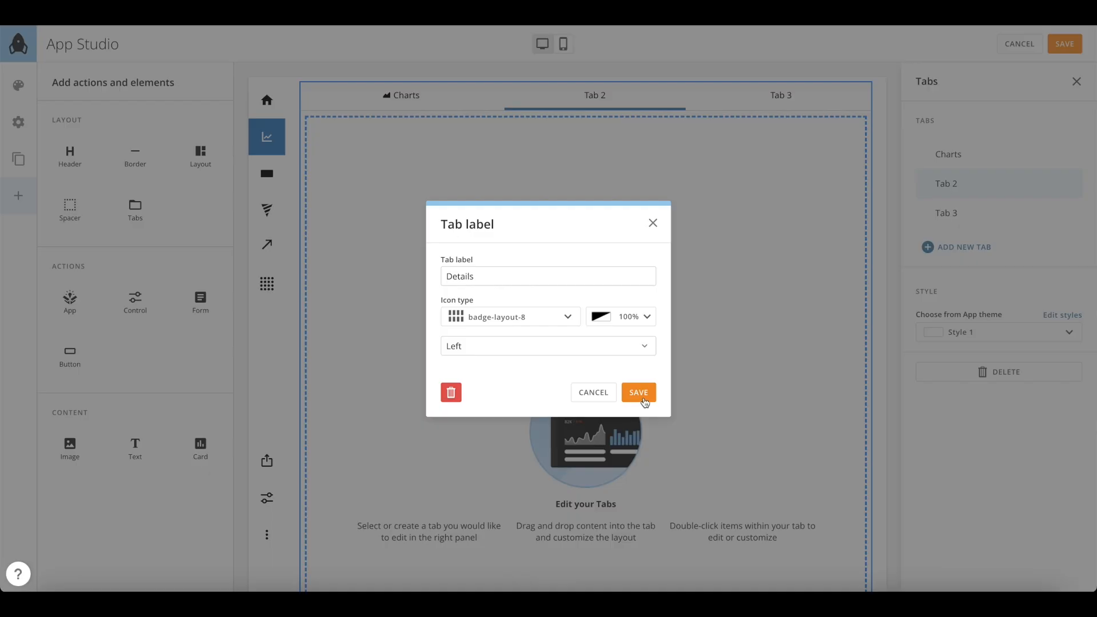
click(636, 392)
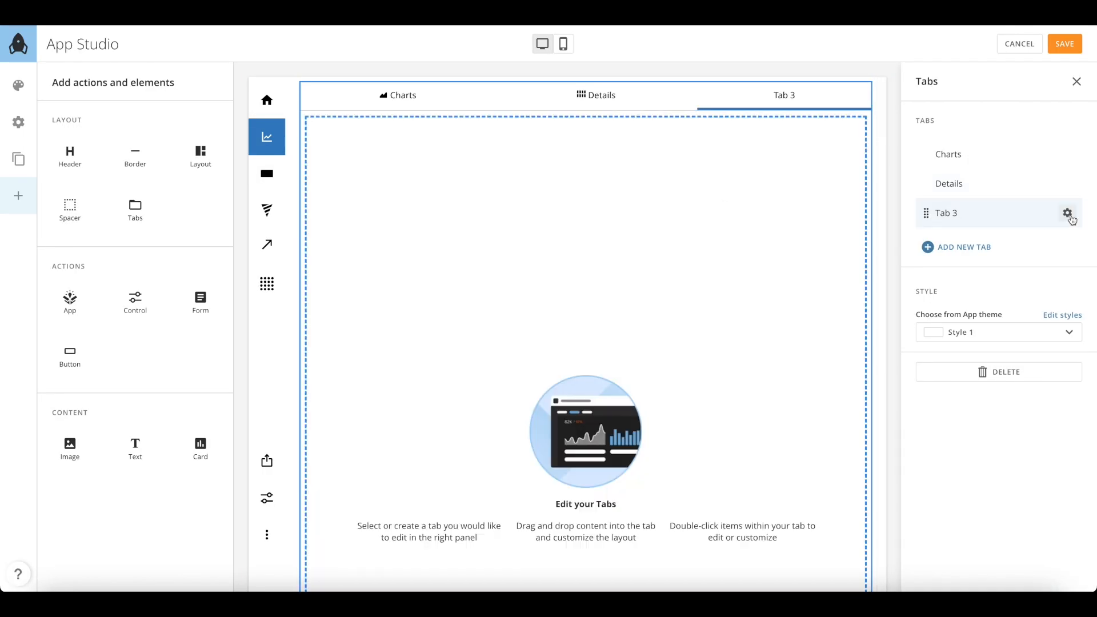
Step: Rename the third tab to Notes with a checklist icon
click(1068, 213)
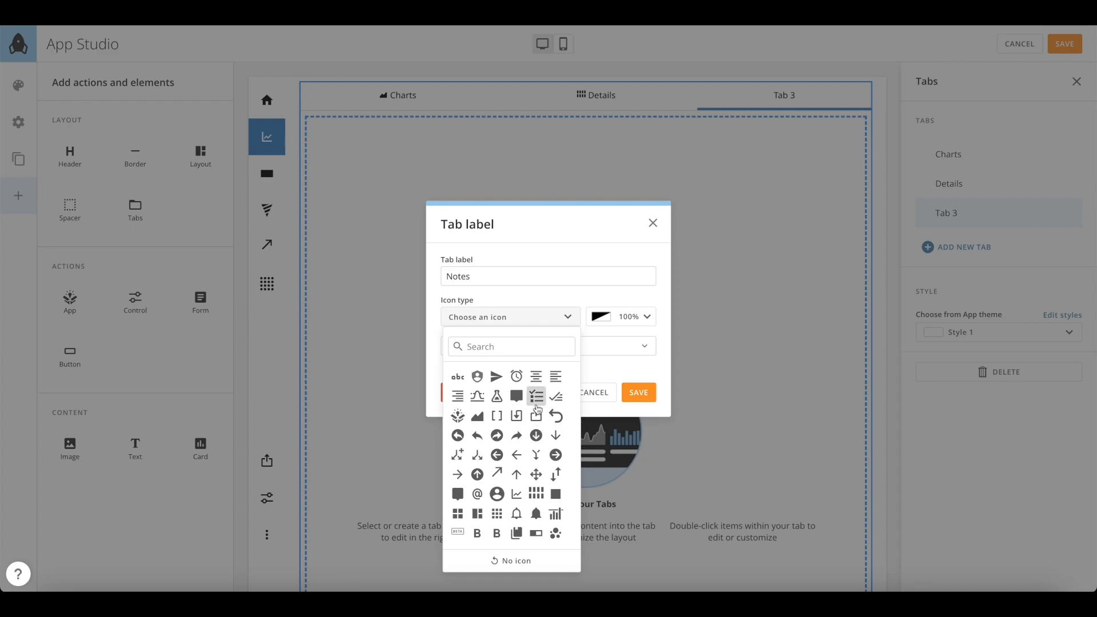
click(637, 392)
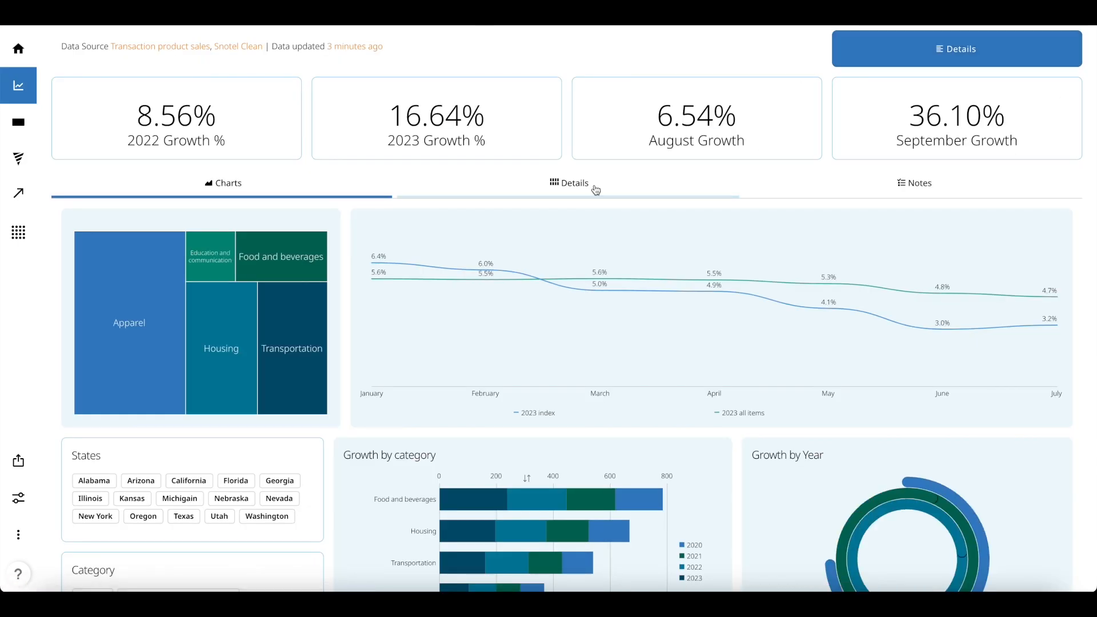
Step: Check the Notes and Charts tabs in preview, then show the app theme settings
click(919, 183)
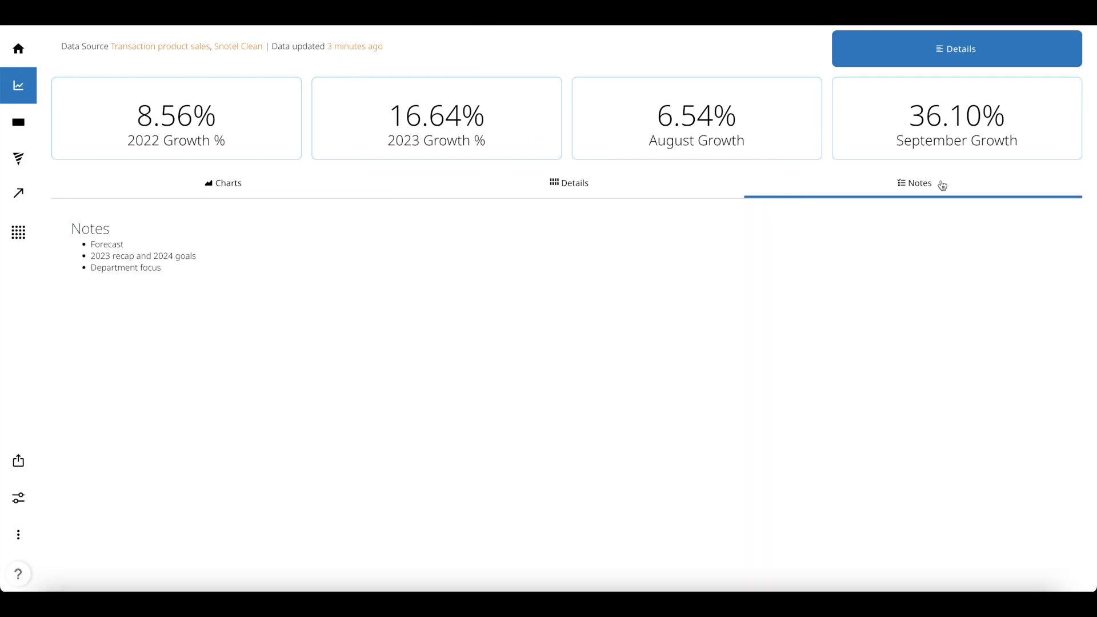
click(222, 183)
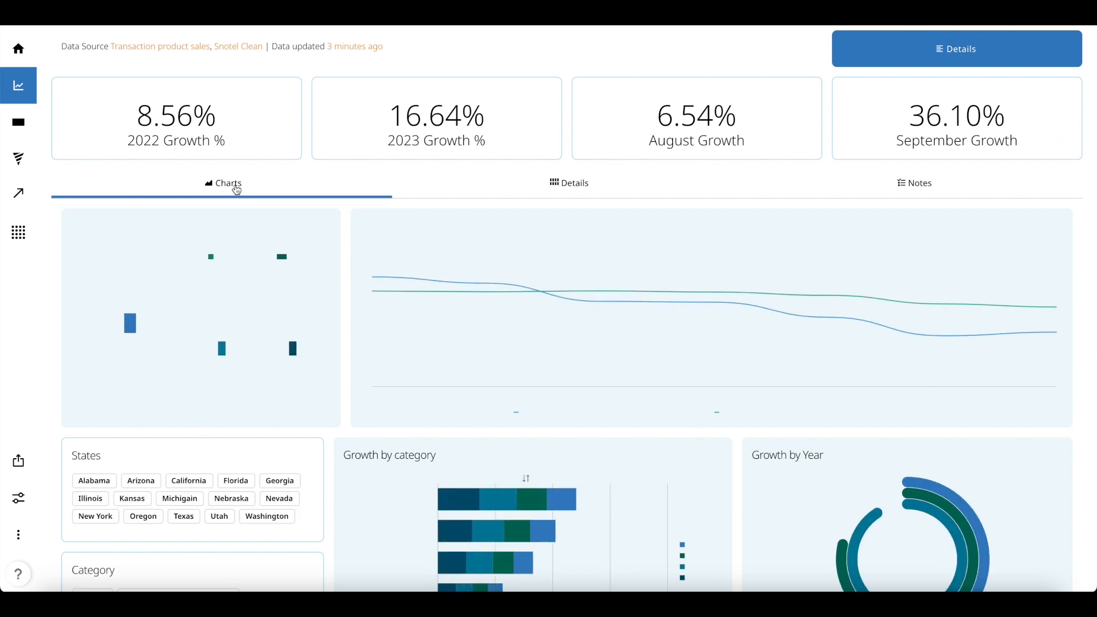
click(18, 157)
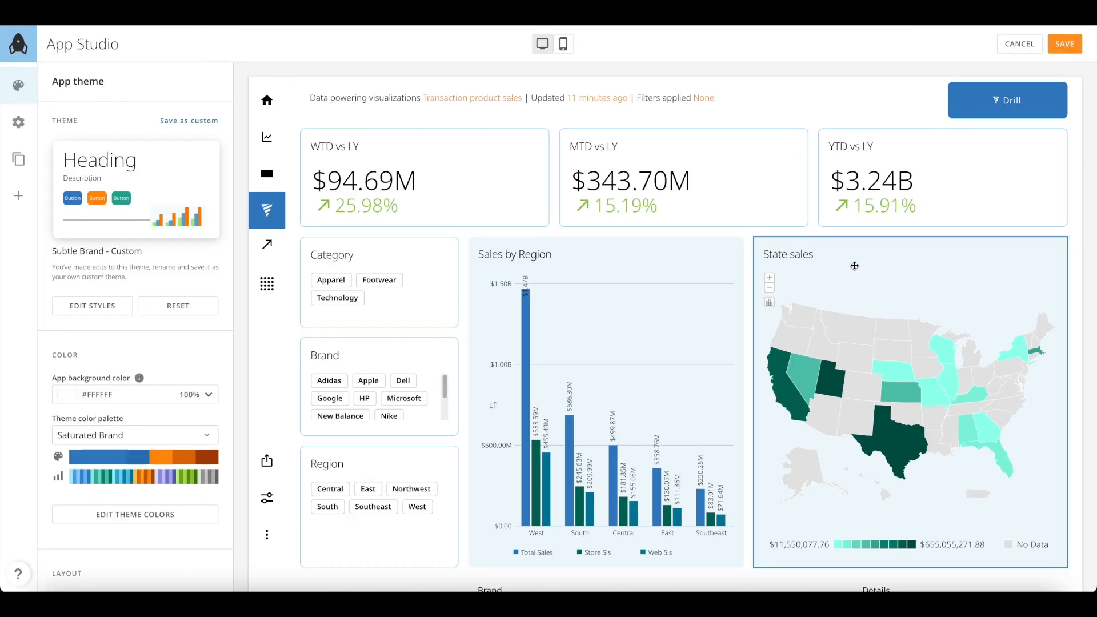
Step: Make the State sales map open the Drill details page in the app via its Actions settings
click(854, 266)
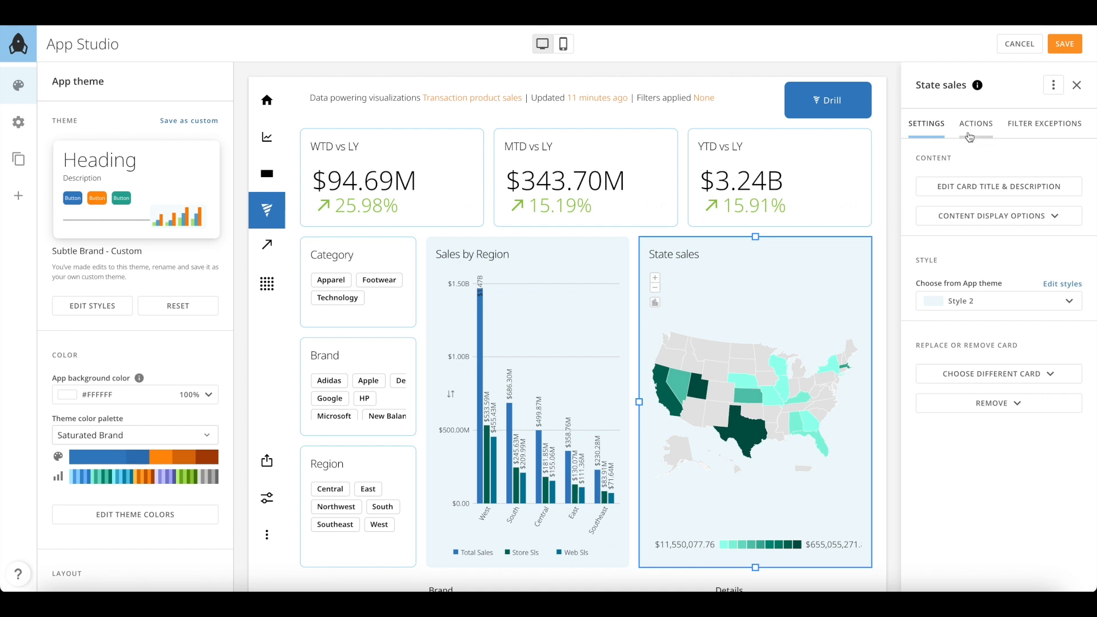
click(975, 124)
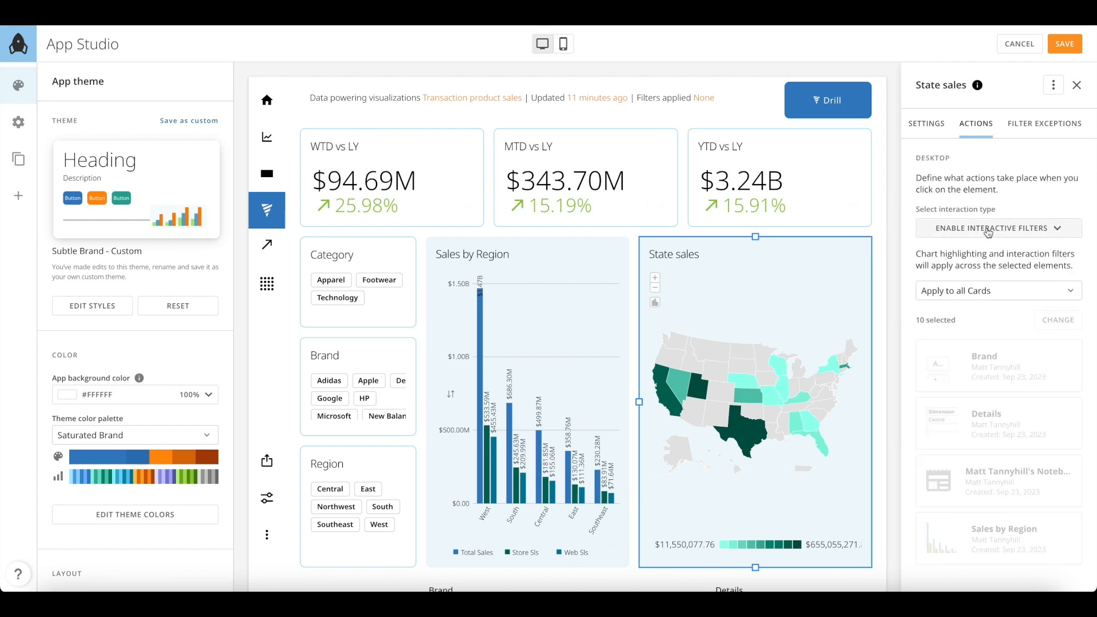
click(997, 229)
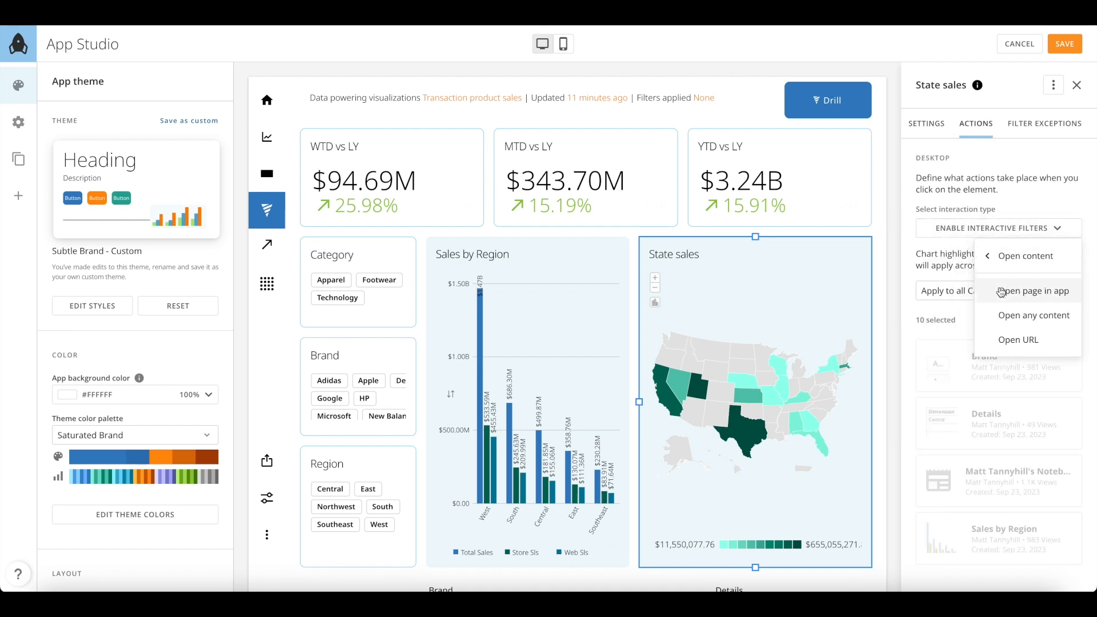
click(1037, 290)
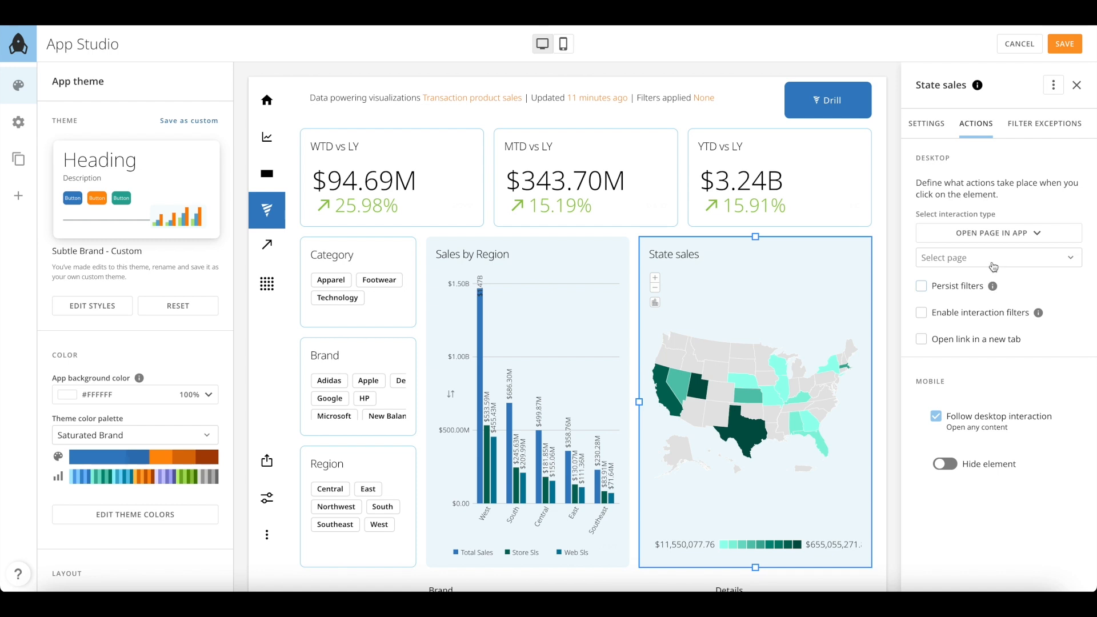
click(997, 257)
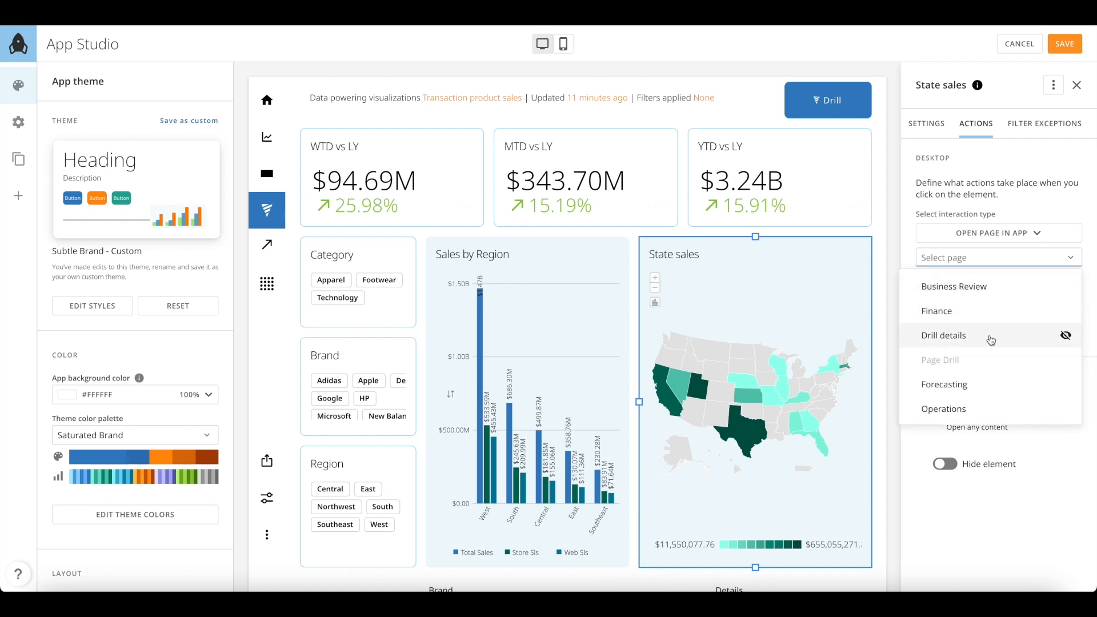
click(943, 335)
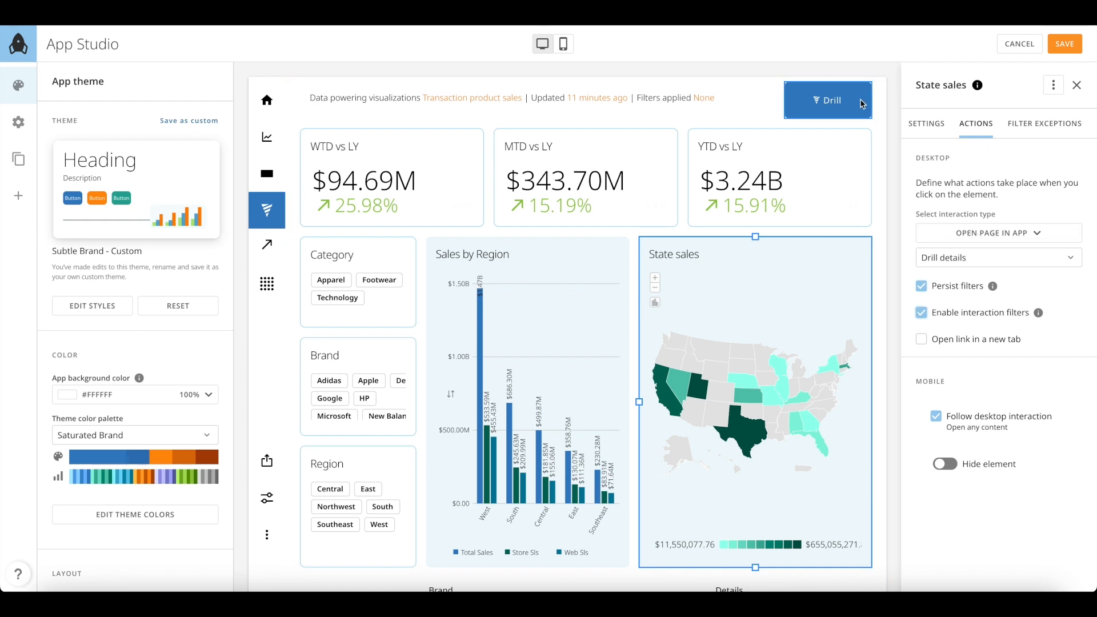
Step: Make the Drill button open the Drill details page with Persist filters on, then show the app's pages
click(828, 100)
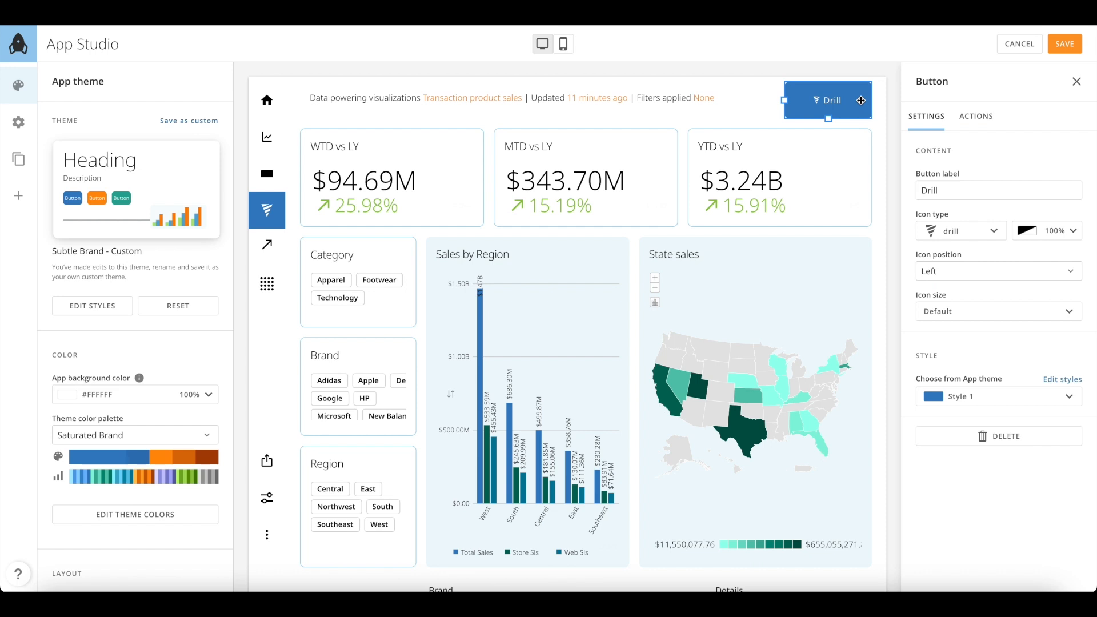
click(975, 117)
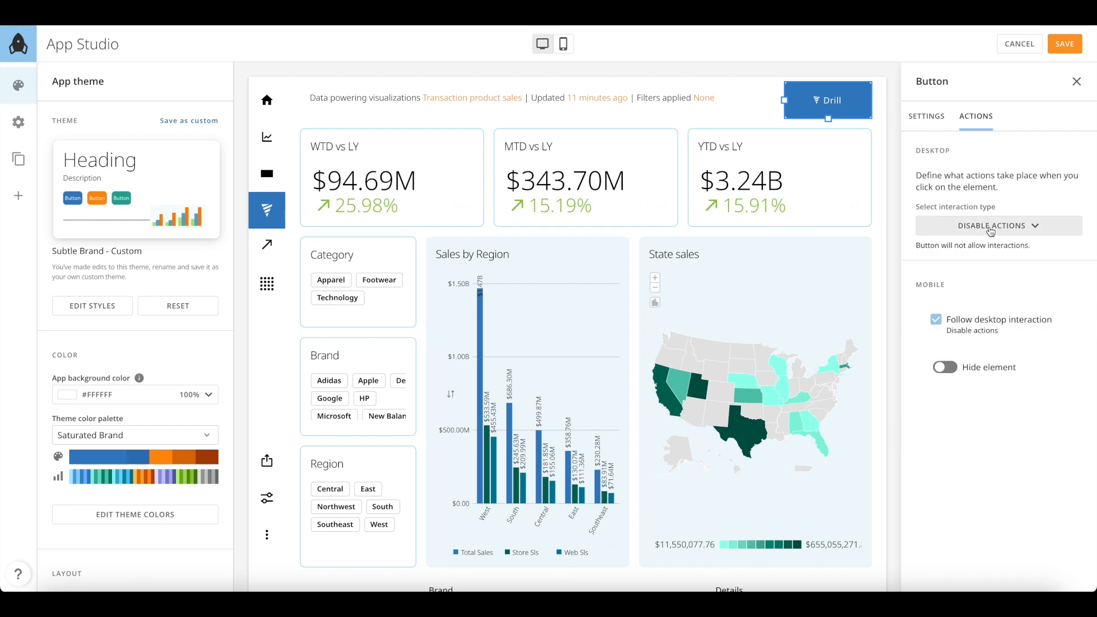
click(997, 225)
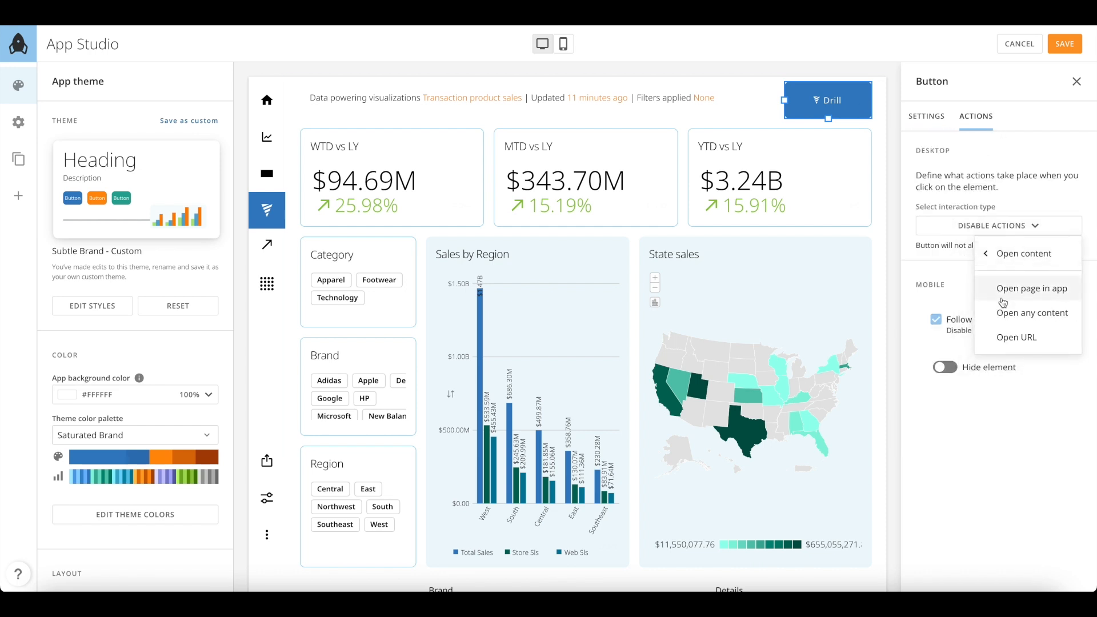
click(1031, 288)
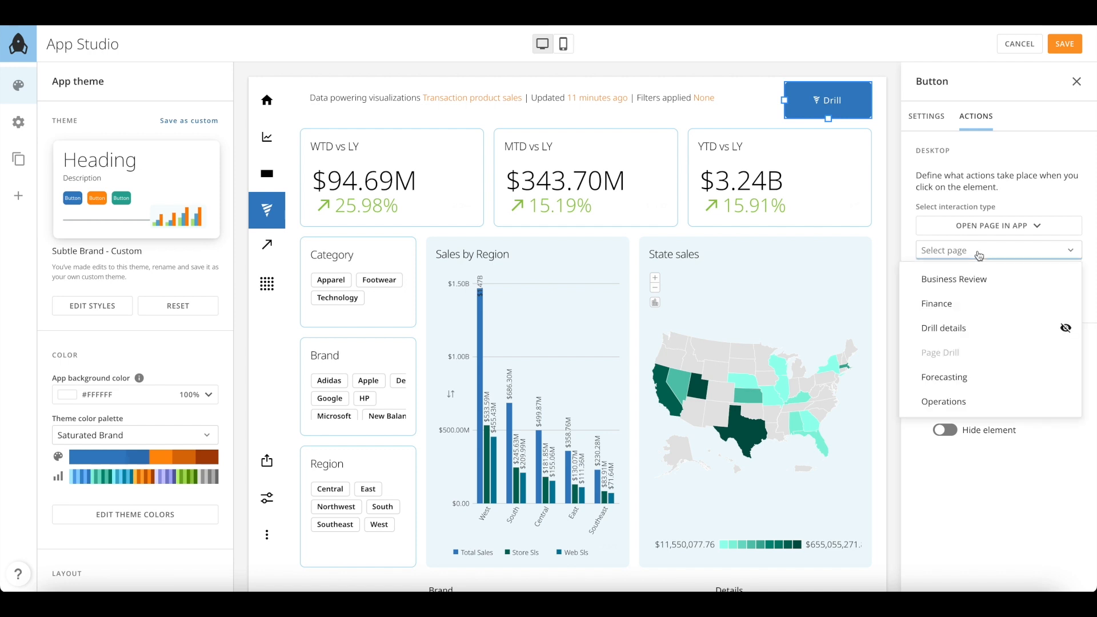
click(943, 328)
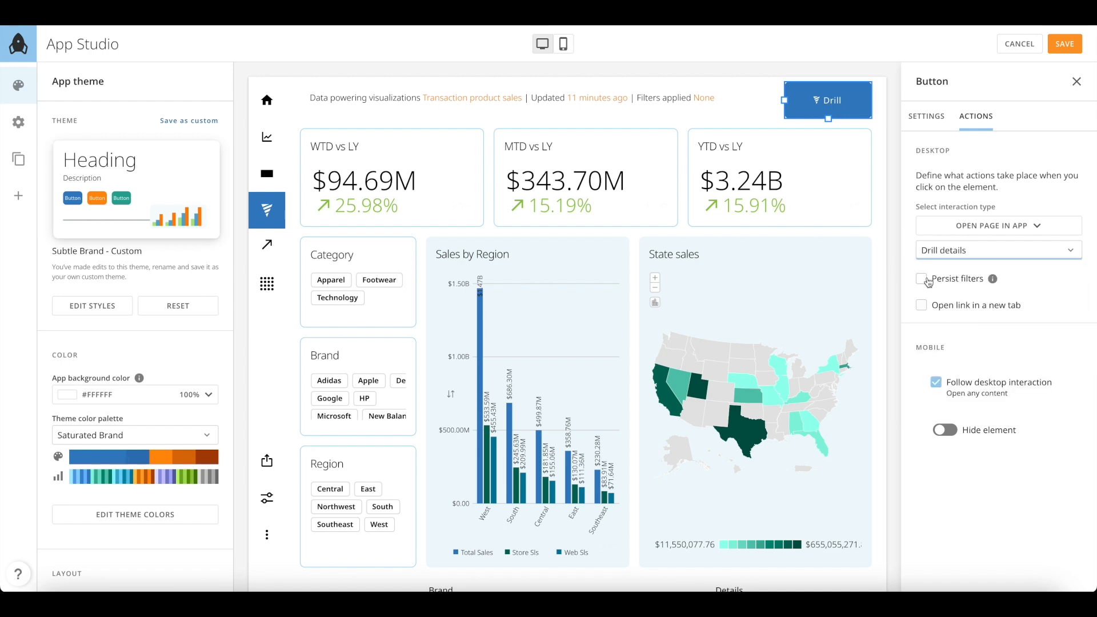
click(922, 279)
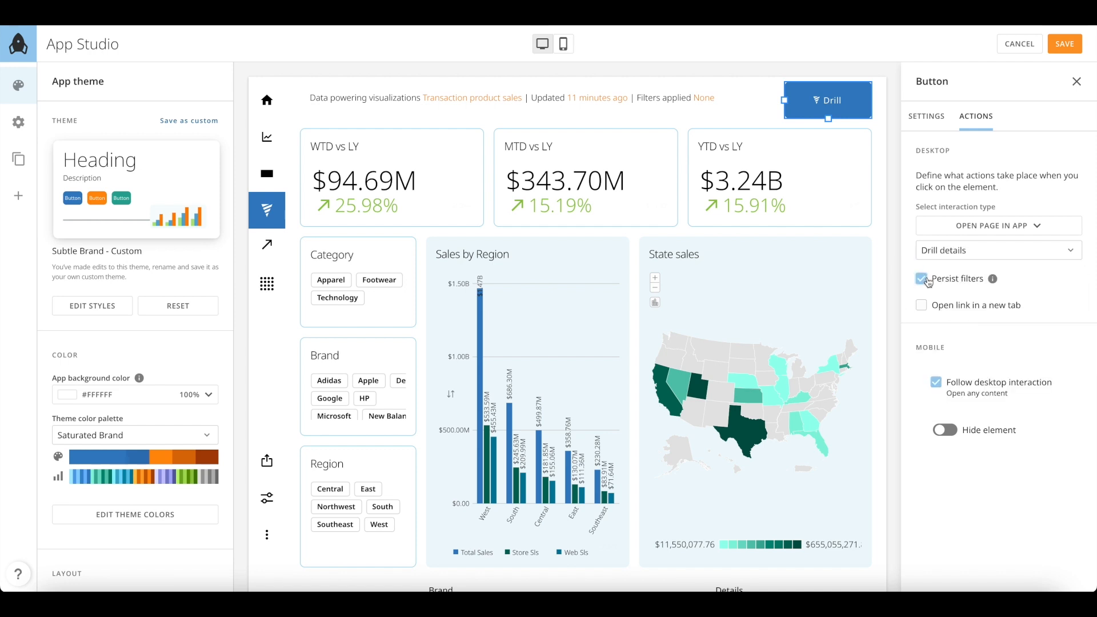
click(18, 160)
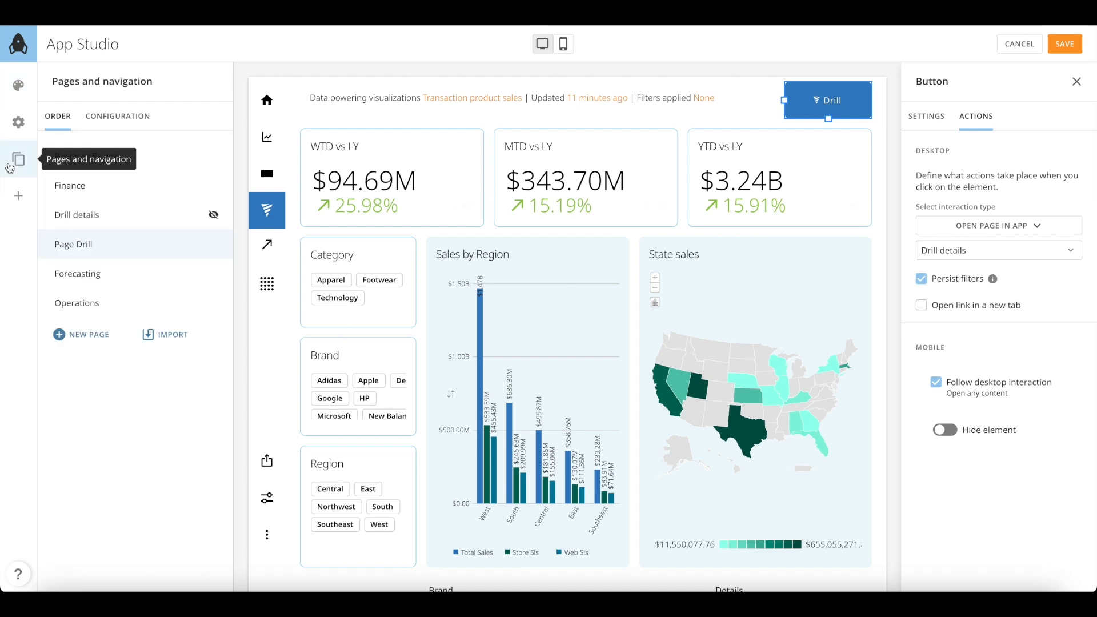
mouse_move(216, 220)
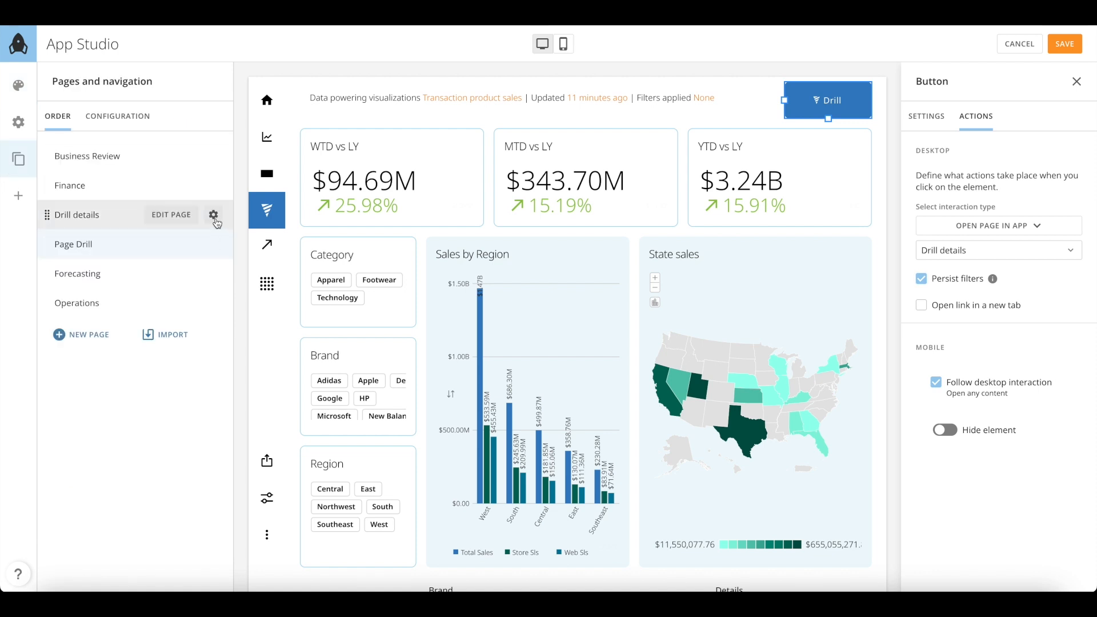
click(213, 215)
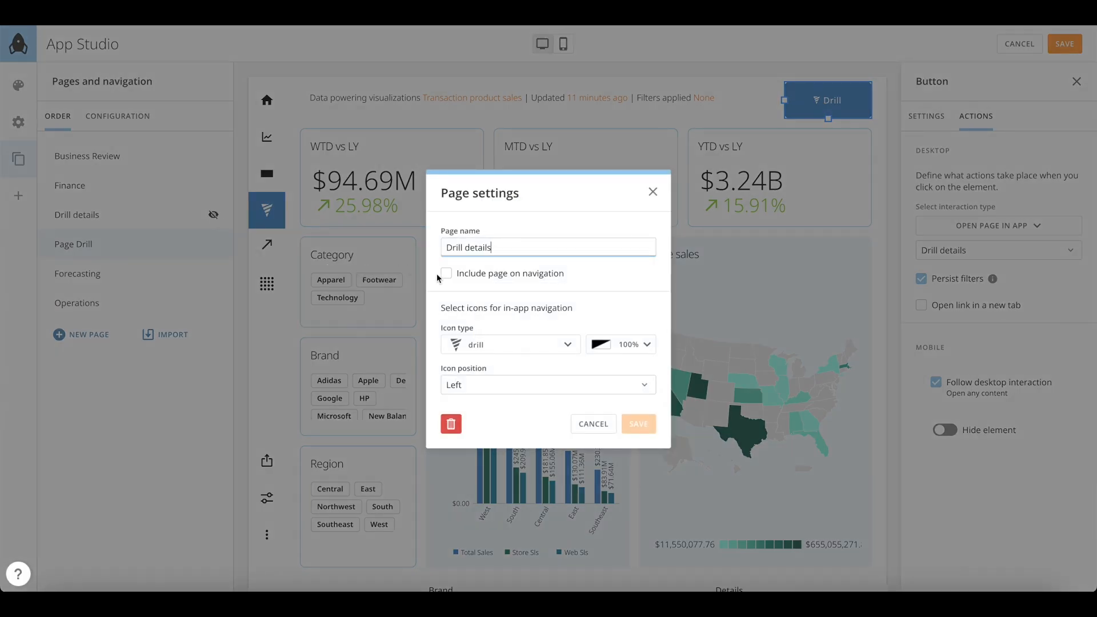
click(446, 273)
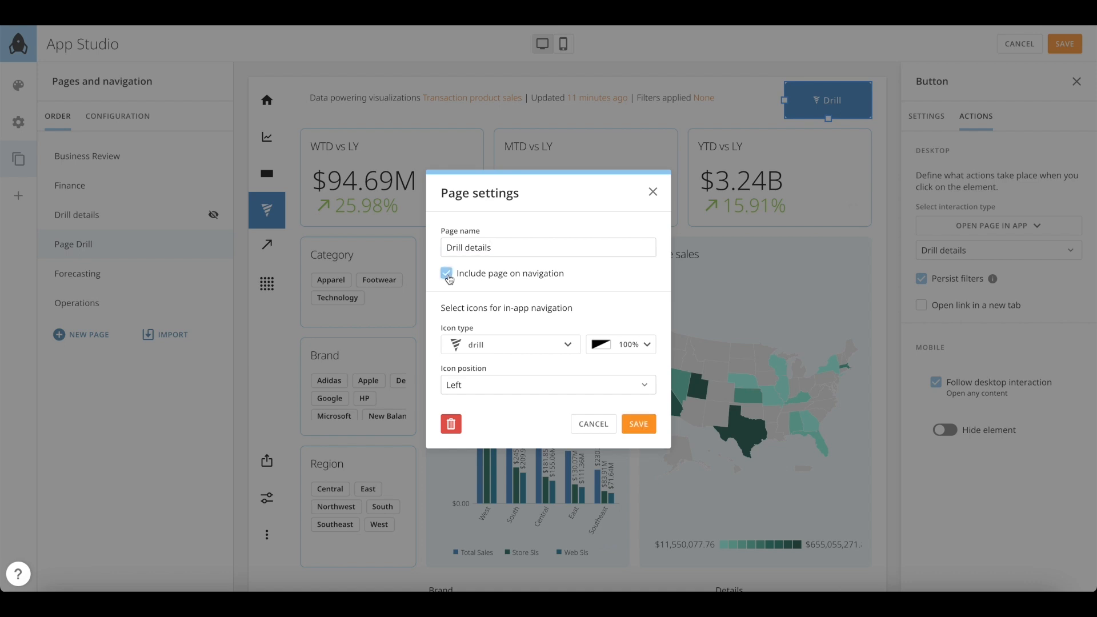
click(446, 273)
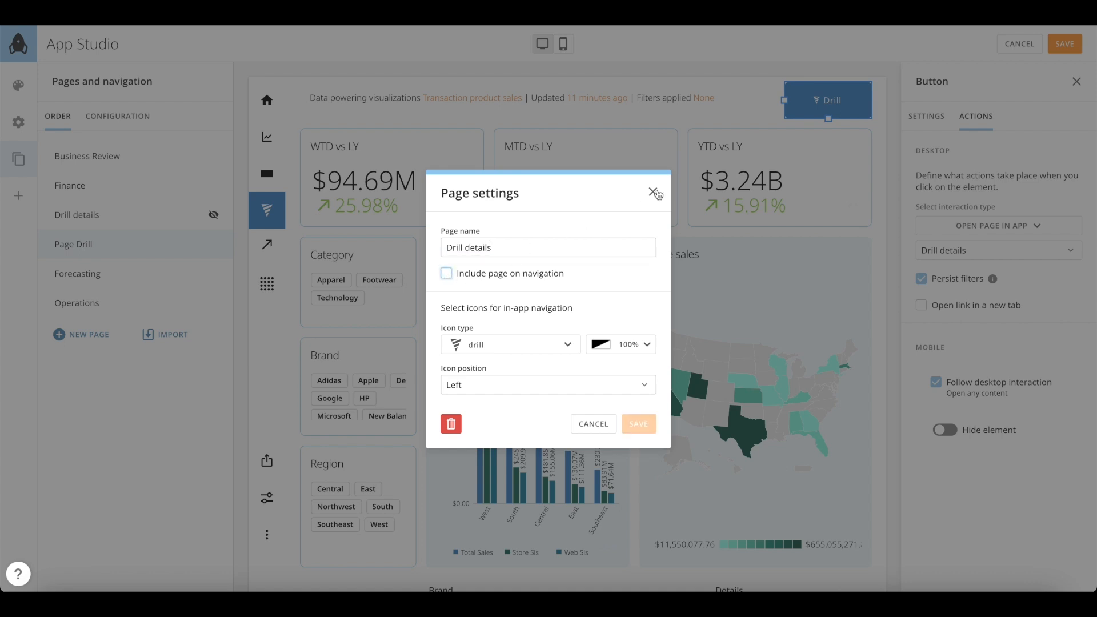
click(656, 193)
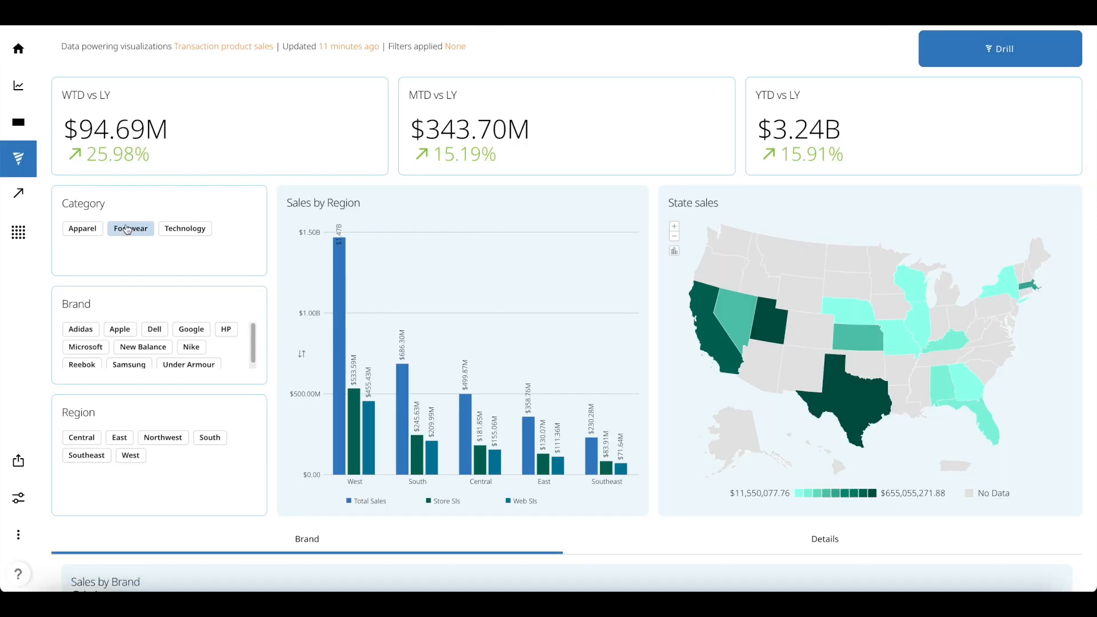
Step: Filter the preview to Apparel, Nike and Utah, drilling into Utah's product sales
click(83, 229)
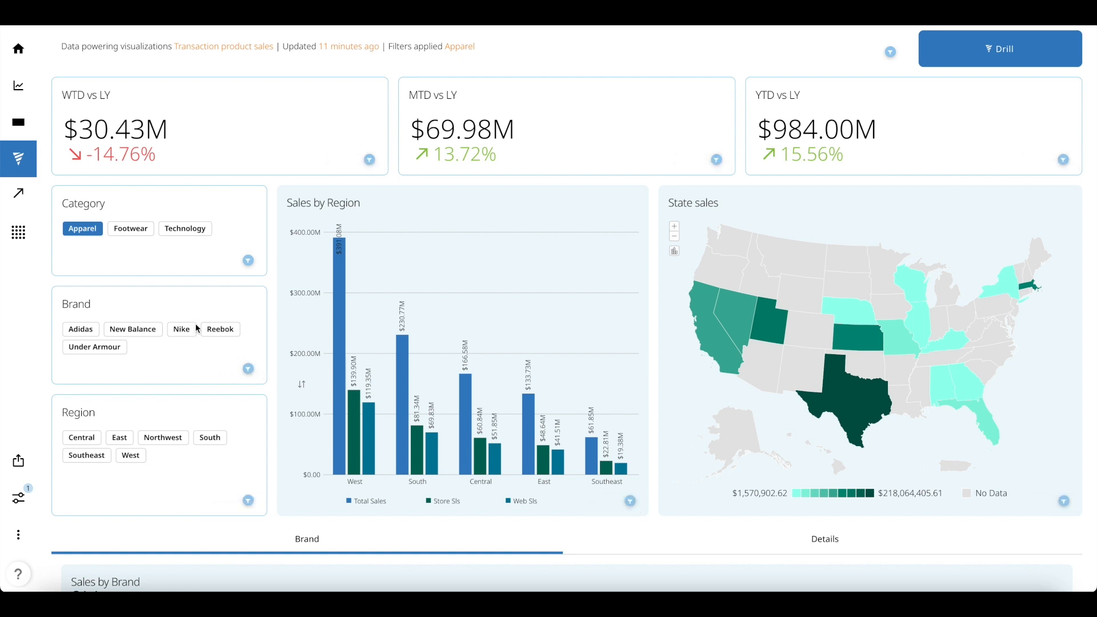
click(180, 329)
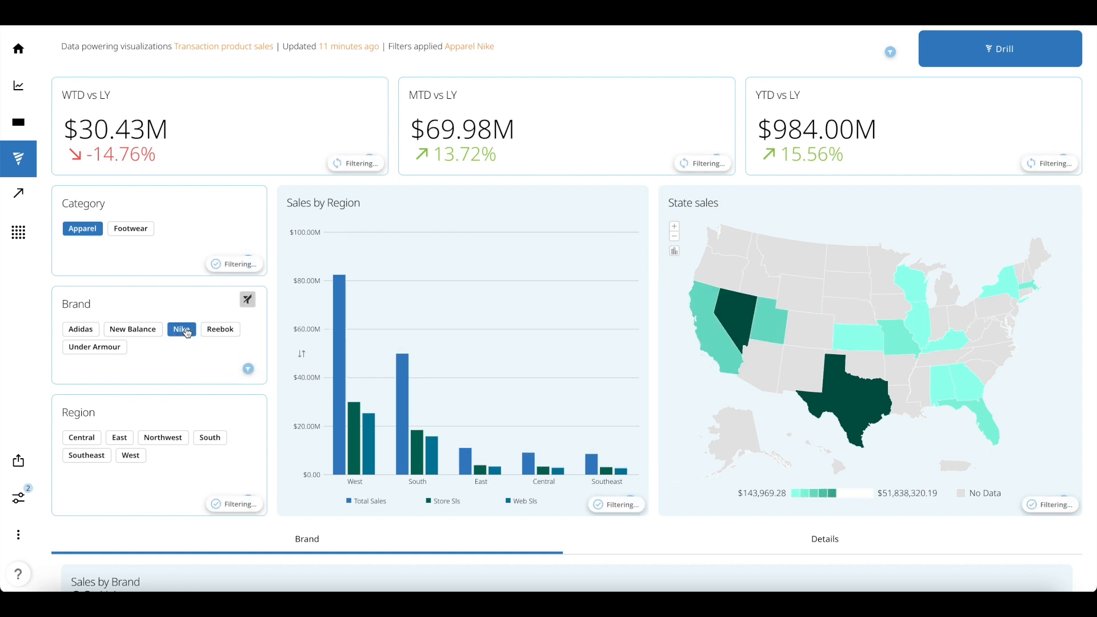
click(181, 329)
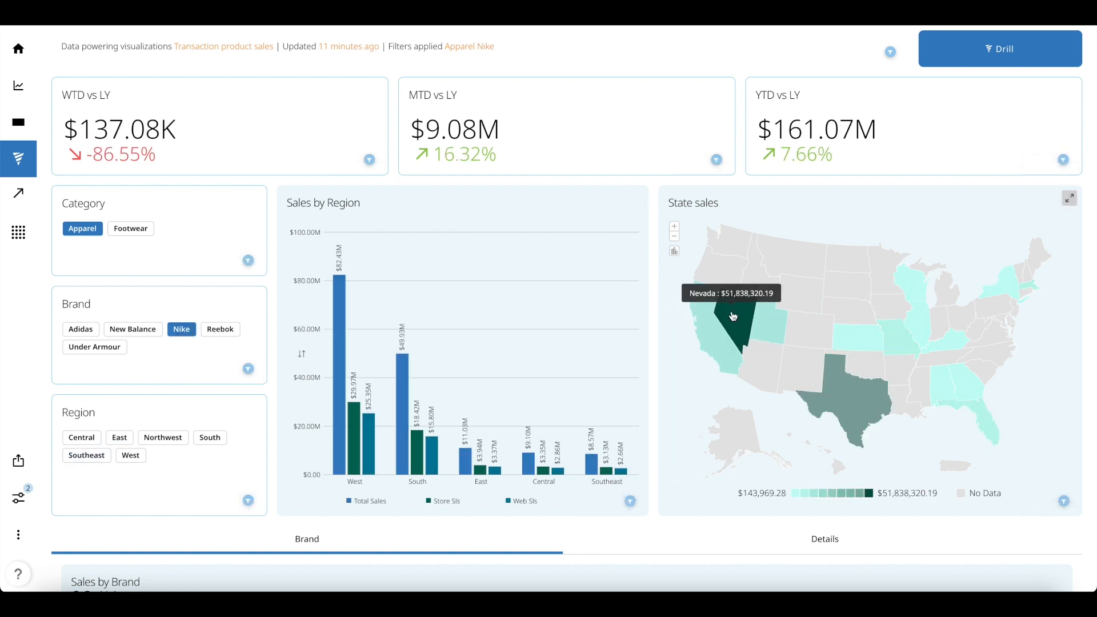
click(775, 325)
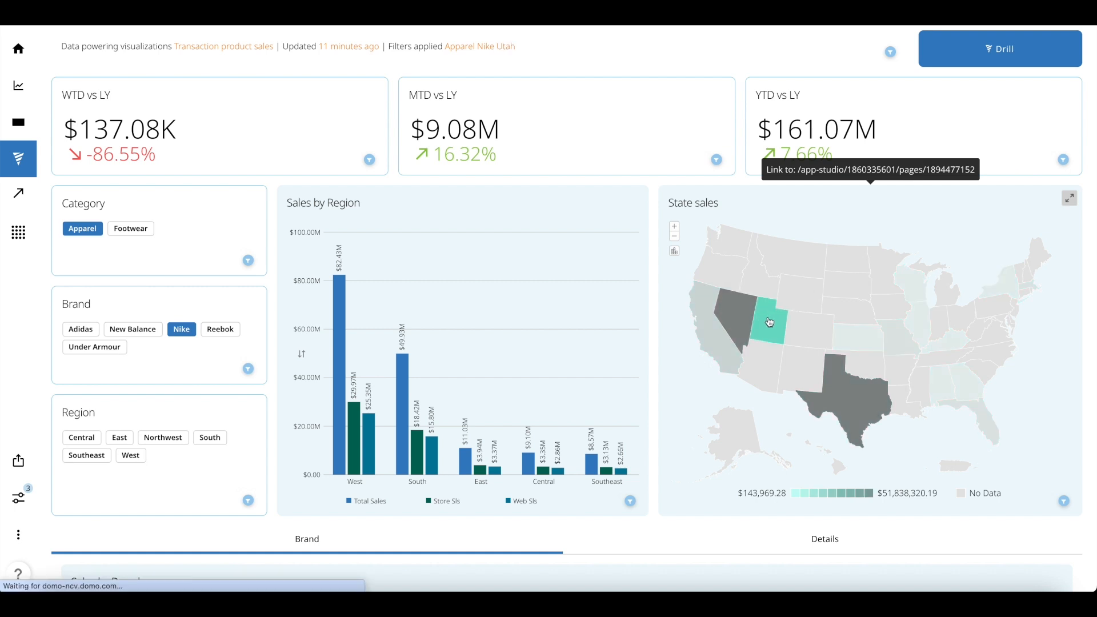
click(768, 321)
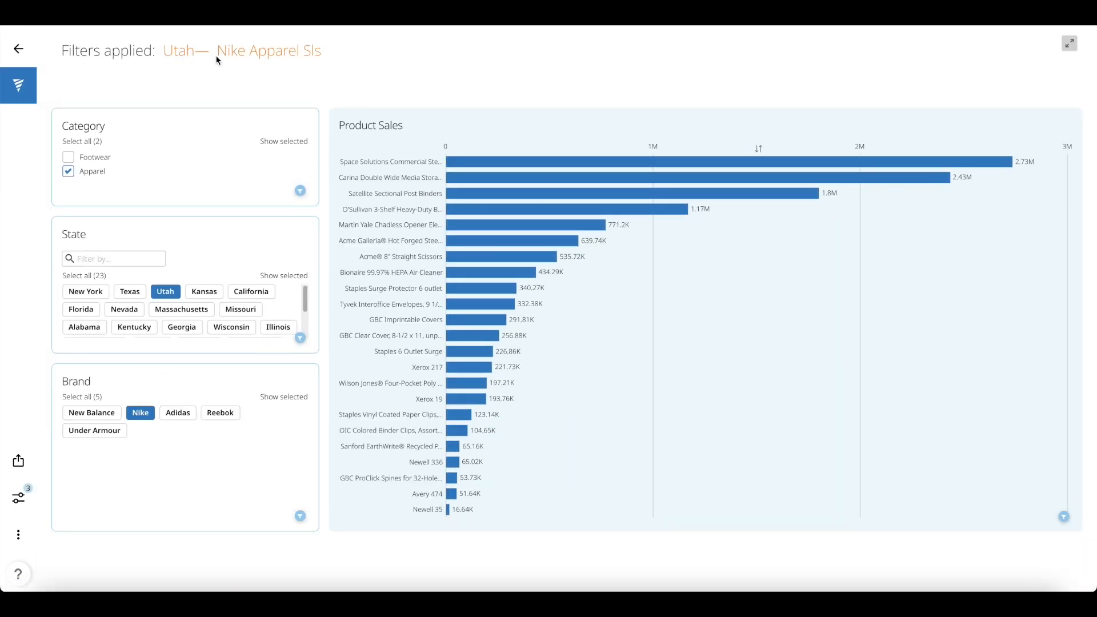
mouse_move(300, 64)
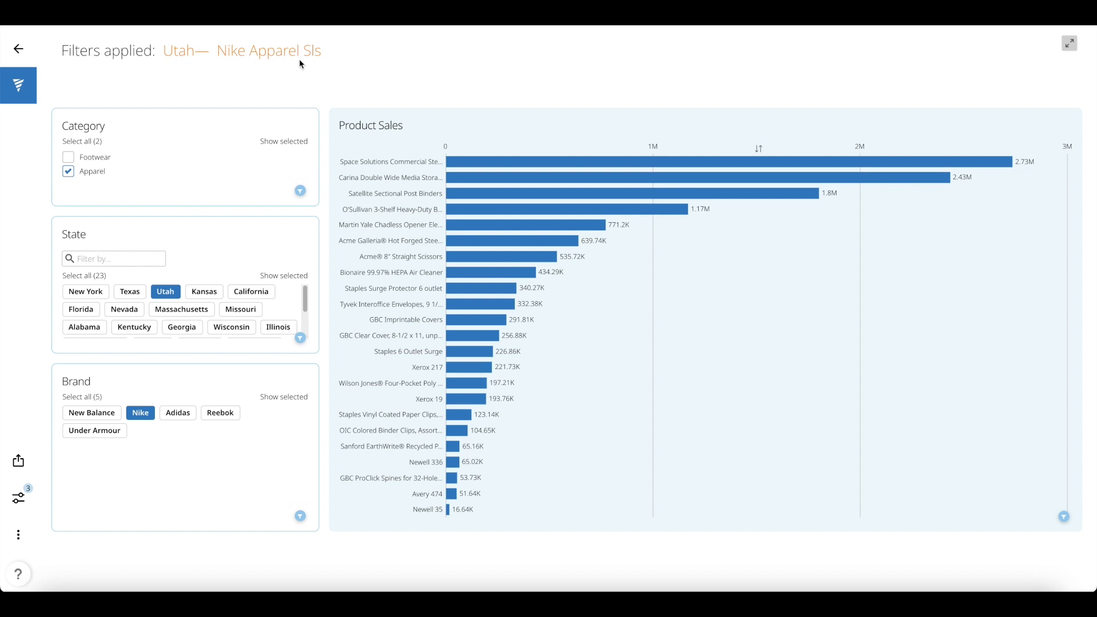
Step: Return to the overview, drill again via the Drill button, then leave the drill page back to the editor
click(18, 49)
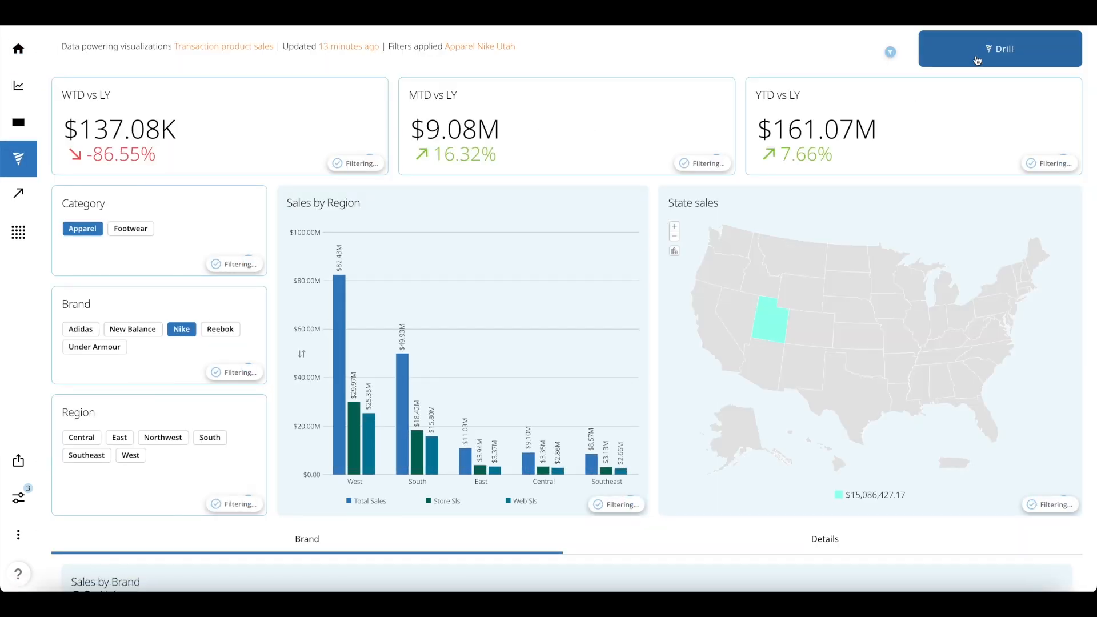
click(1001, 48)
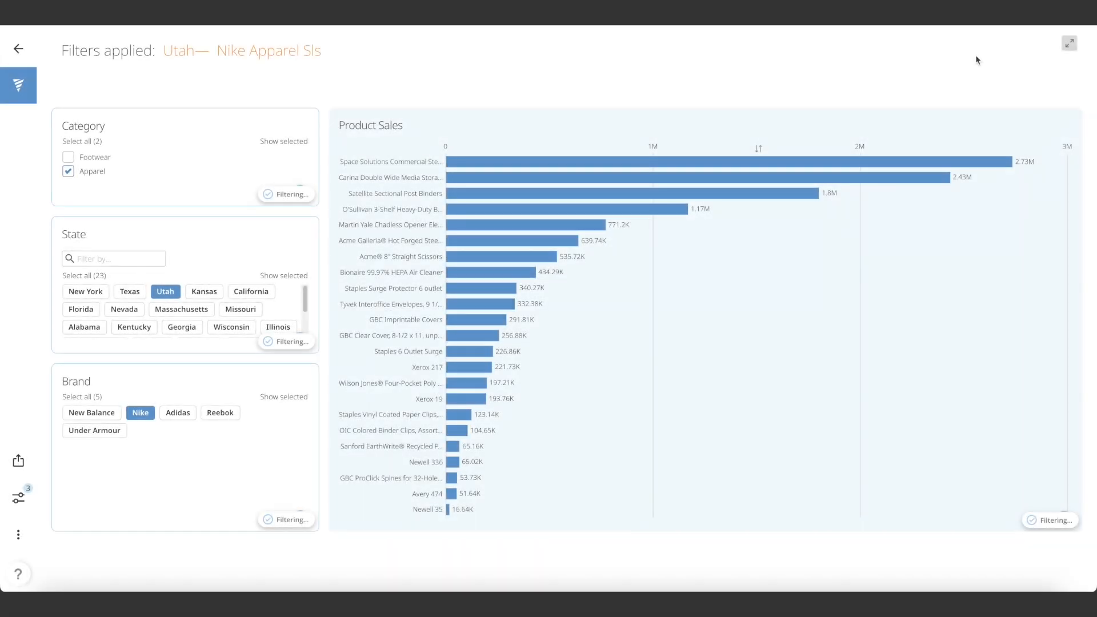
click(17, 86)
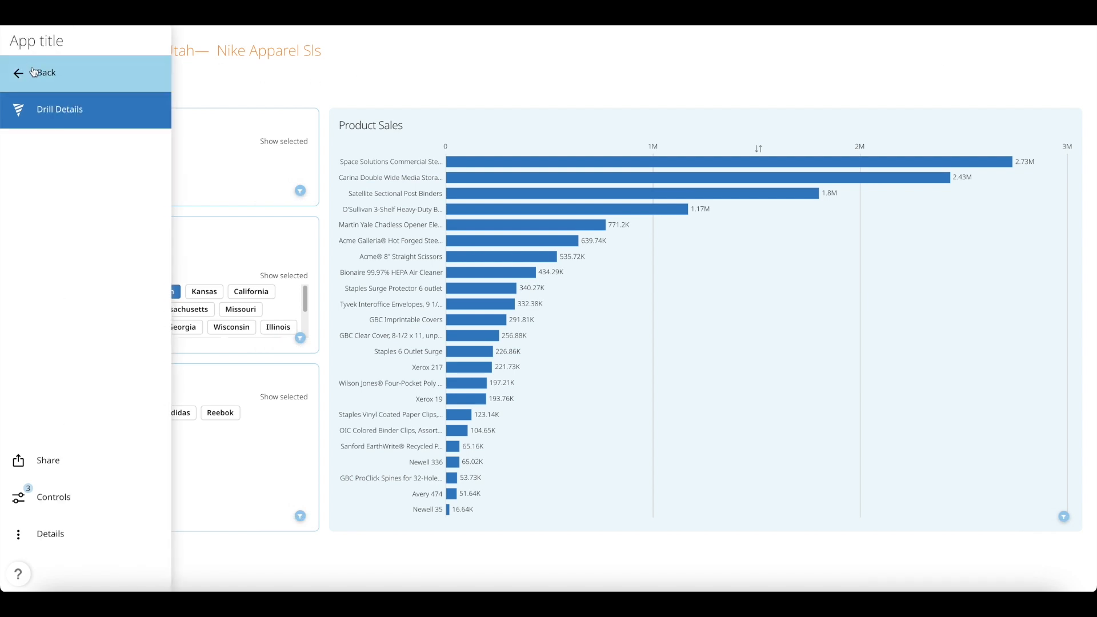
click(43, 72)
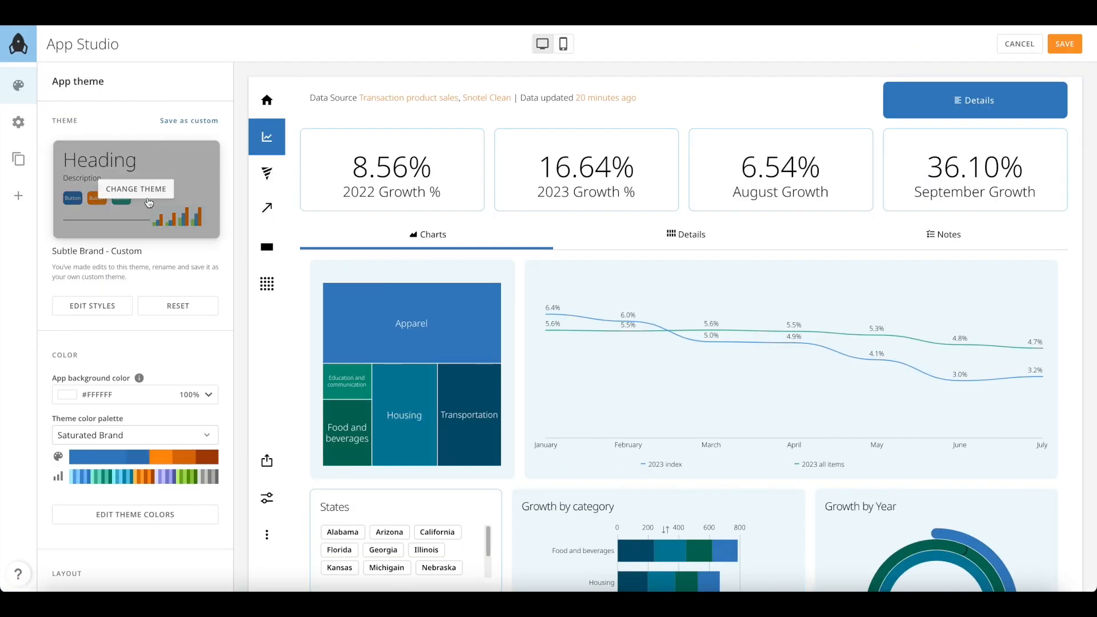
Step: Apply the Impact theme and then the Midnight theme to the app
click(136, 188)
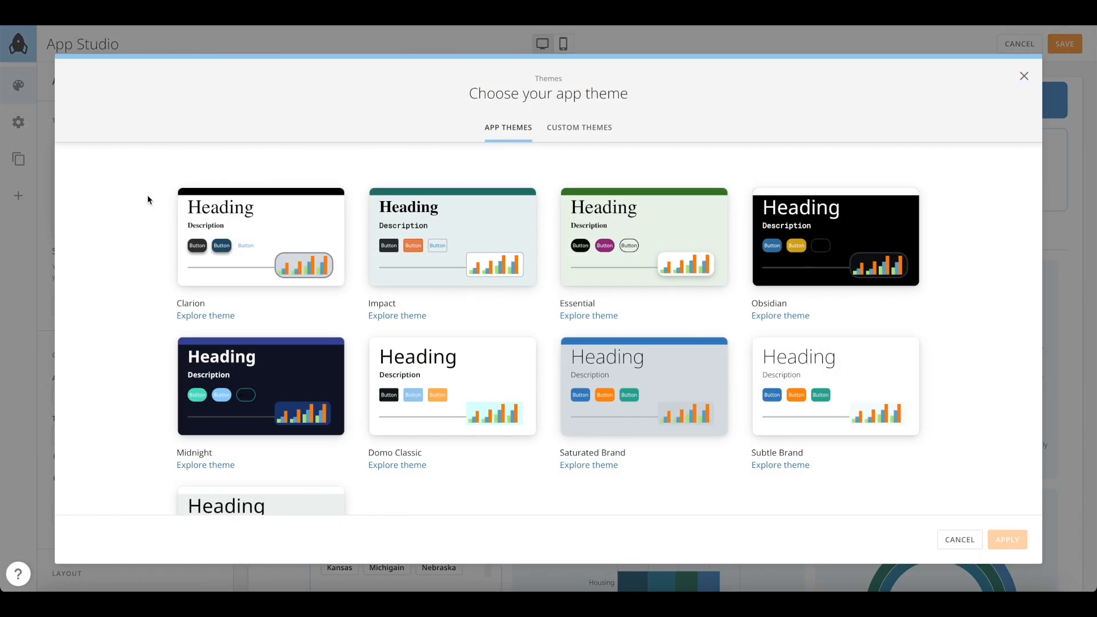
click(453, 238)
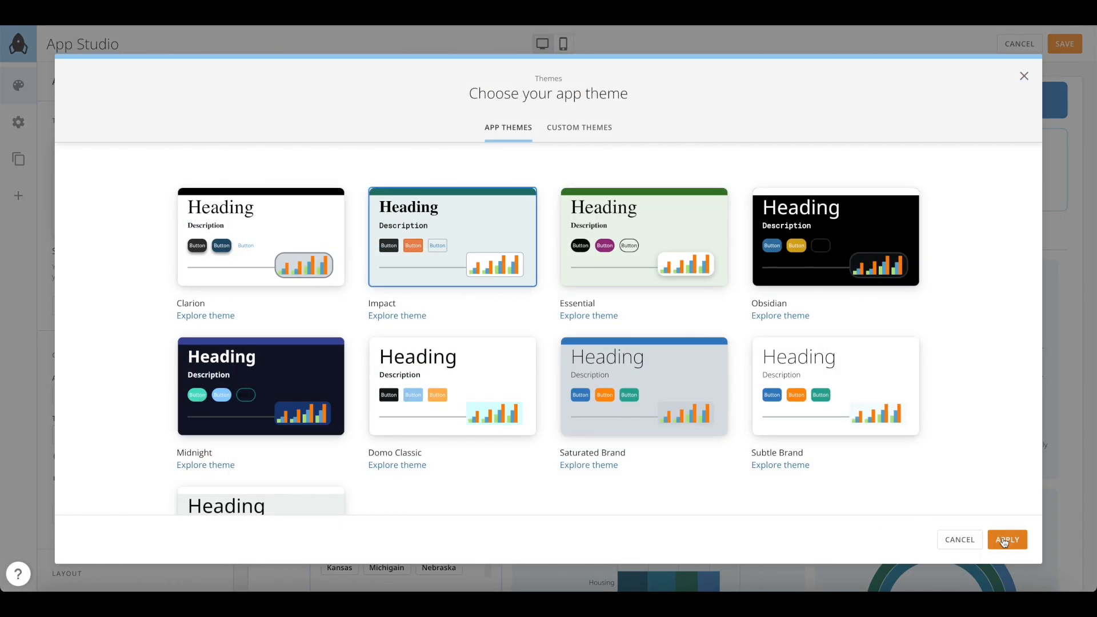
click(1006, 540)
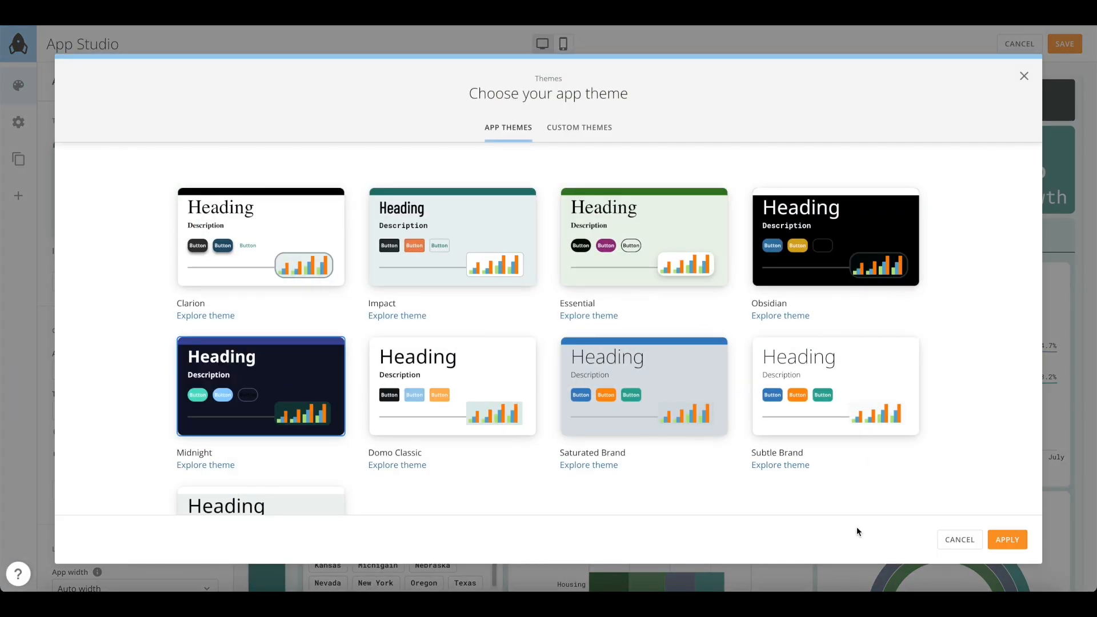
click(1006, 540)
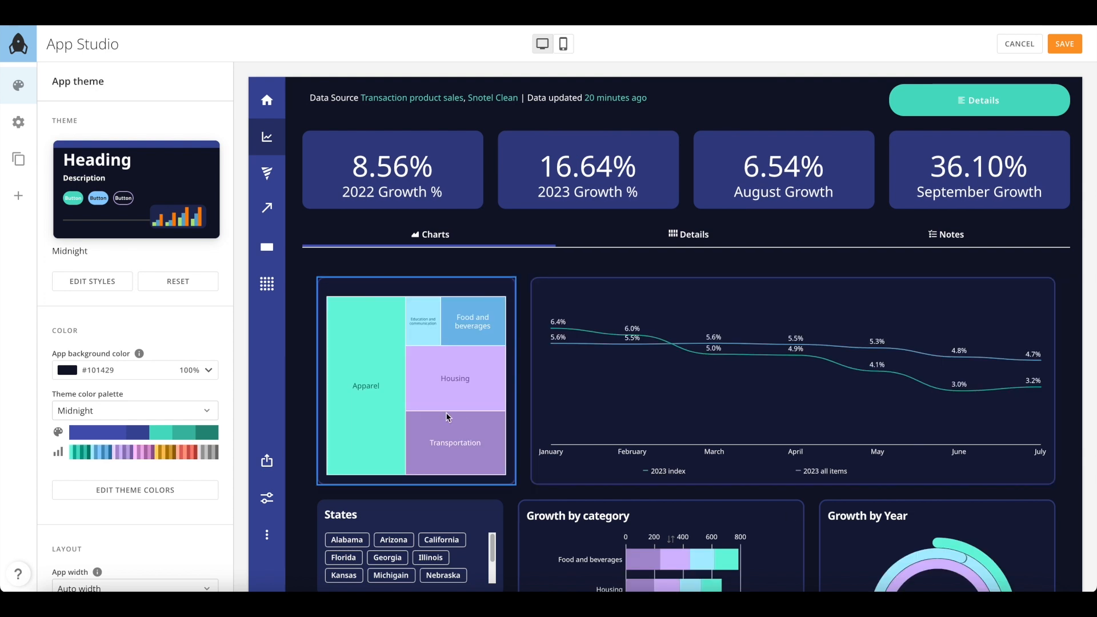
Step: Switch the app to the Saturated Brand theme
click(136, 189)
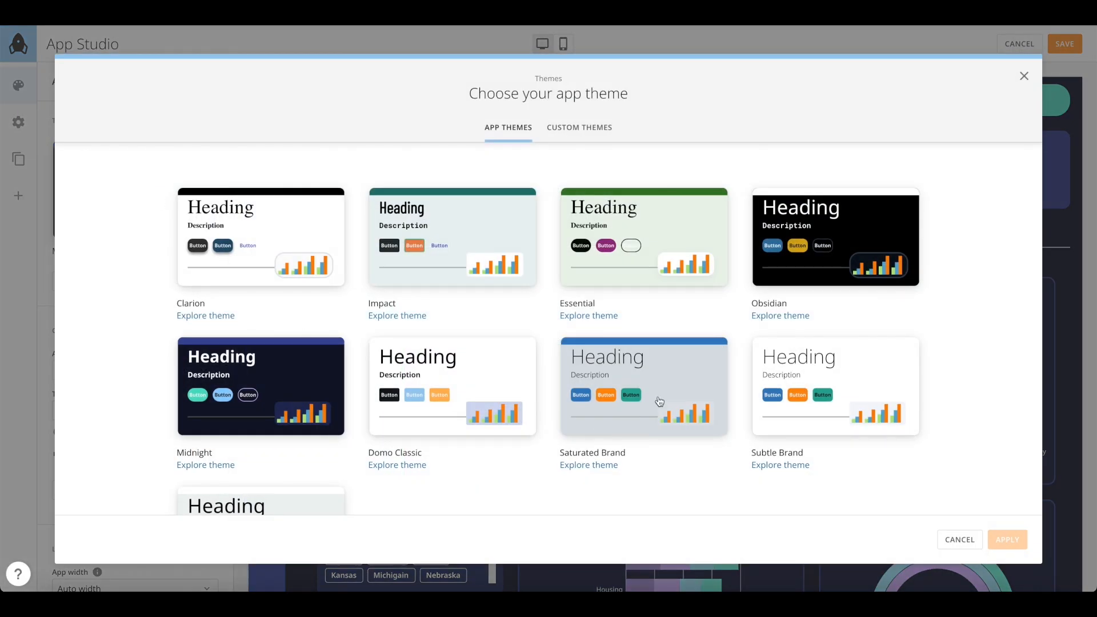
click(1007, 540)
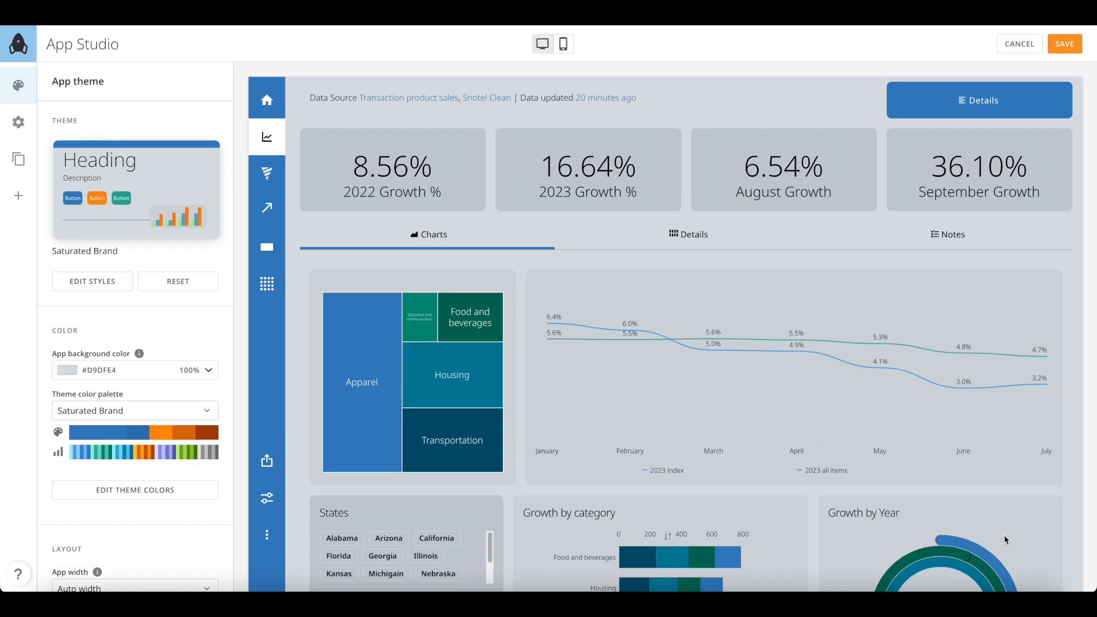
mouse_move(179, 361)
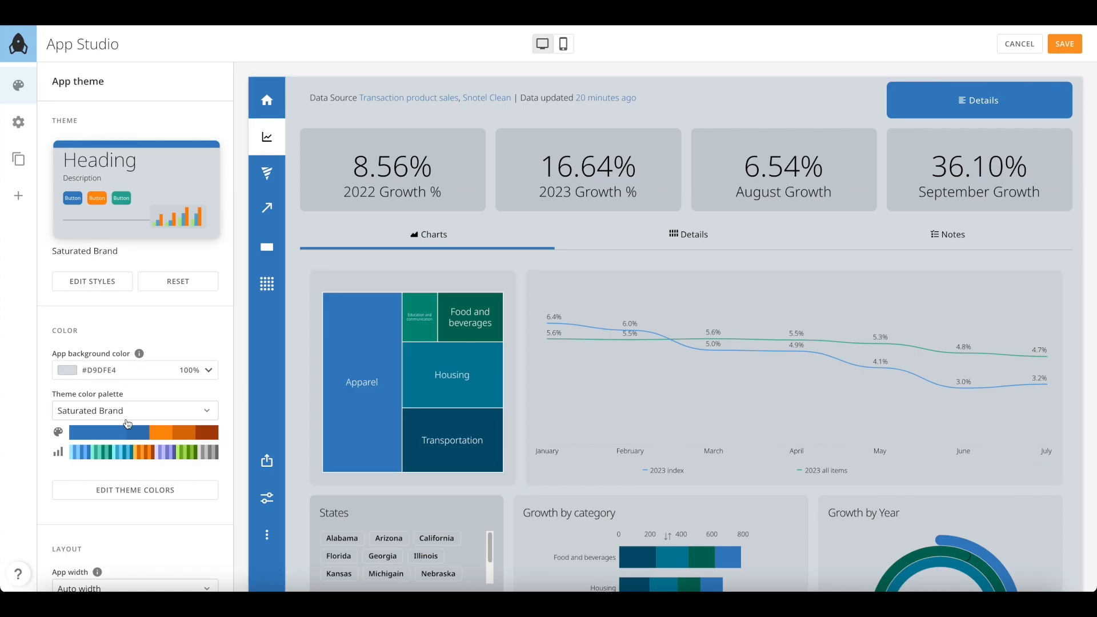
Step: Try the Domo Retro and Essential color palettes, then return to Saturated Brand
click(135, 411)
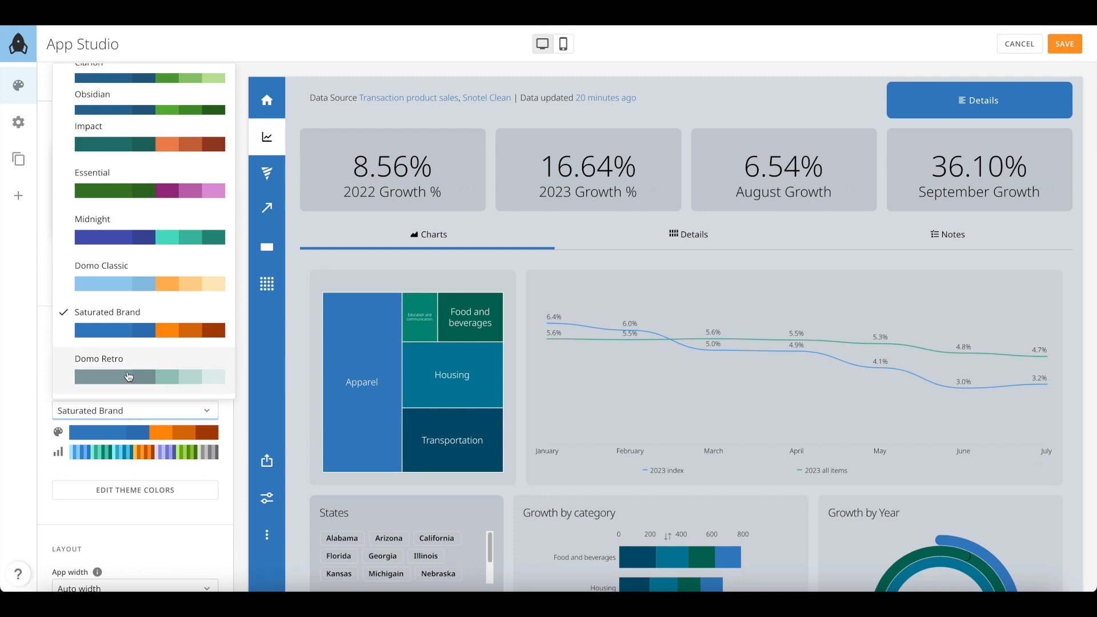
click(99, 358)
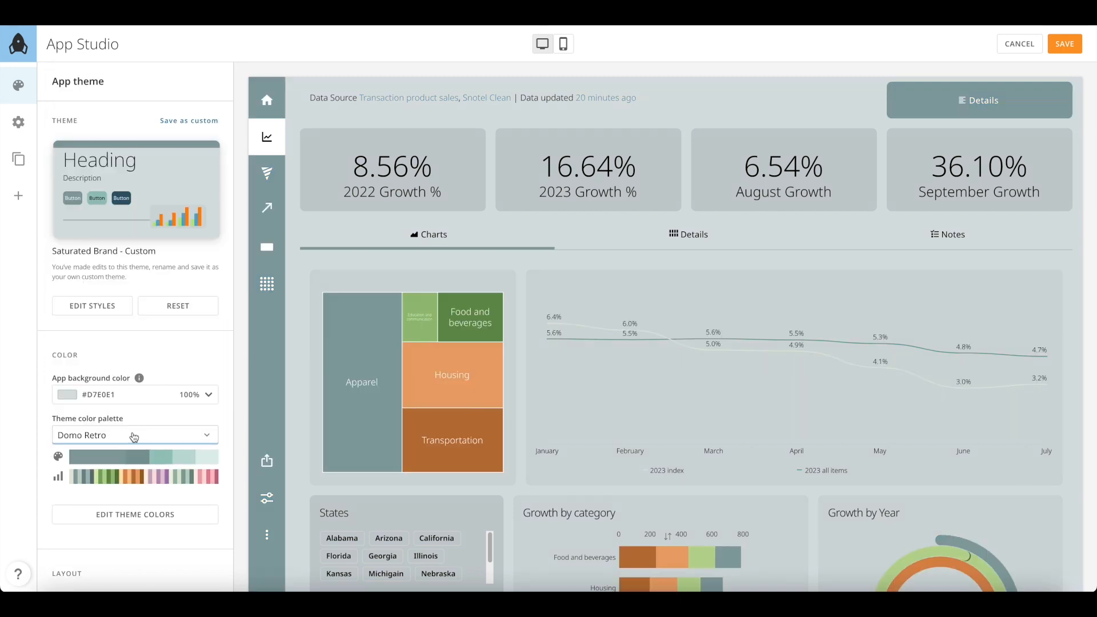
click(135, 435)
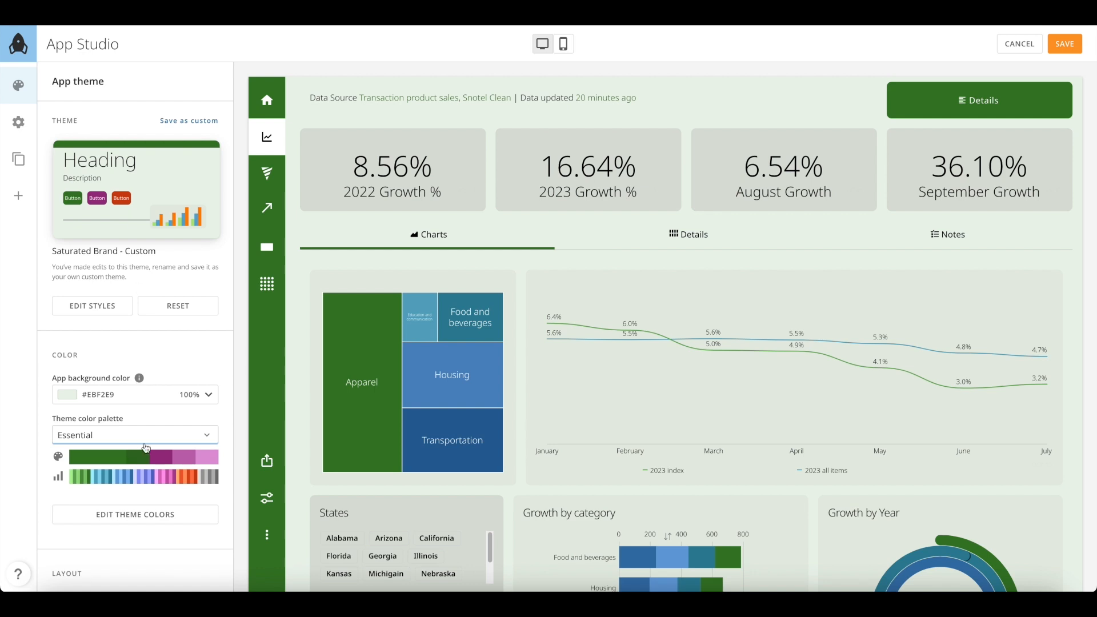
click(135, 434)
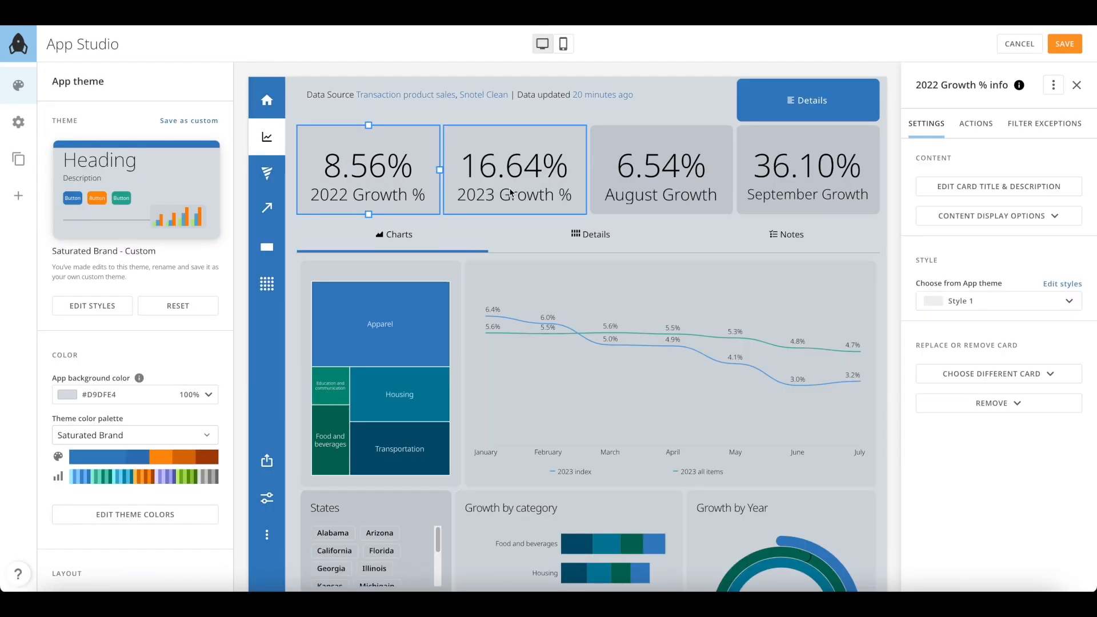
Step: Give both the 2023 and 2022 Growth % cards the blue Style 5
click(997, 300)
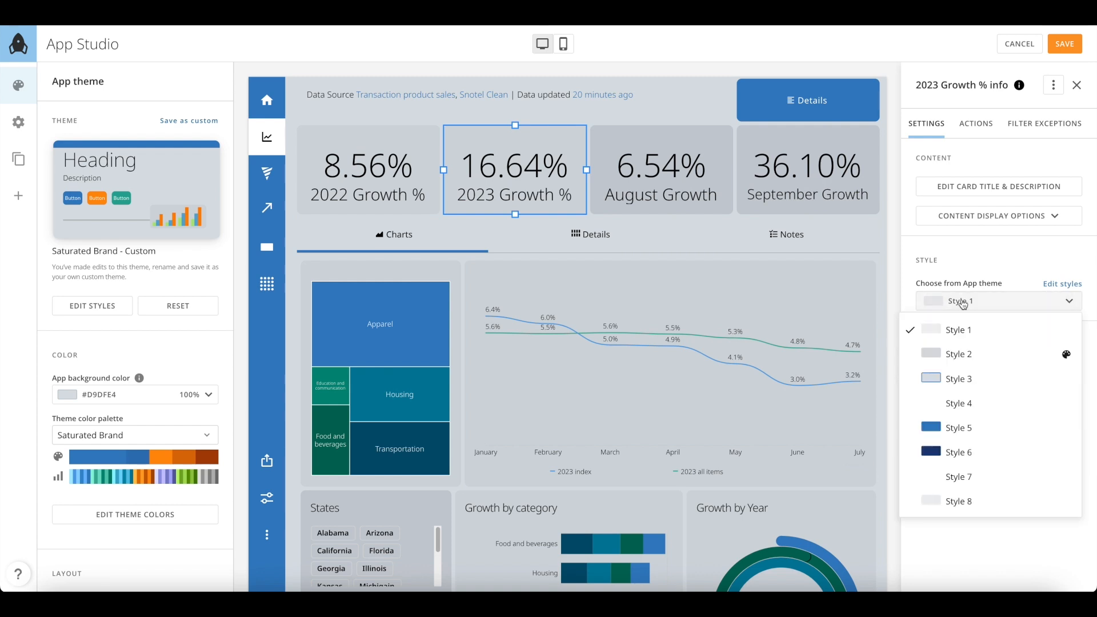
mouse_move(958, 428)
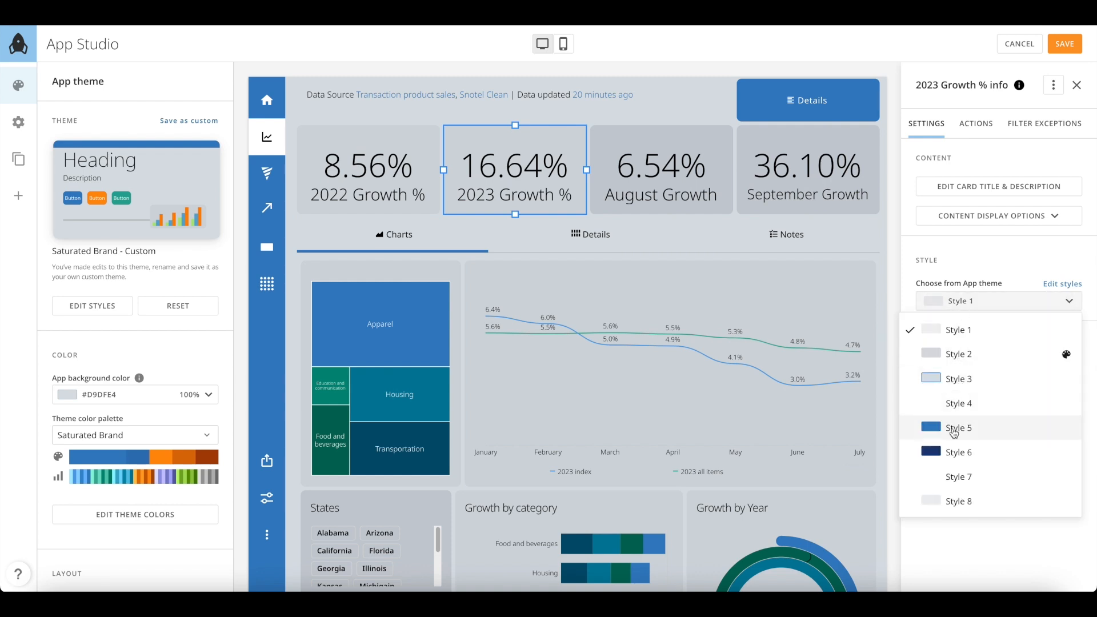
click(367, 169)
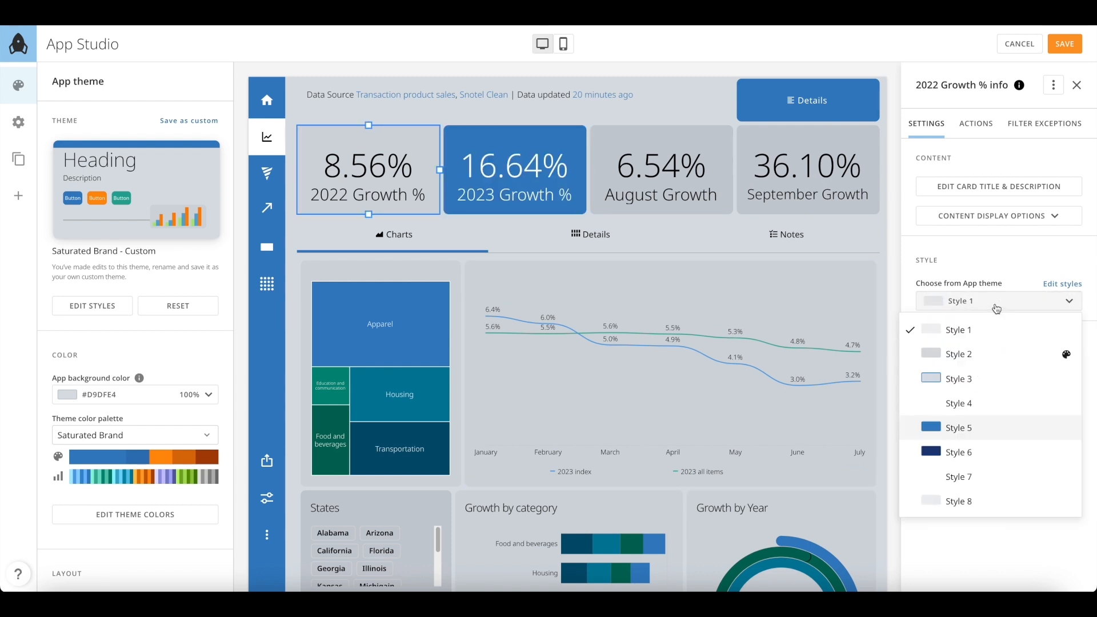
click(958, 428)
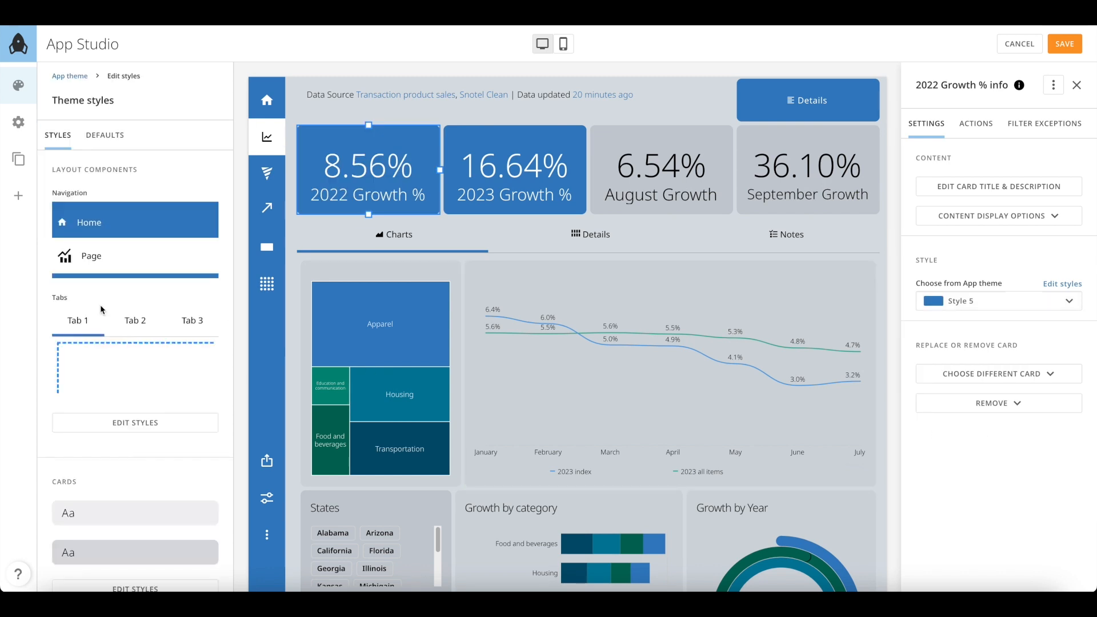
Step: Edit card Style 5 in Theme styles and give it a Floating drop shadow
scroll(down, 3)
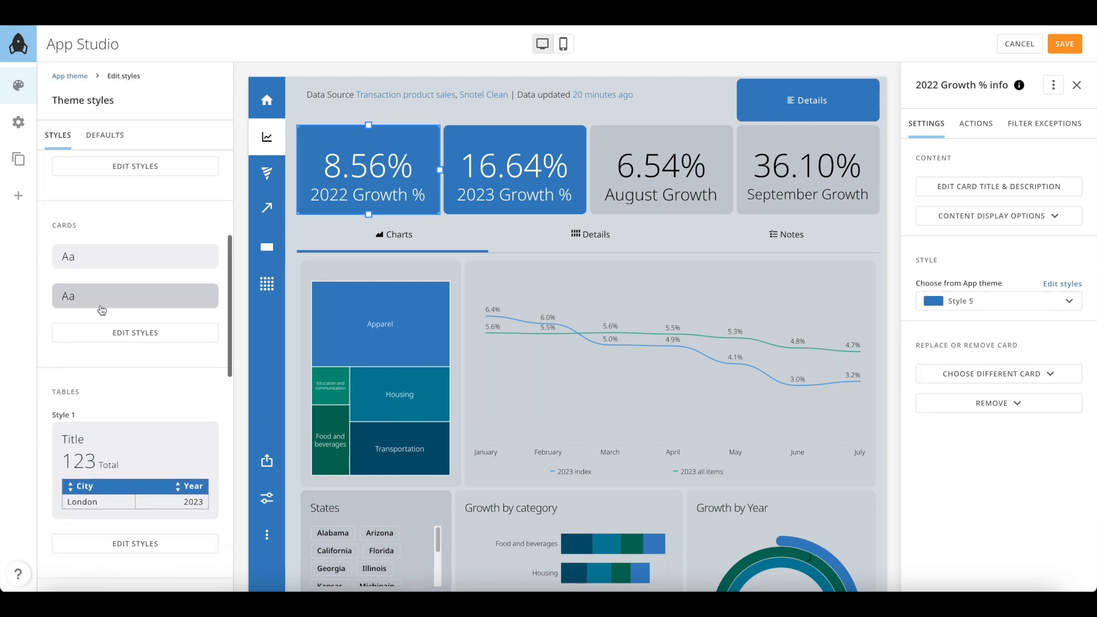
click(135, 333)
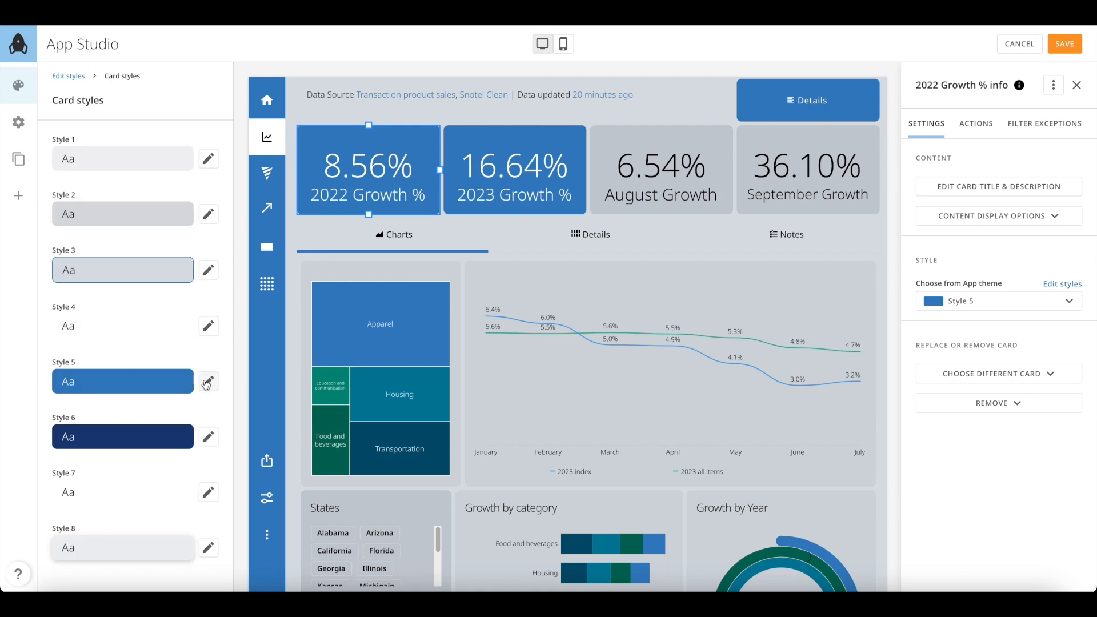
click(208, 381)
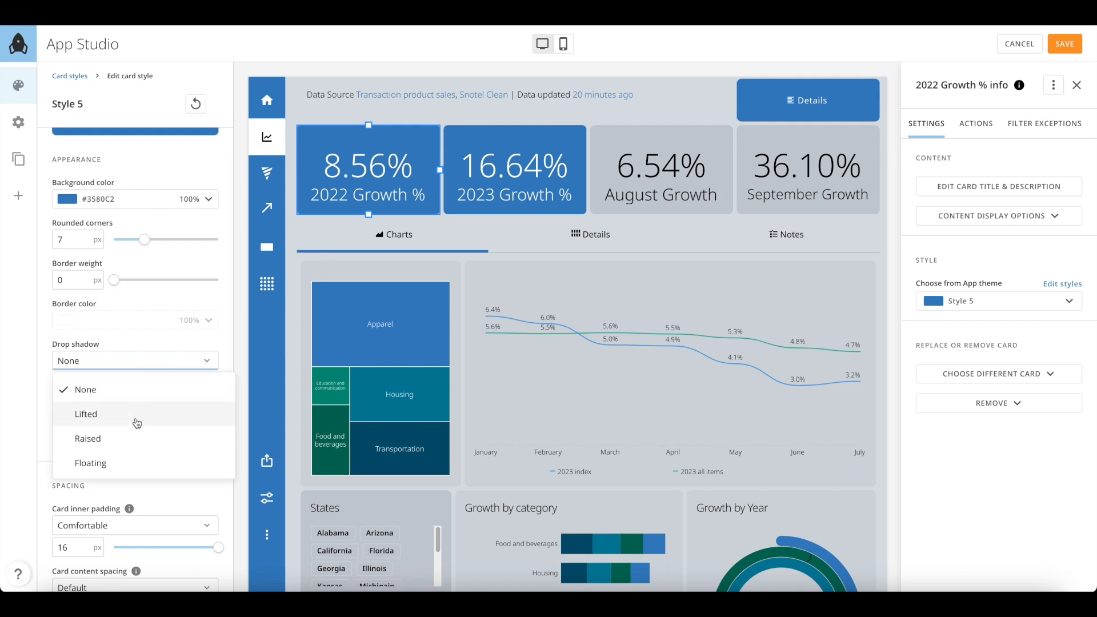
click(89, 463)
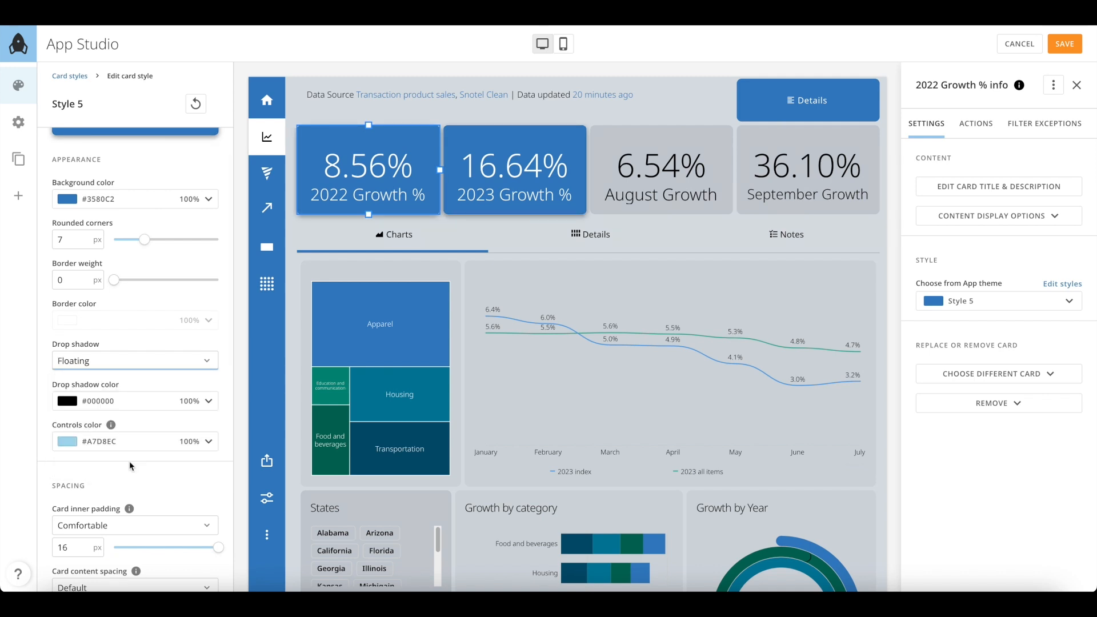
Step: Tighten Style 5's inner padding to 9 px and reduce content spacing
scroll(down, 3)
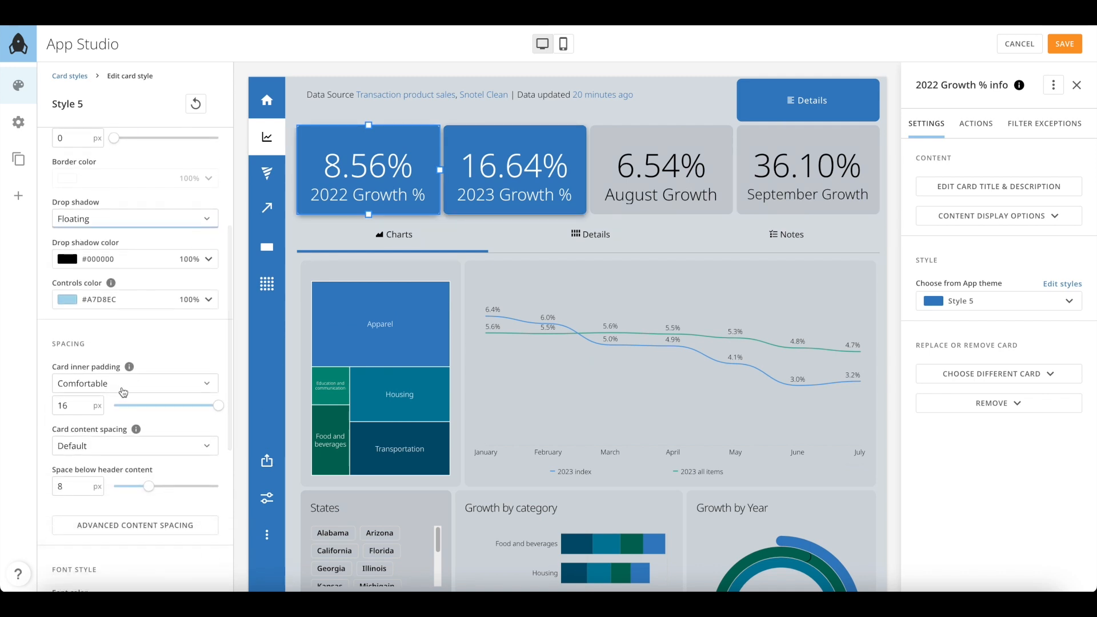
click(135, 383)
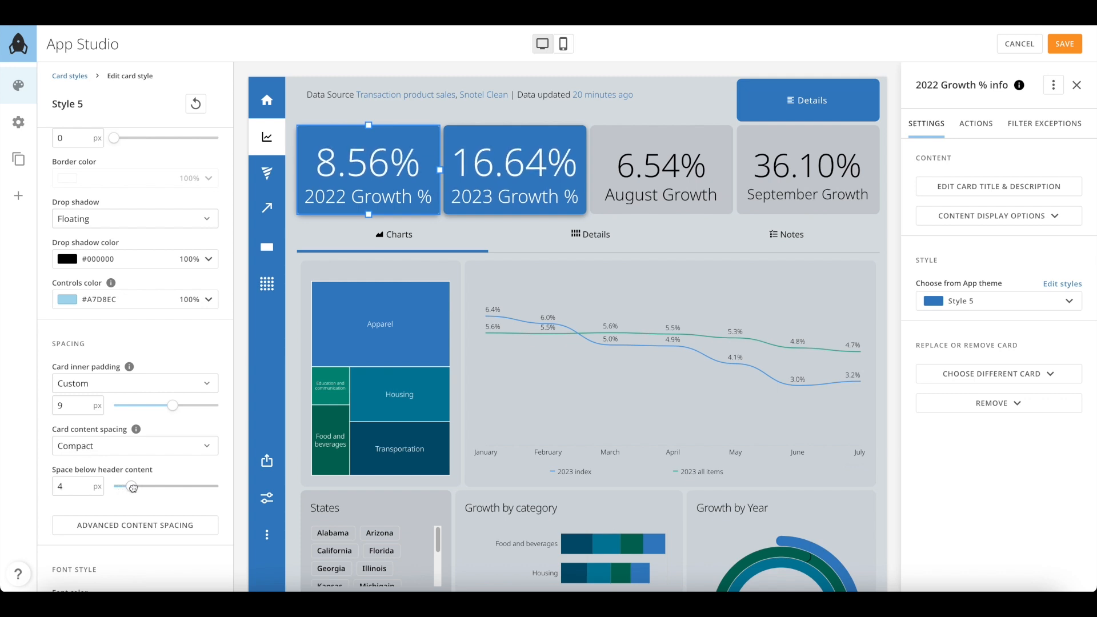
scroll(down, 3)
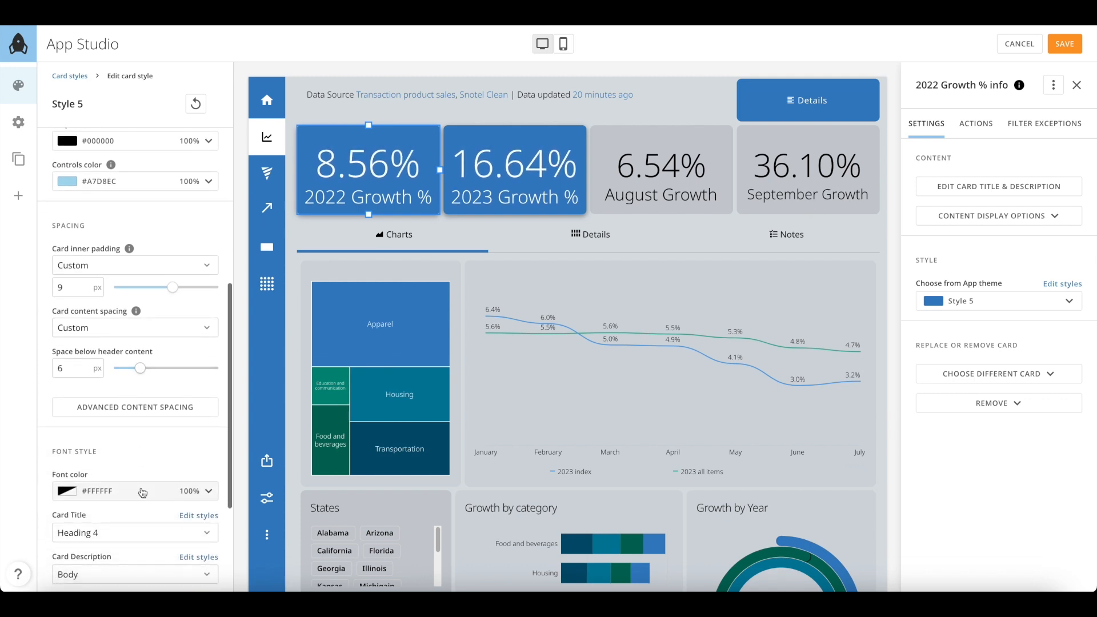
scroll(down, 3)
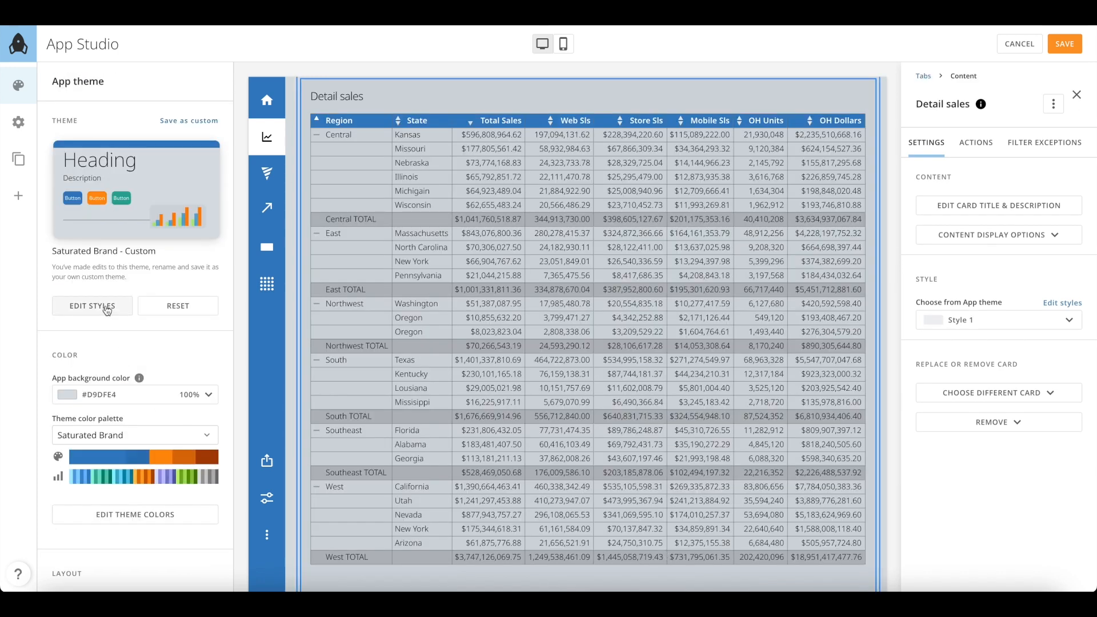
Step: Give table Style 1 light-blue #74B1D9 borders and Comfortable row height
click(92, 307)
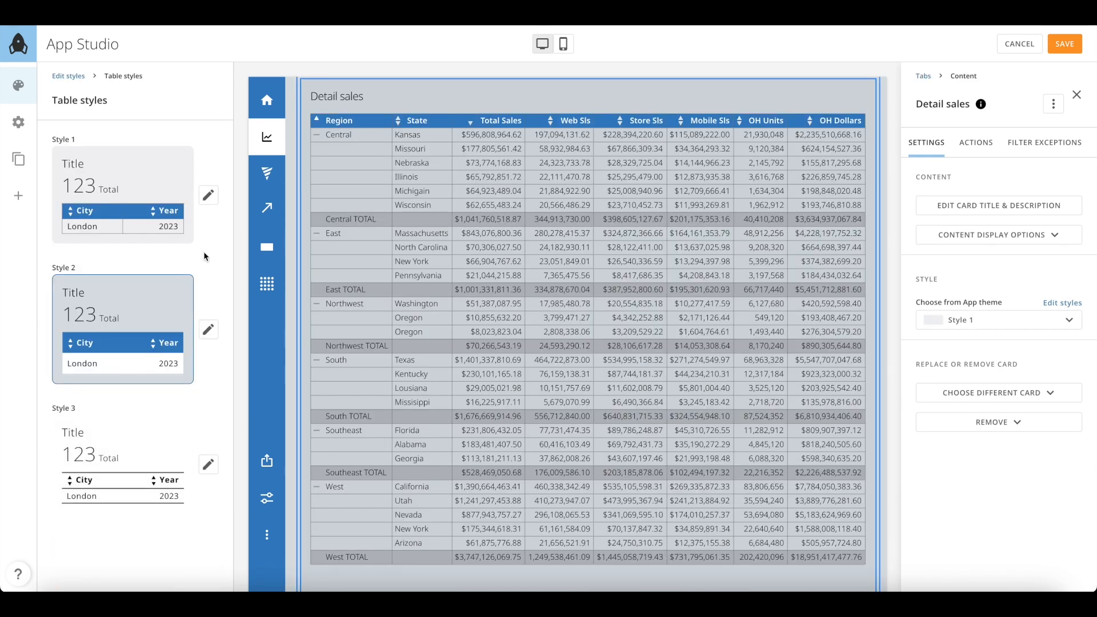
click(208, 196)
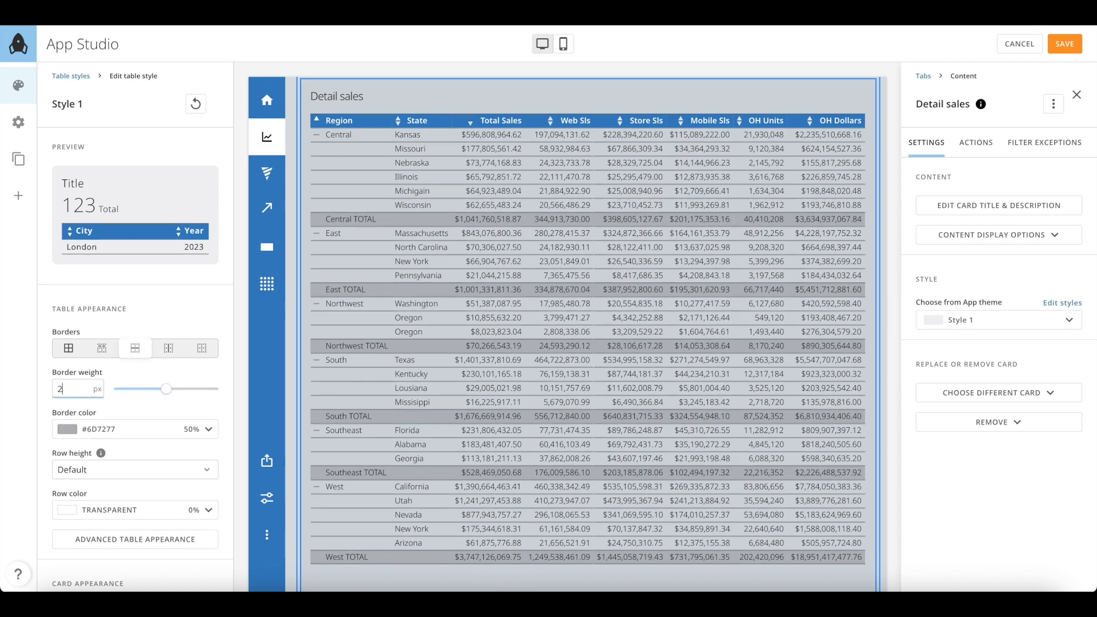
click(66, 429)
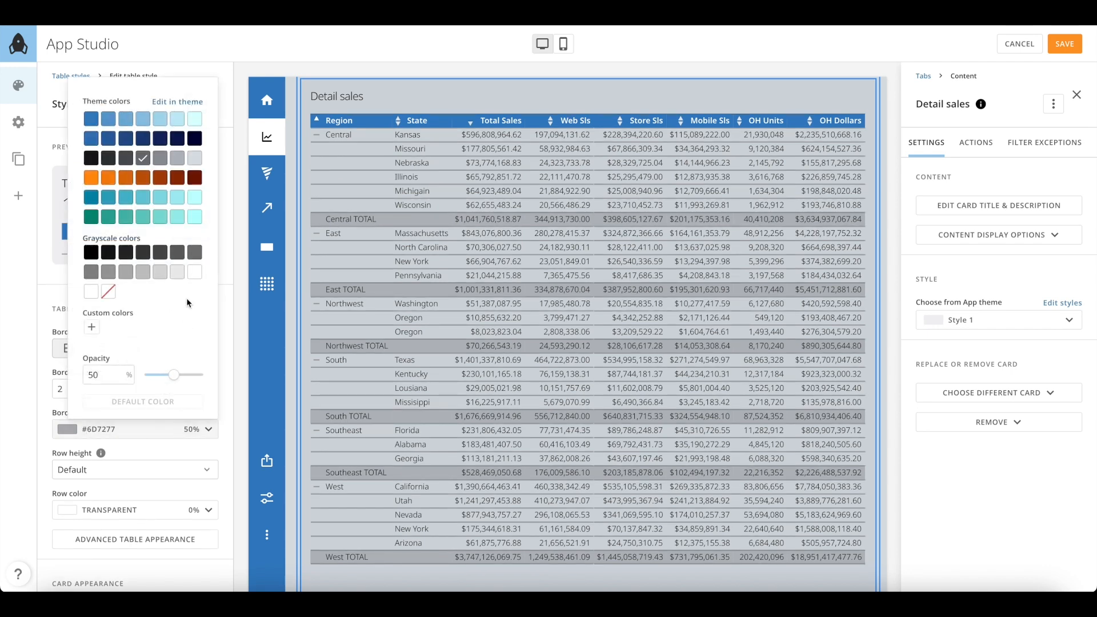
click(125, 119)
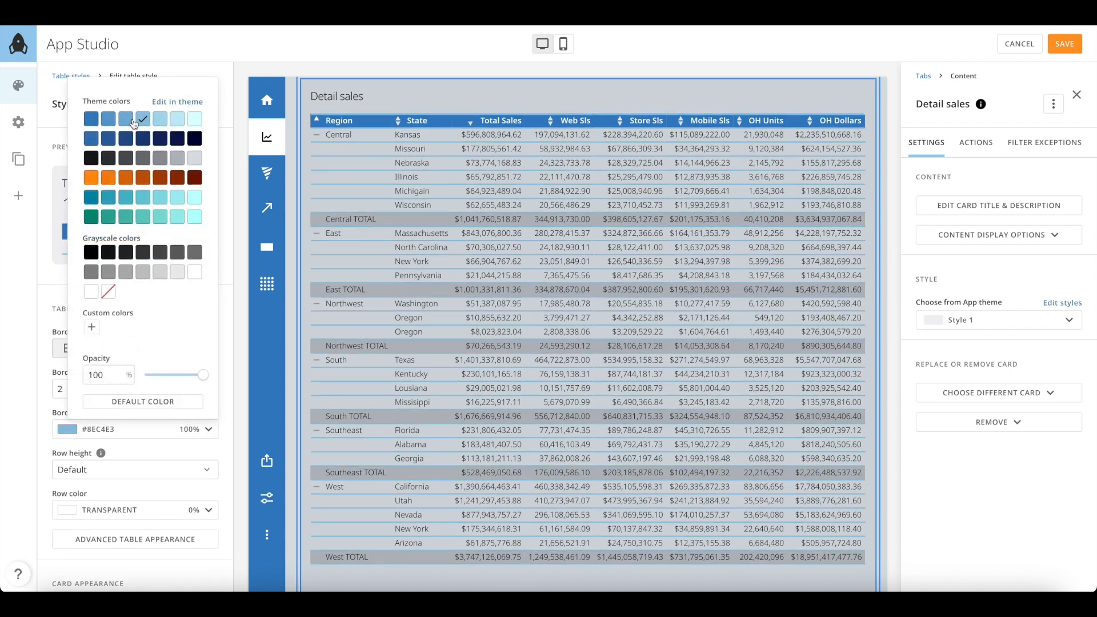
click(144, 117)
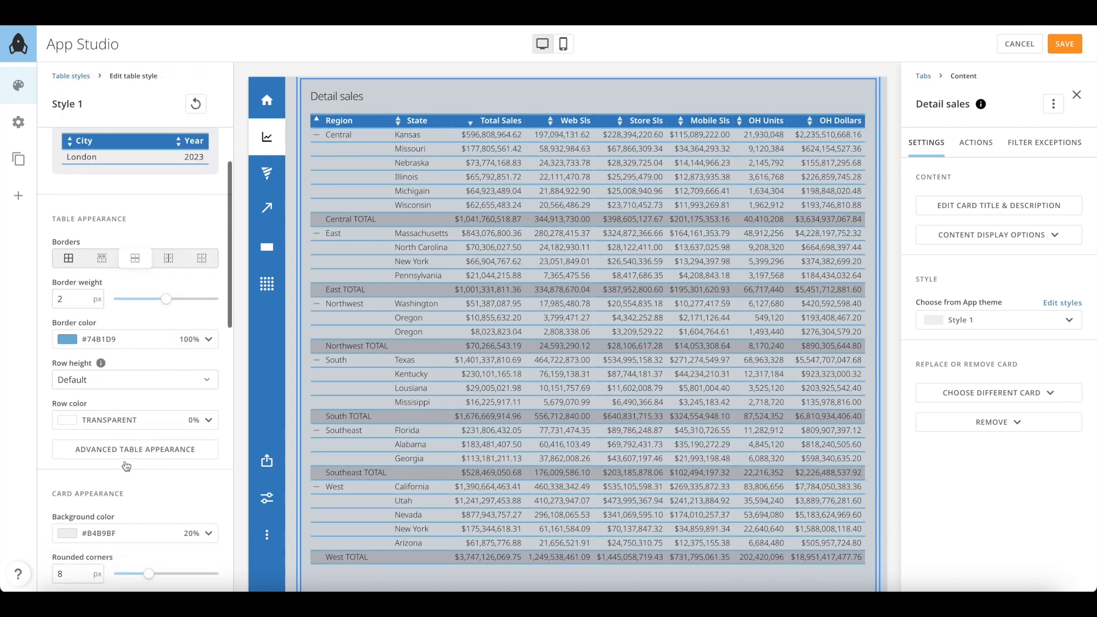
click(135, 380)
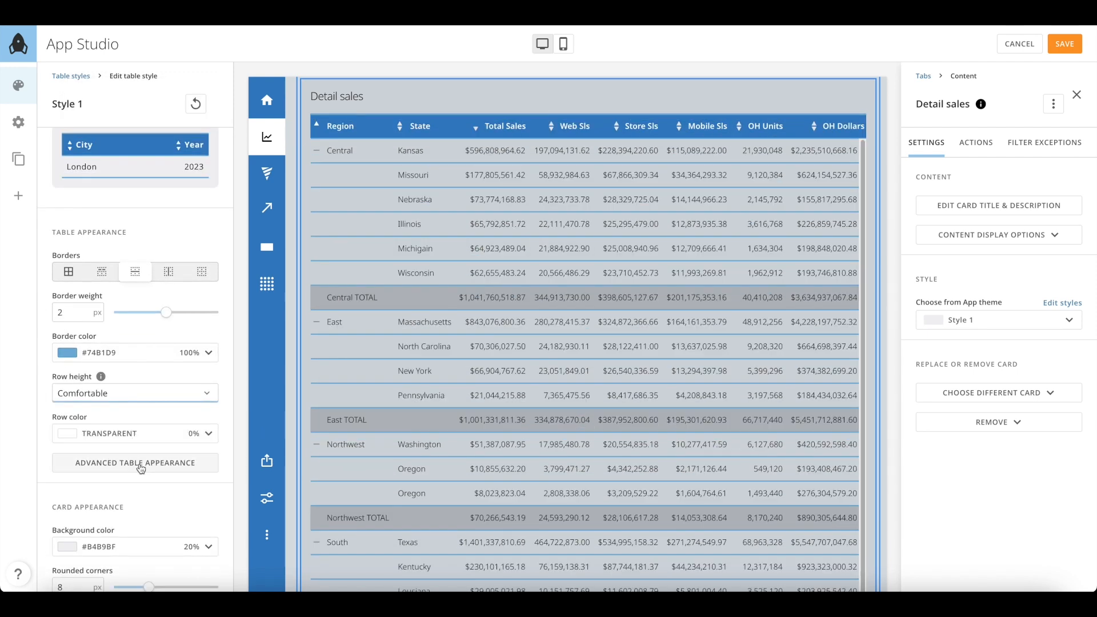
Step: In Advanced, keep alternating rows off, lighten the subtotal row background, and return to the theme overview
click(135, 463)
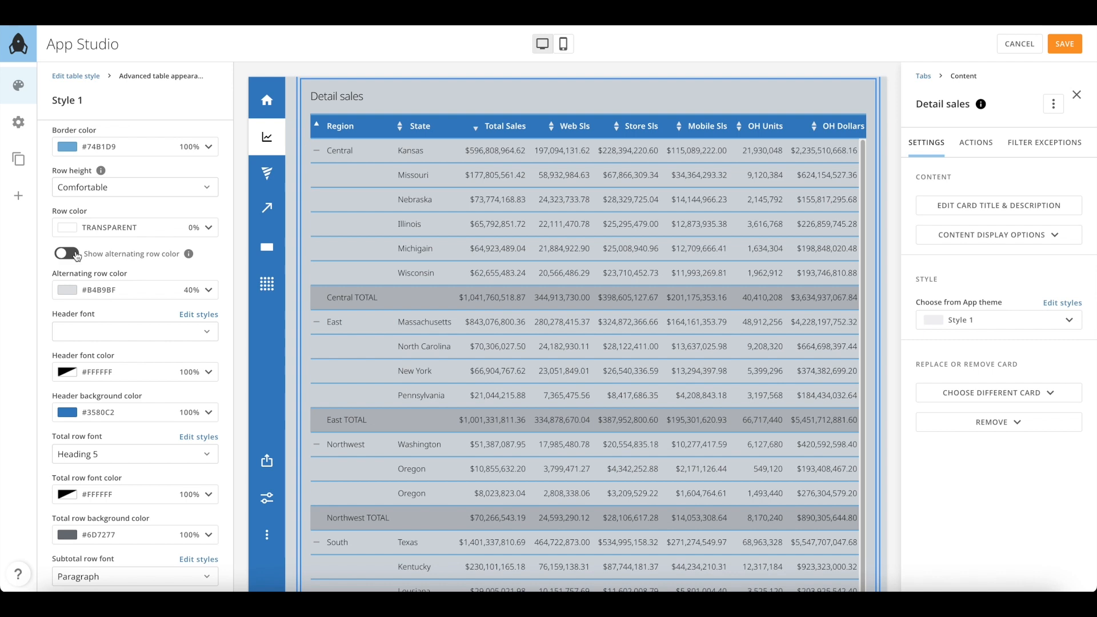
click(63, 254)
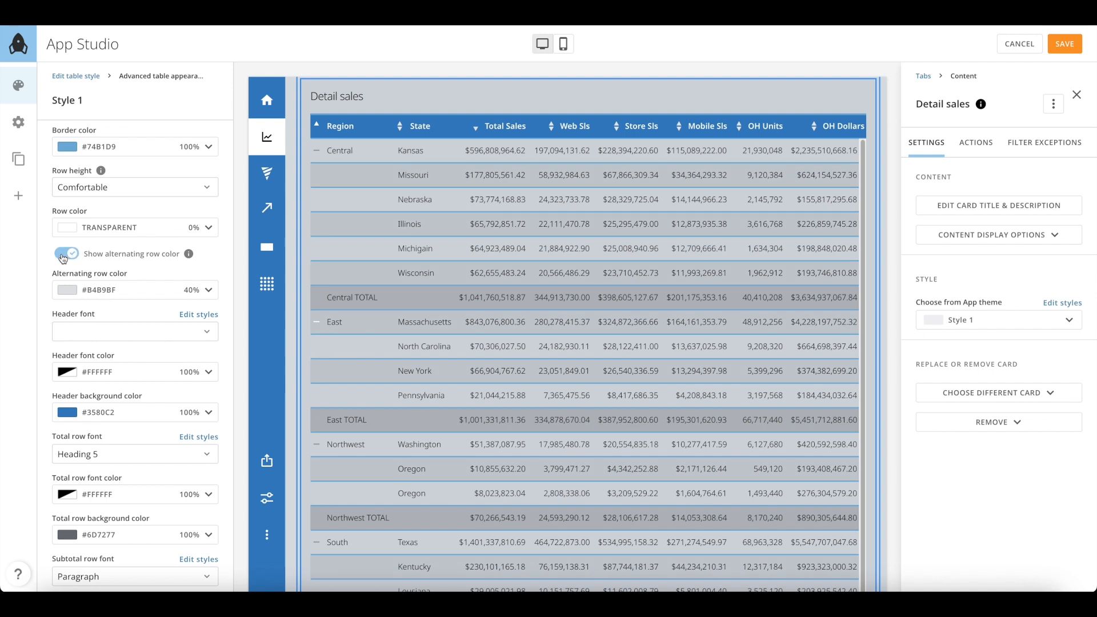
click(66, 254)
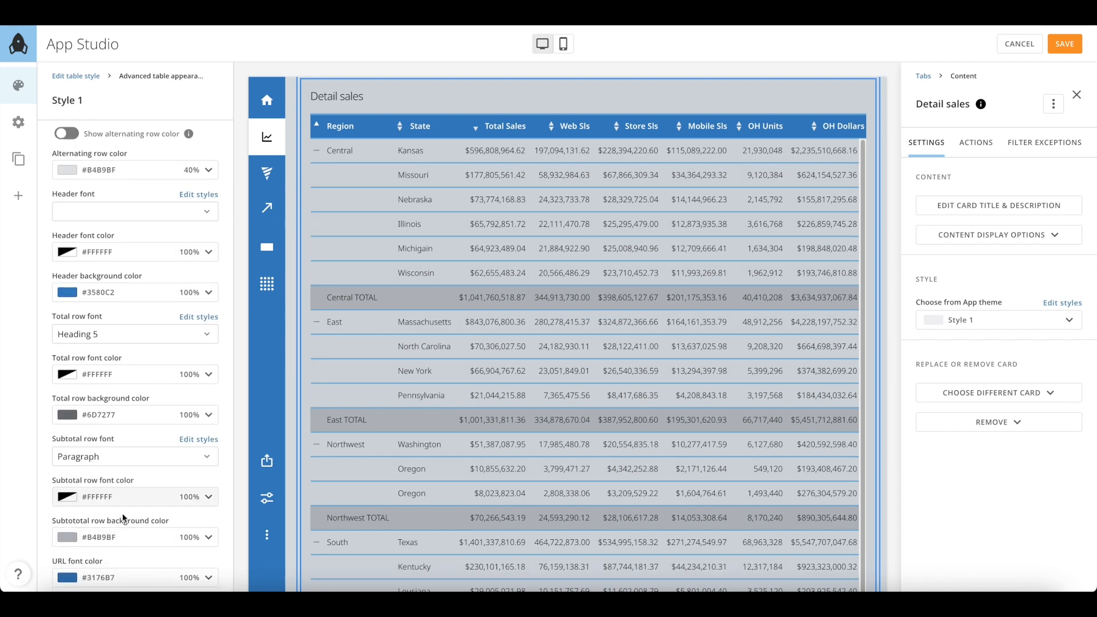
click(66, 538)
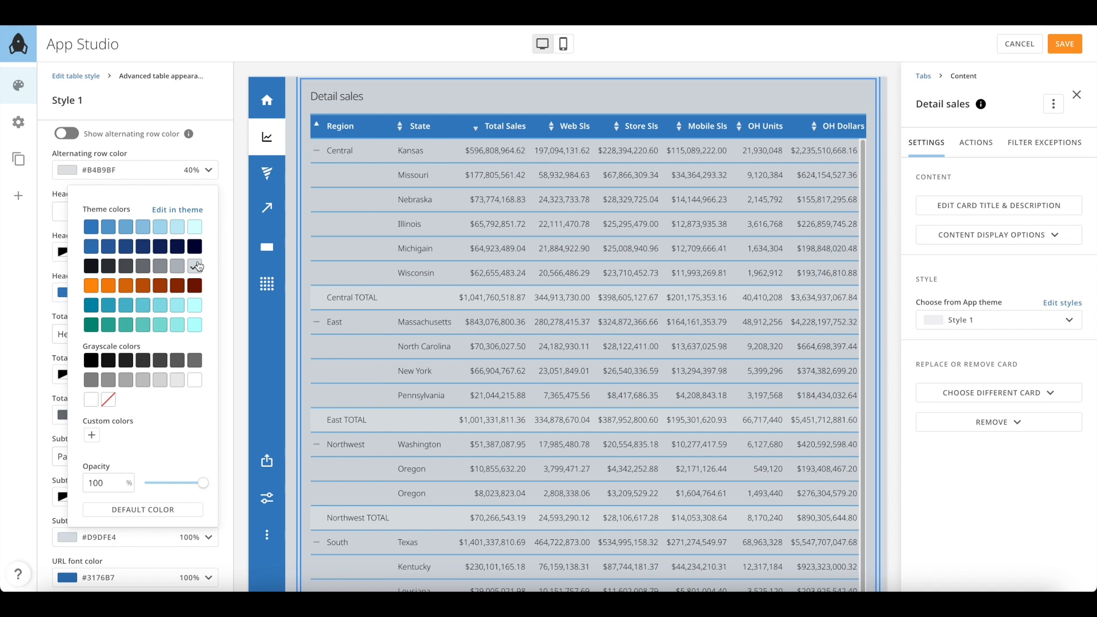
click(176, 266)
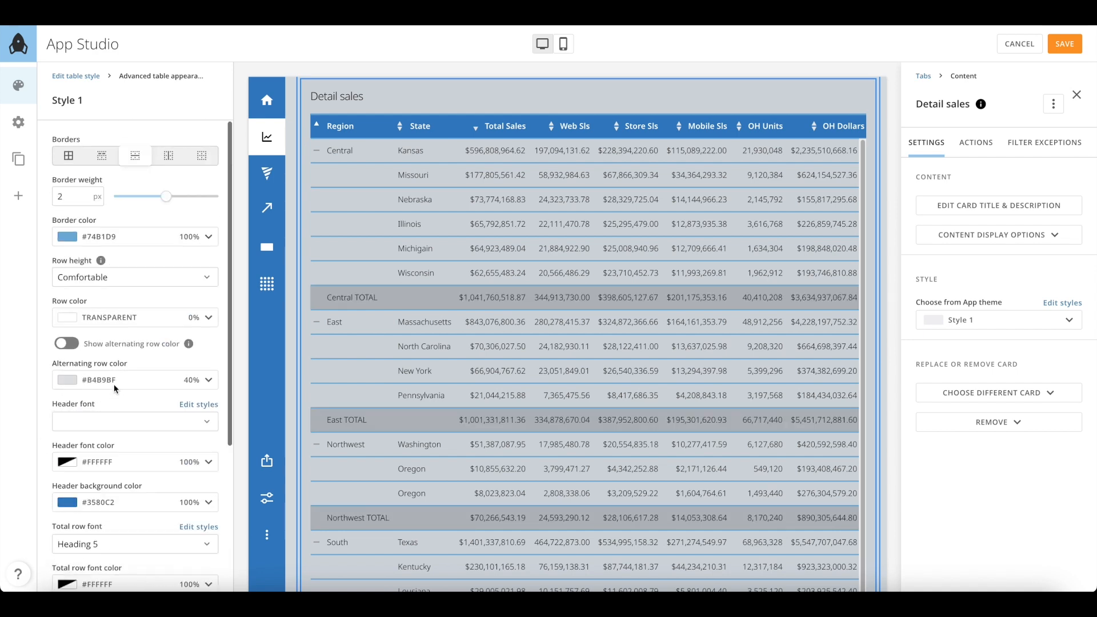
click(1064, 43)
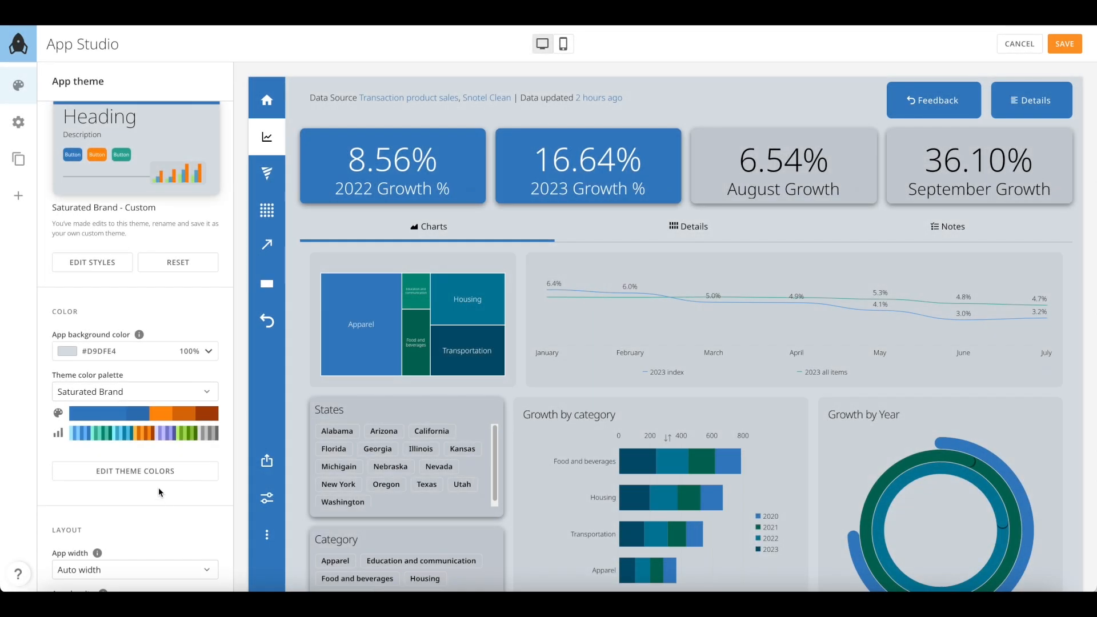
Step: Set the primary theme colour to purple #8E7AB5 in Edit Theme Colors
click(135, 471)
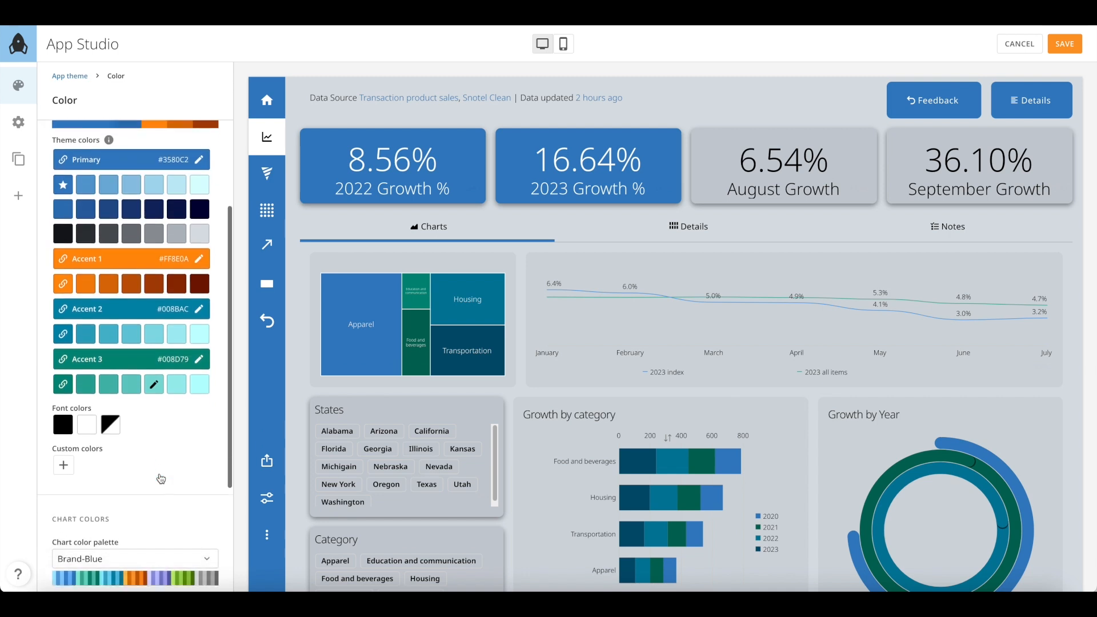
scroll(down, 3)
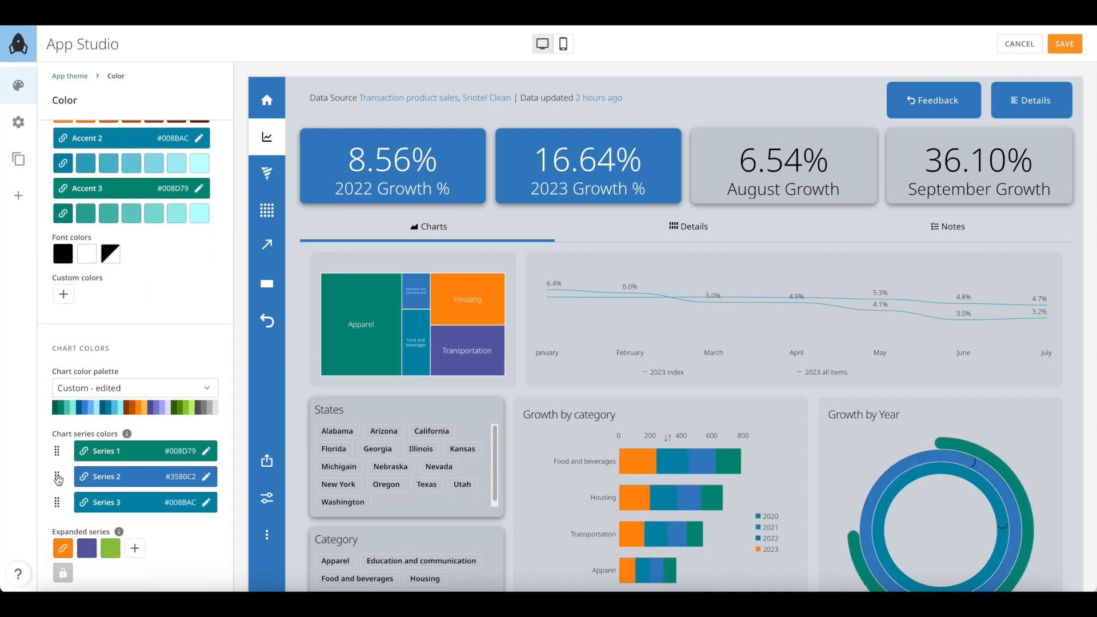
scroll(up, 3)
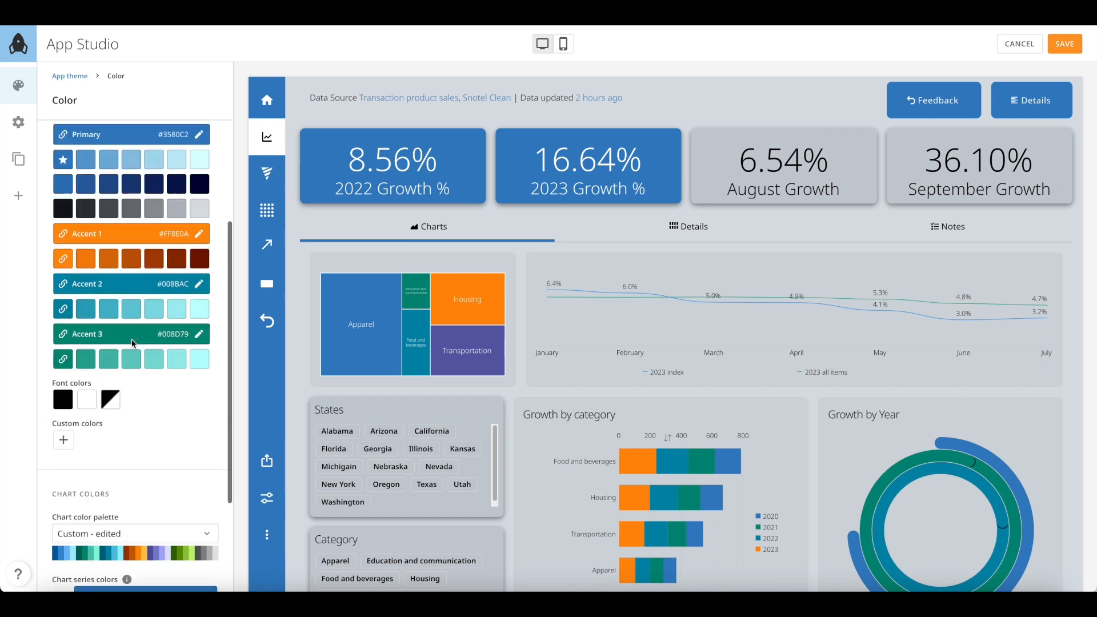
scroll(up, 3)
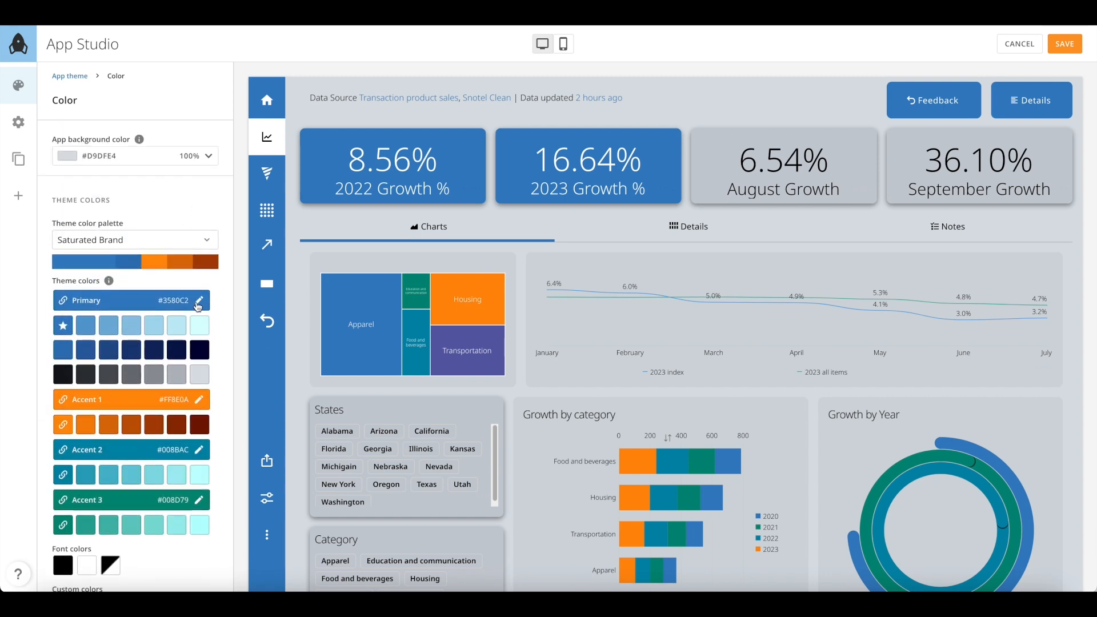
click(199, 300)
text(b784b7)
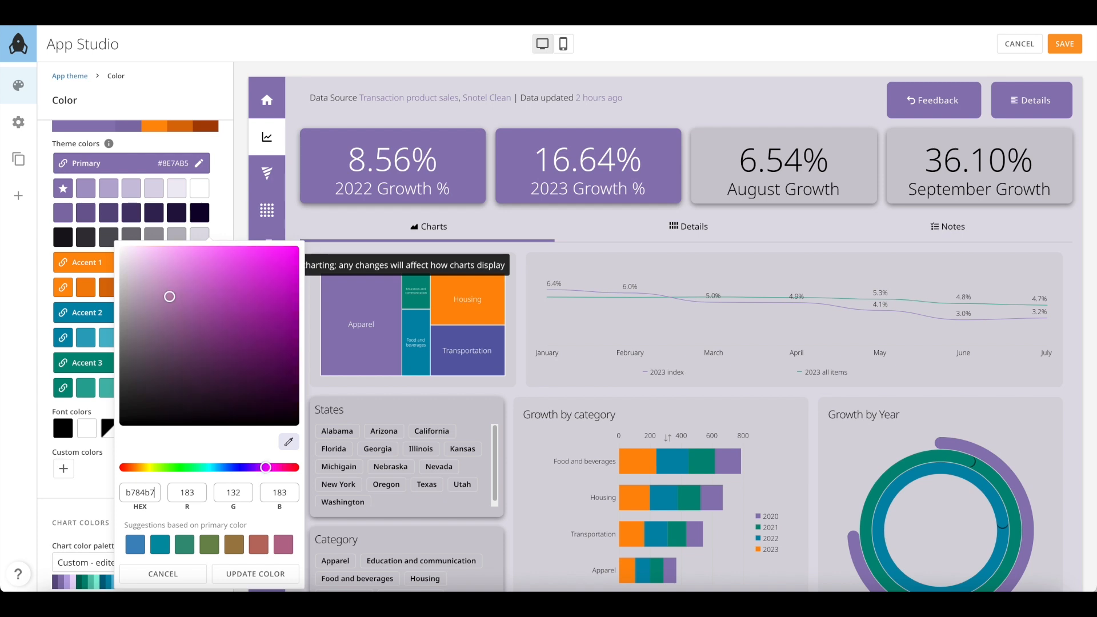
click(255, 574)
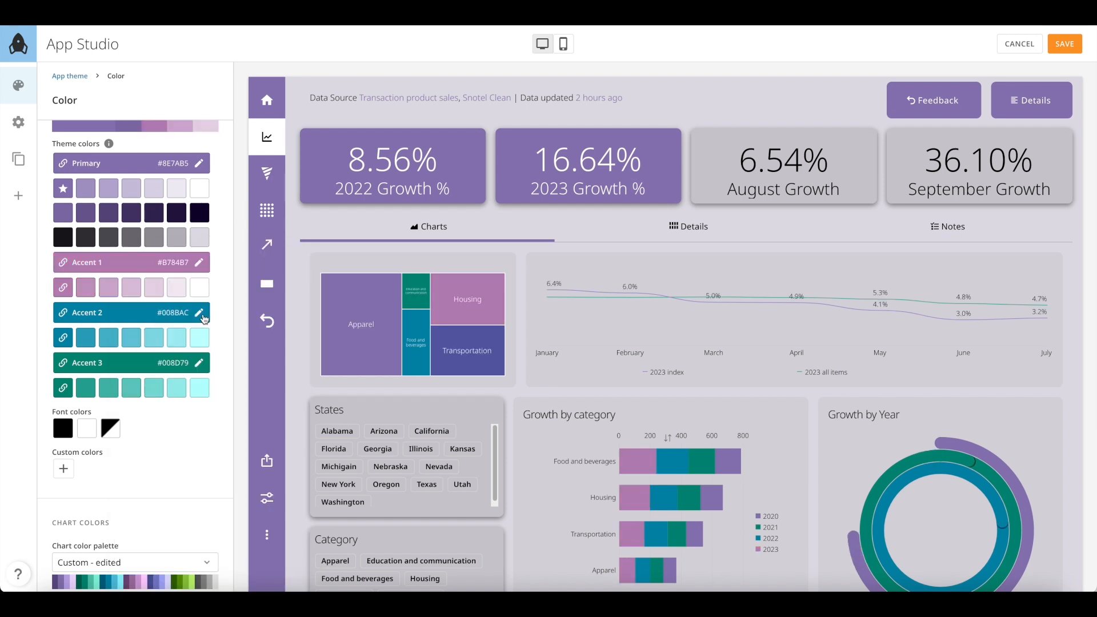
Step: Set the accent colours to #B784B7, #E493B3 and #EEA5A6, then save the layout
click(198, 313)
text(e493b)
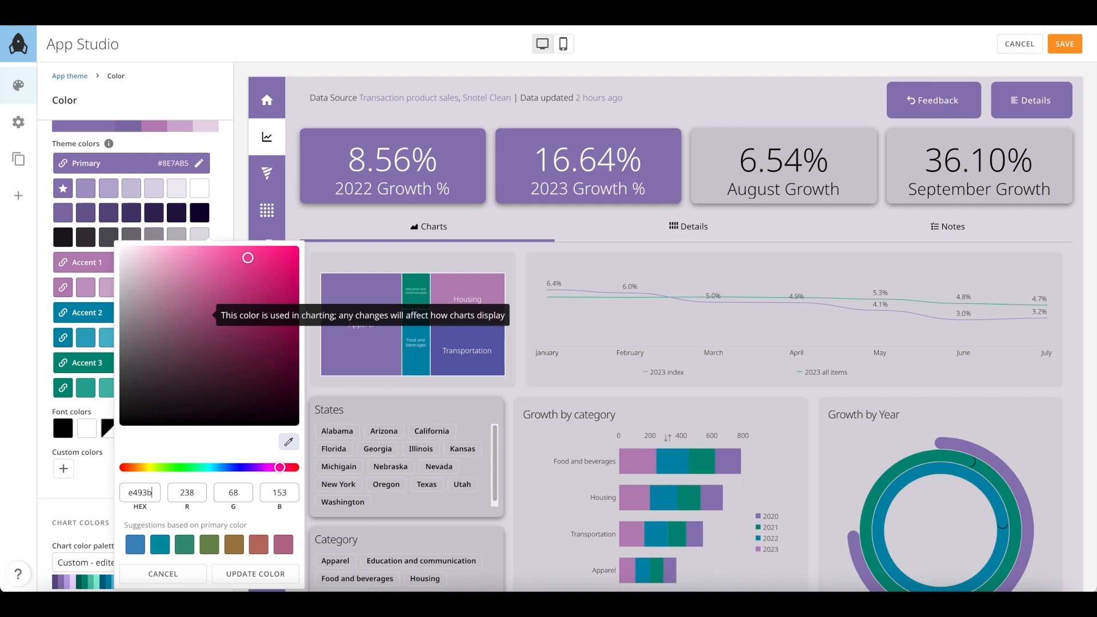
click(255, 574)
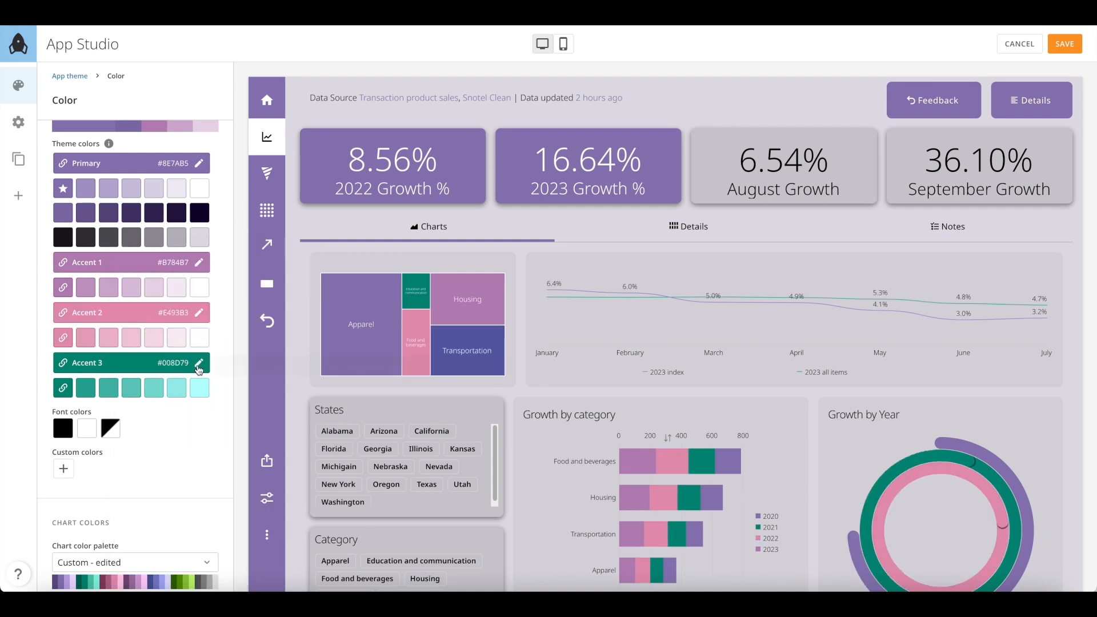
click(199, 369)
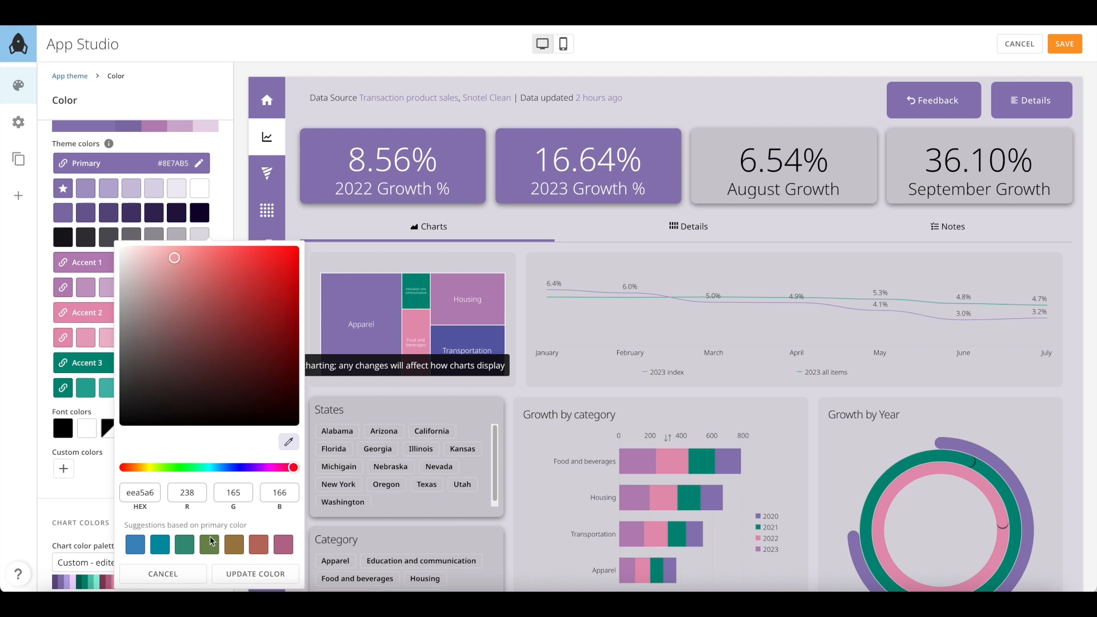
click(255, 573)
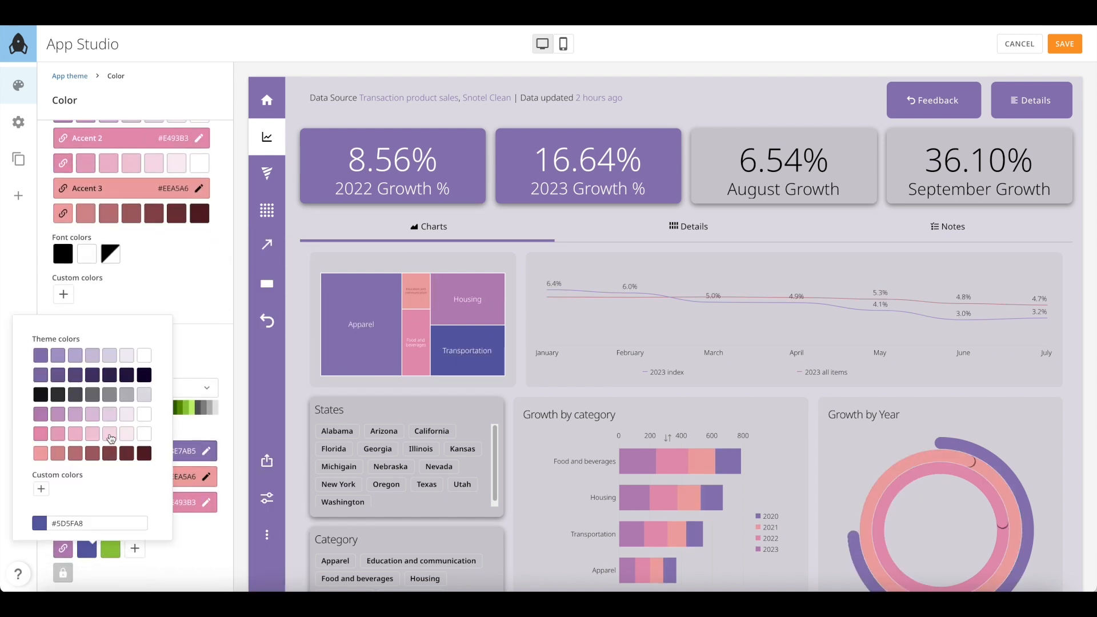
click(116, 453)
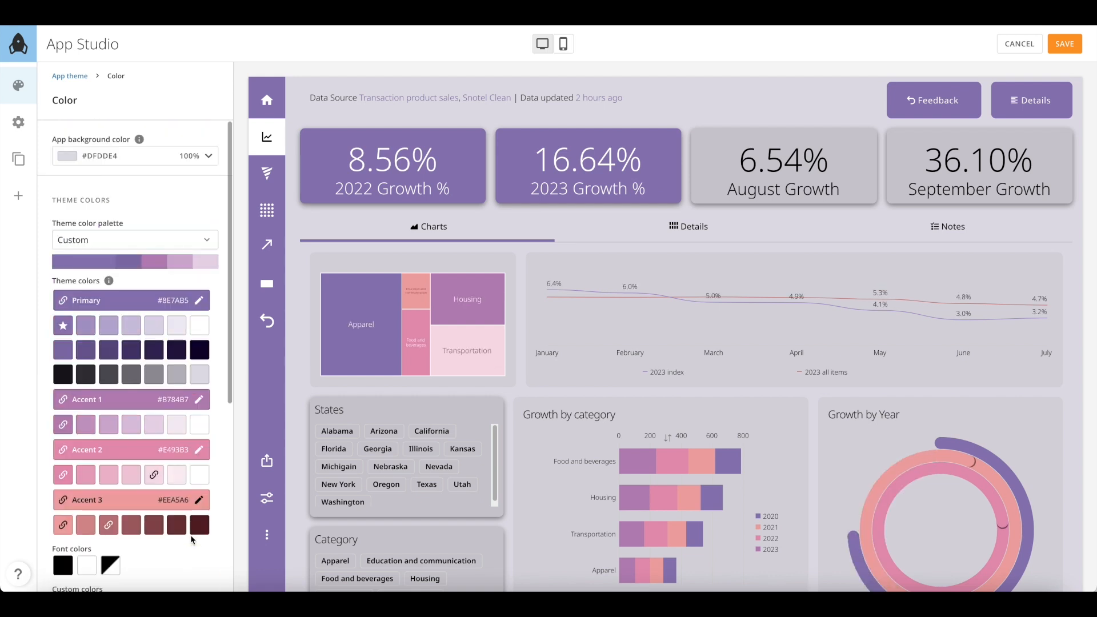
click(1064, 44)
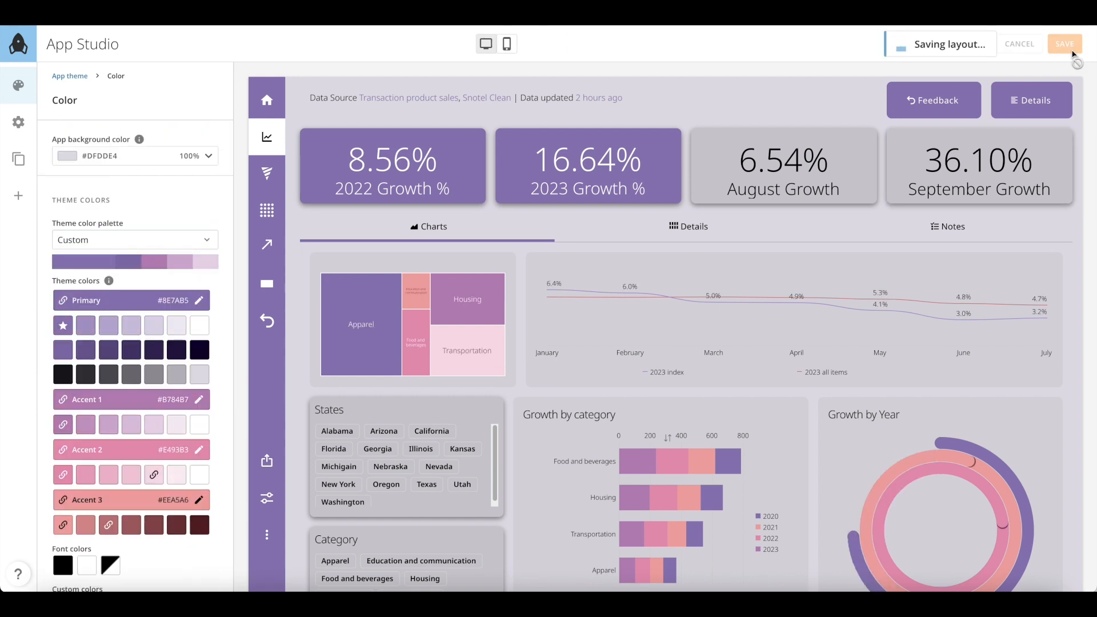
Step: On the Feedback page, enter the name 'Khushb', rate the app Amazing and submit the form
click(1064, 43)
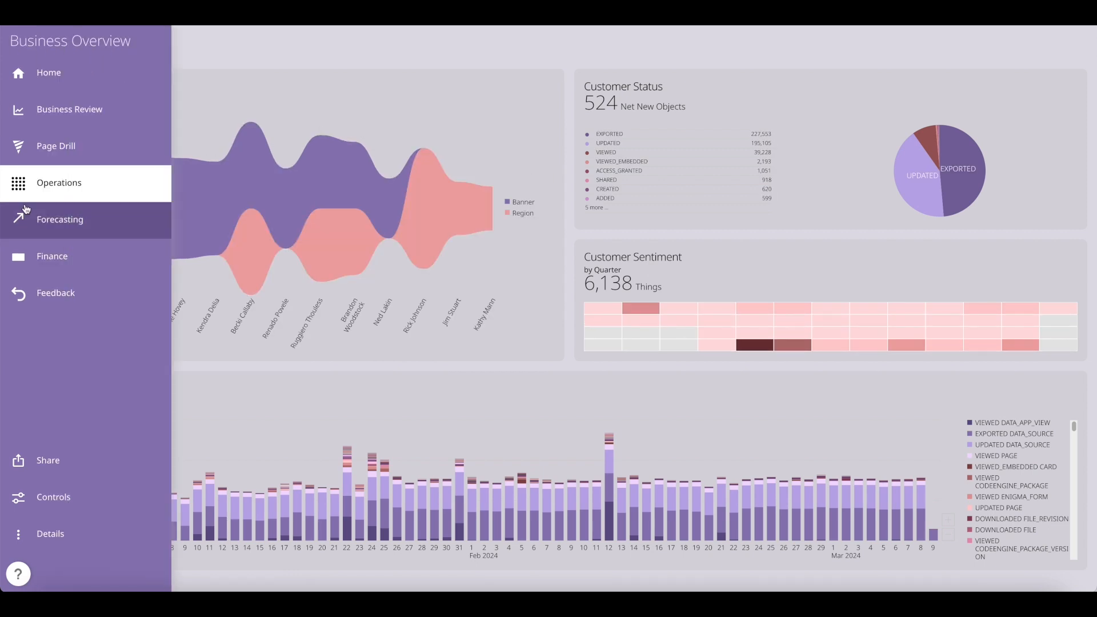
click(60, 220)
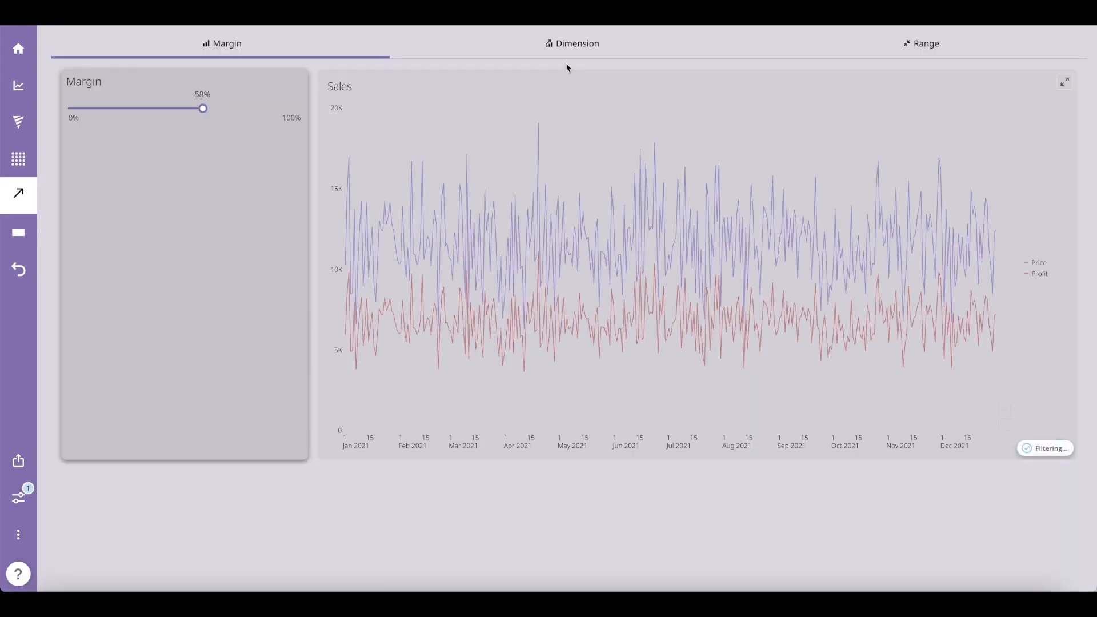
click(925, 43)
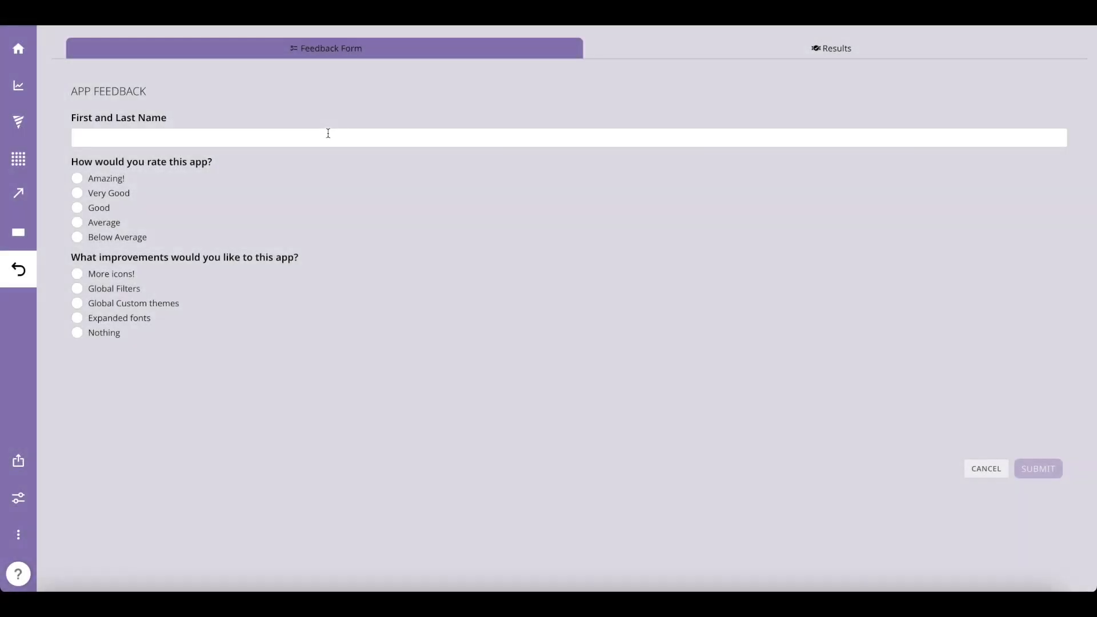
text(Khushb)
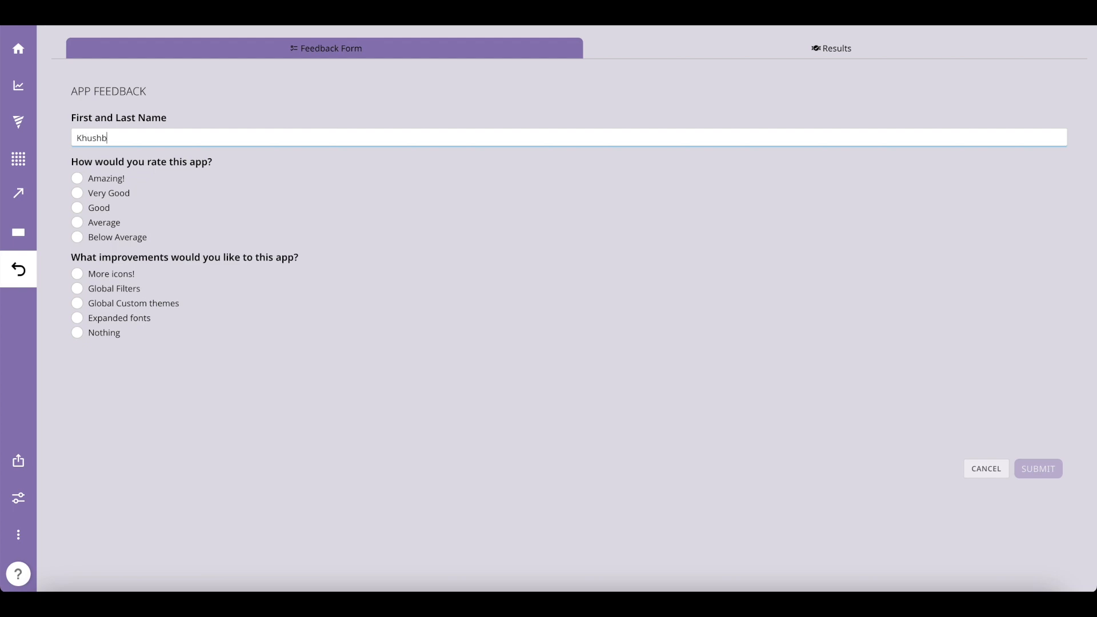
click(77, 179)
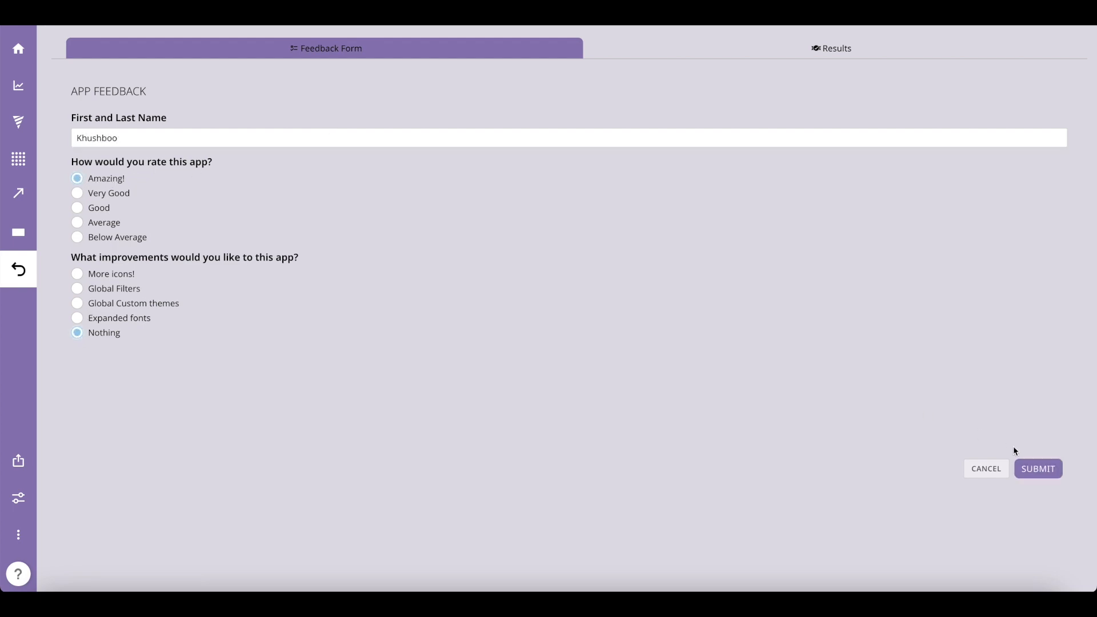
click(1038, 468)
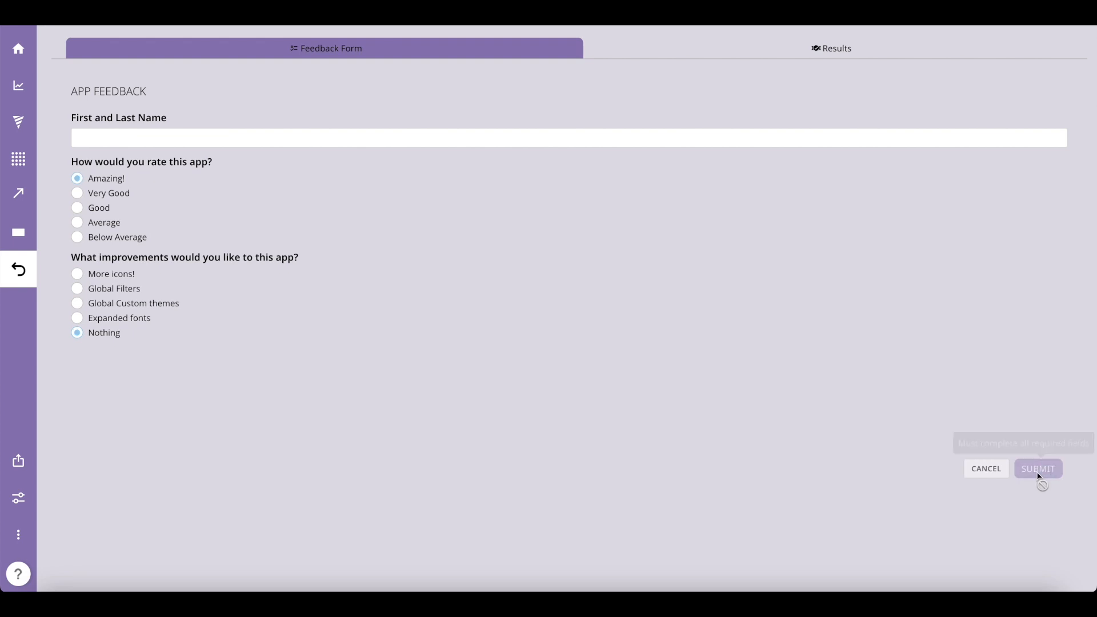
click(1038, 469)
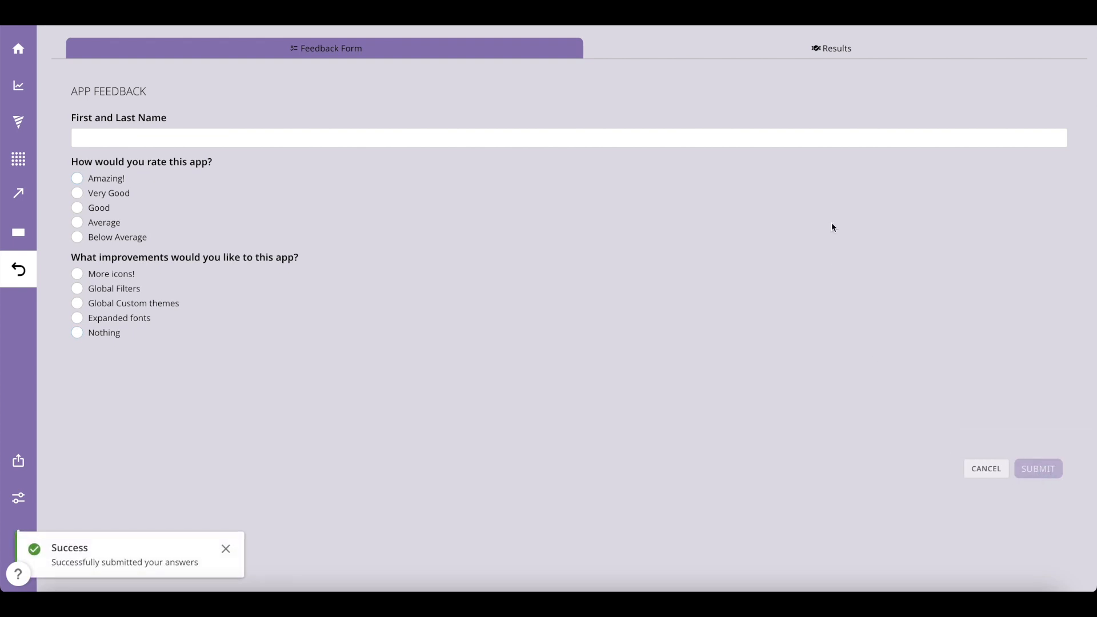
Step: Review the Results tab showing nine responses in the details table and charts
click(831, 48)
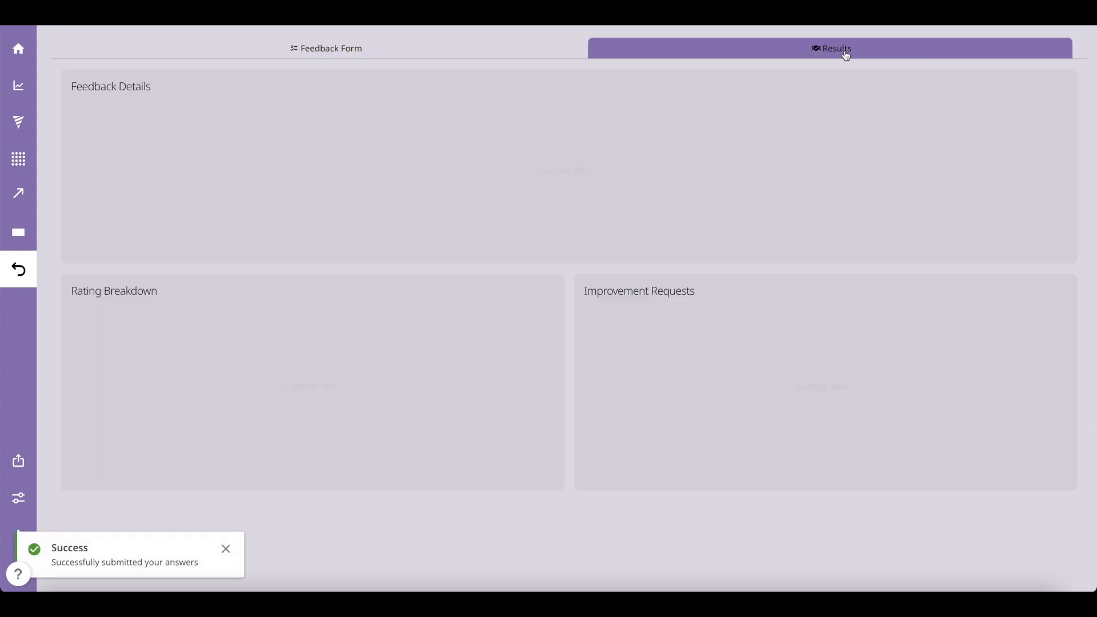
click(835, 48)
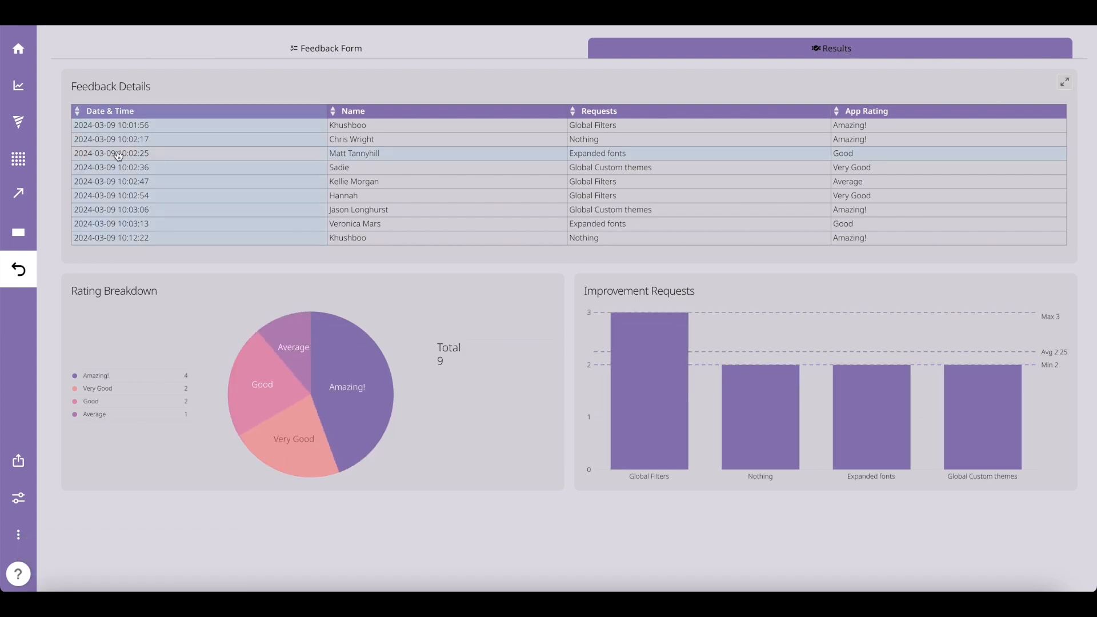
click(19, 86)
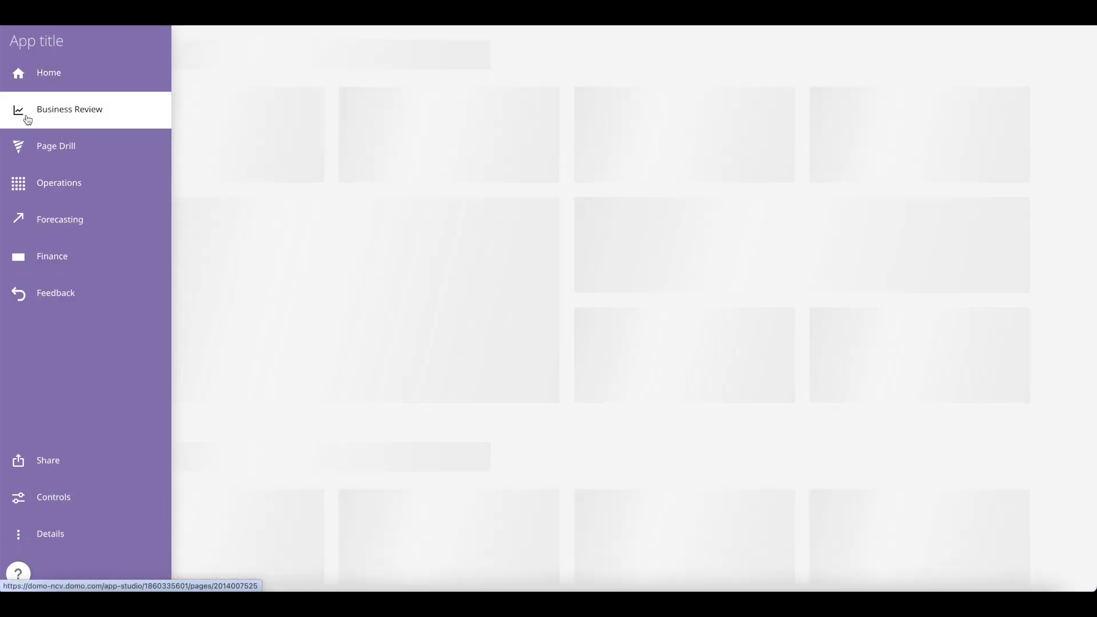
Step: Test the Business Review page's Feedback popup, close it, and reopen the app for editing
click(69, 109)
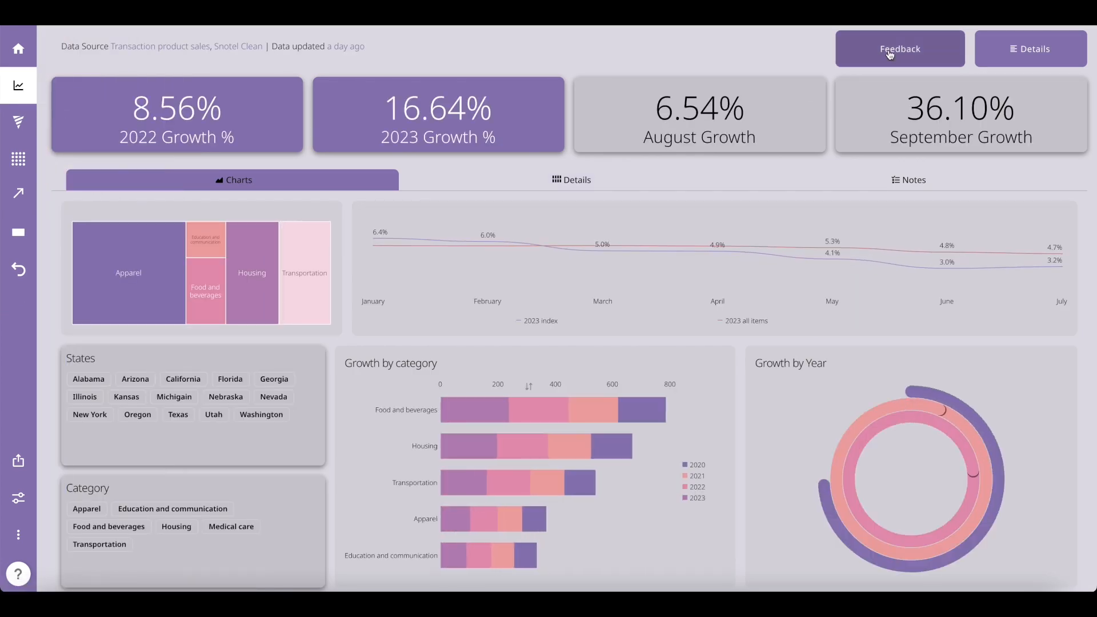
click(900, 48)
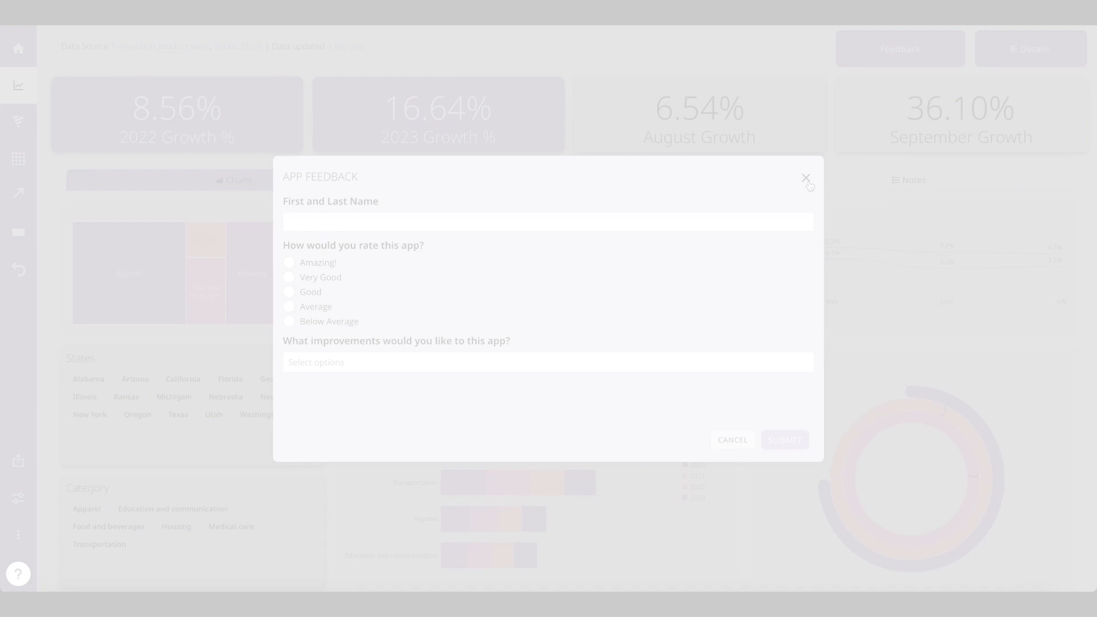
click(806, 178)
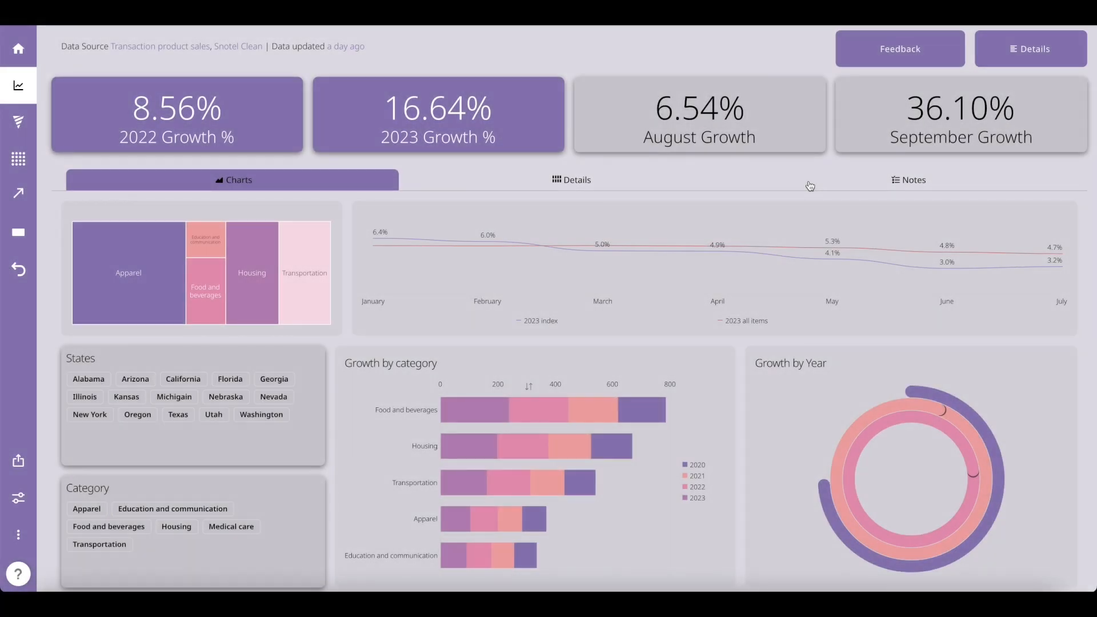
click(18, 534)
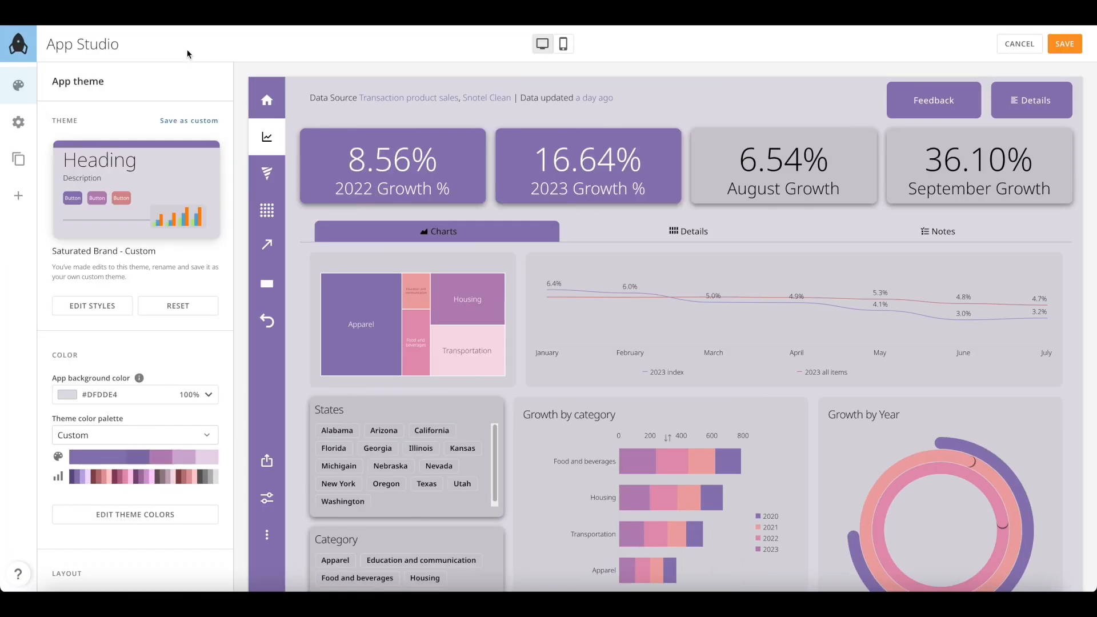
Step: Rename the app title to 'Business Overview' in App configuration
click(18, 122)
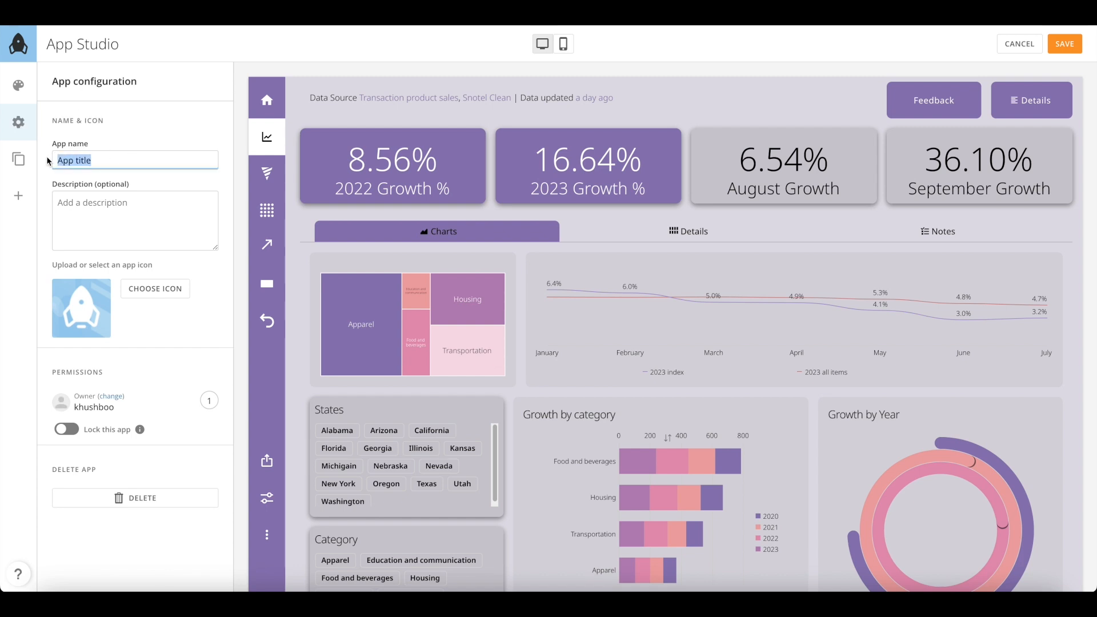
text(Business O)
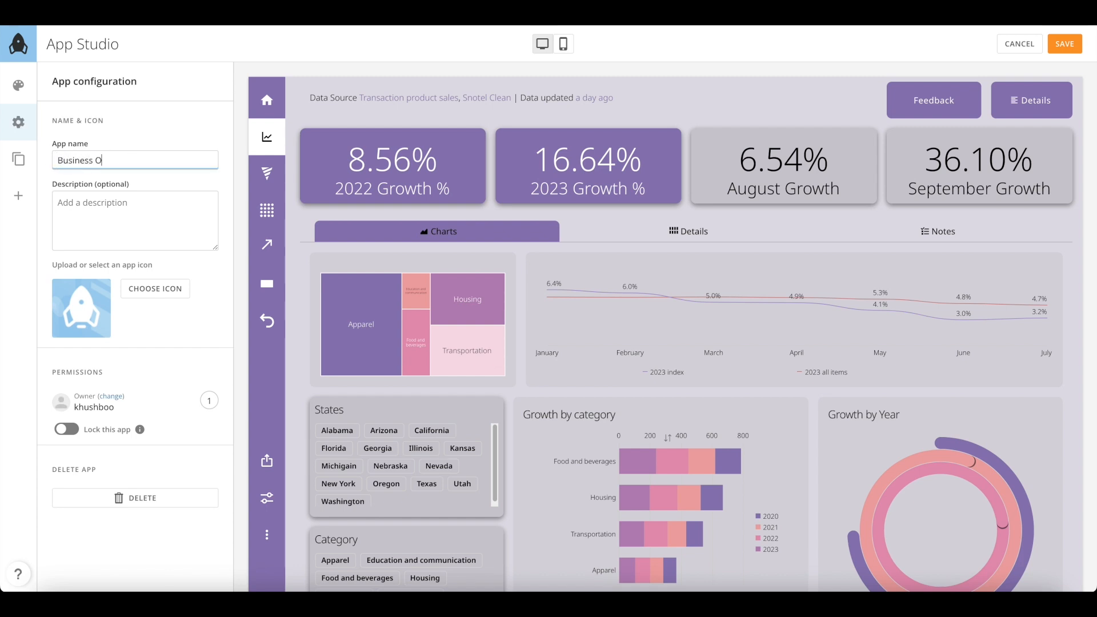
text(verview)
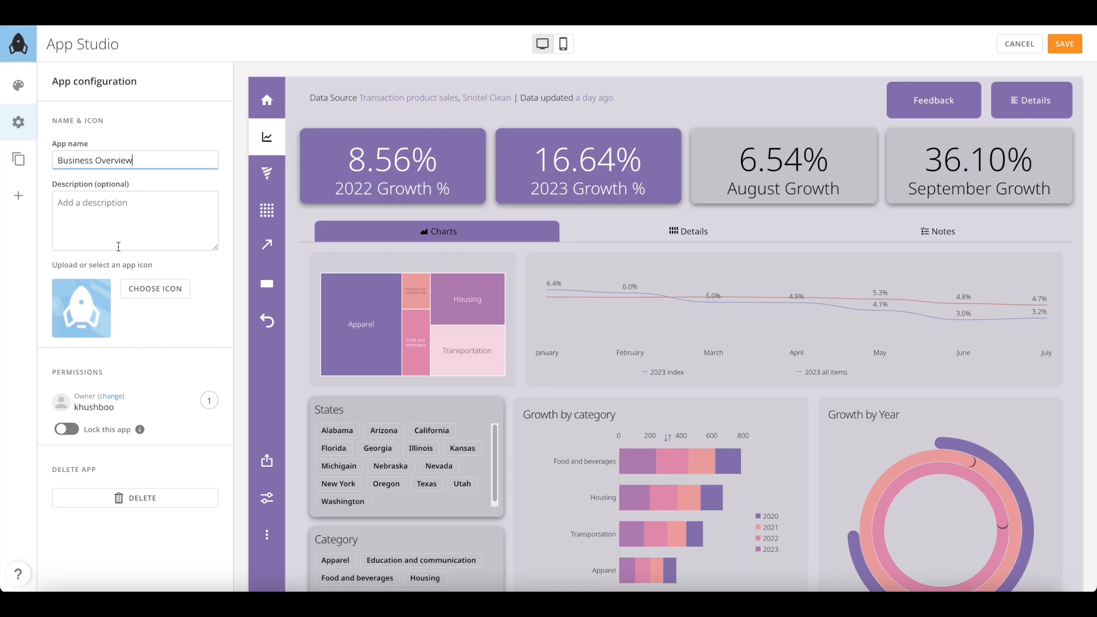
Step: Choose the Business Overview dashboard icon from Domo's library and save the app
click(154, 288)
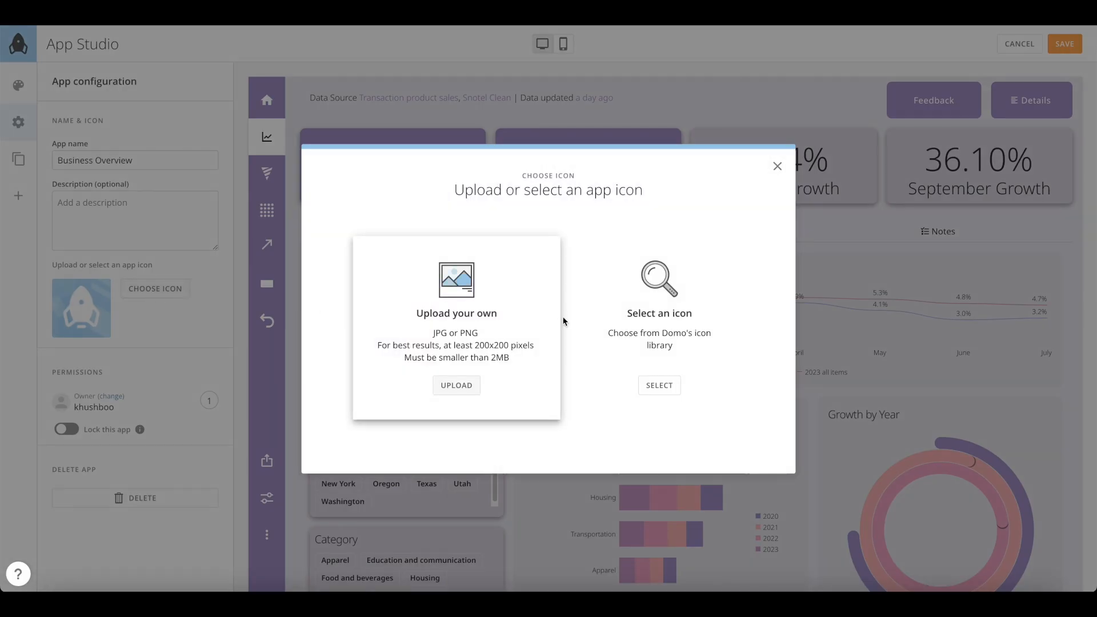
click(658, 386)
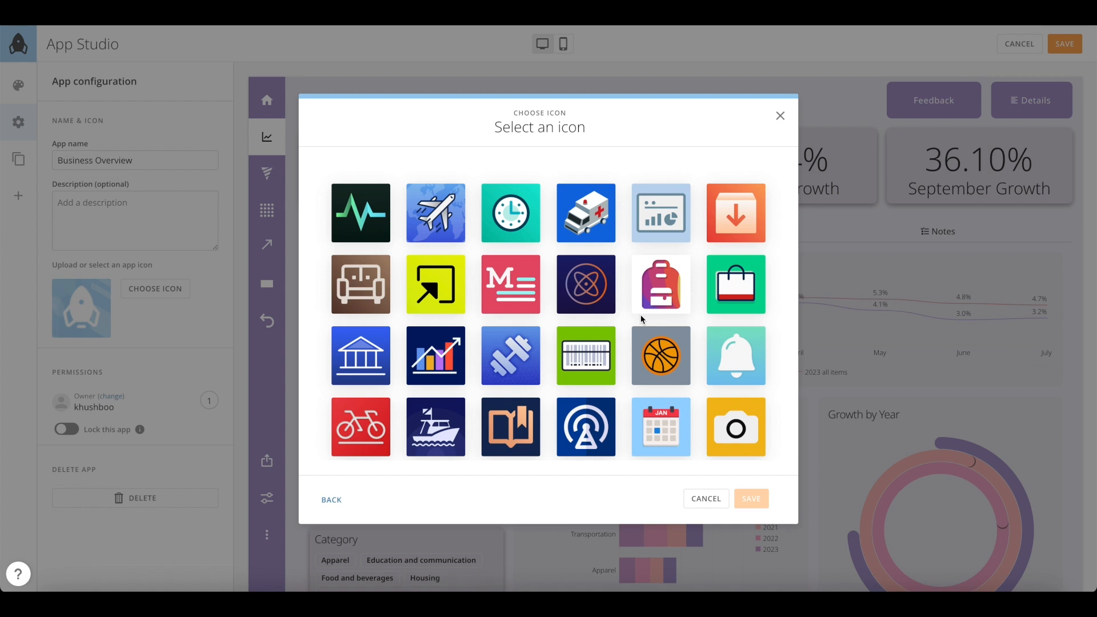
scroll(down, 3)
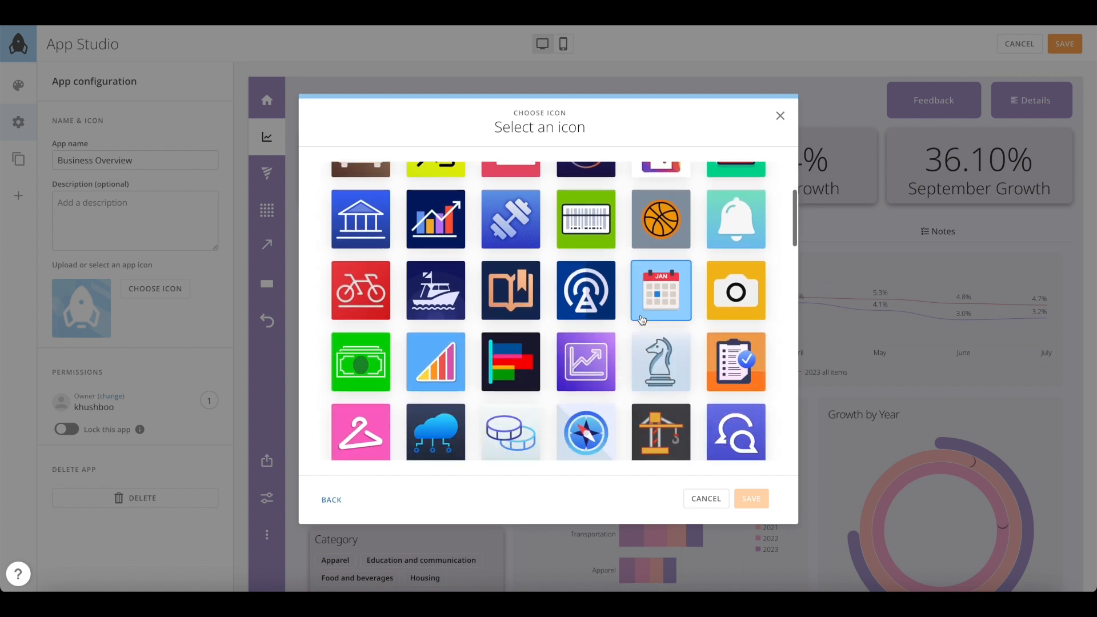
scroll(down, 3)
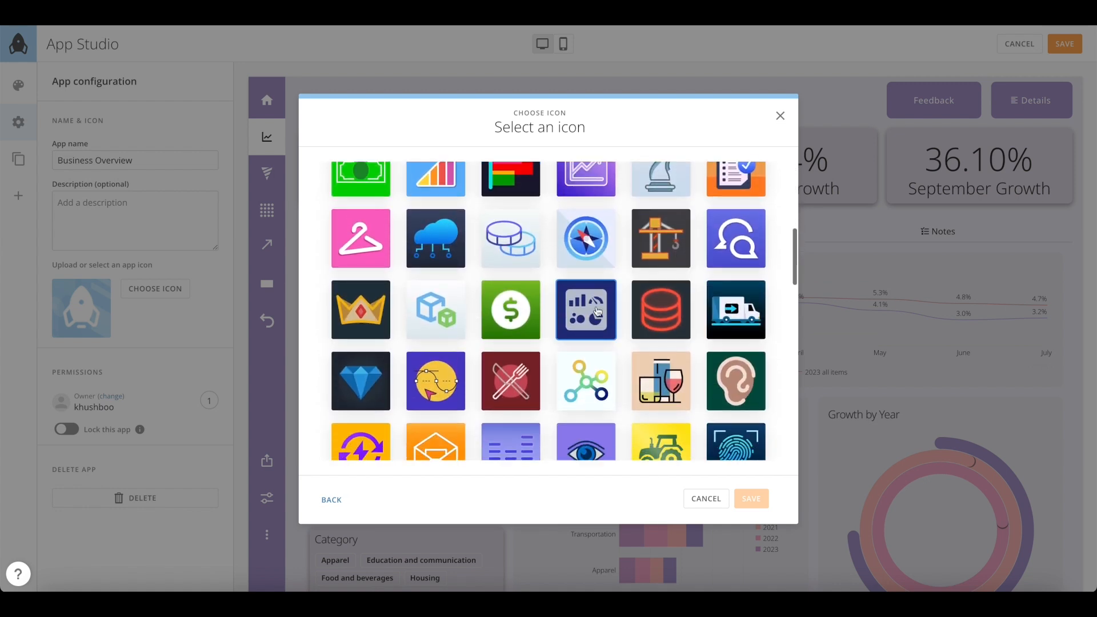
click(586, 310)
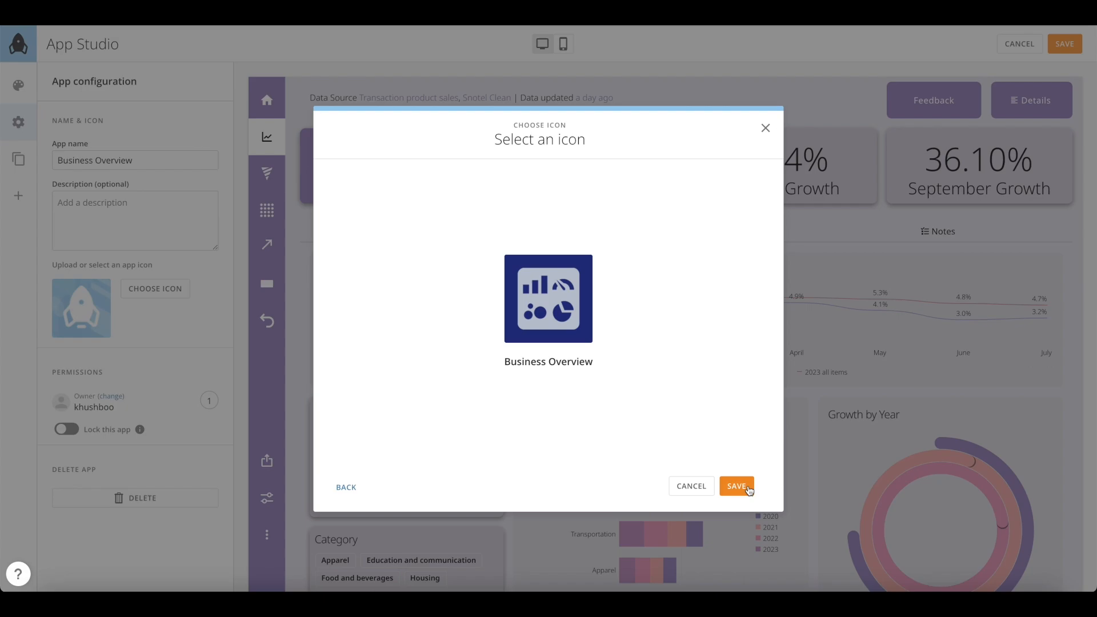
click(735, 486)
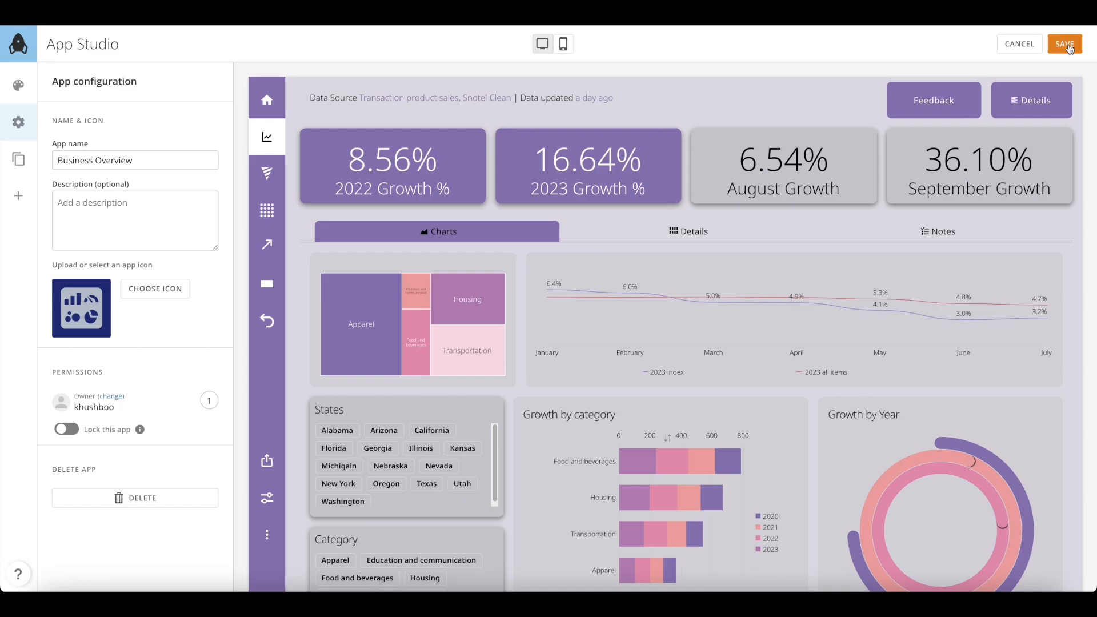
click(1065, 44)
text(chri)
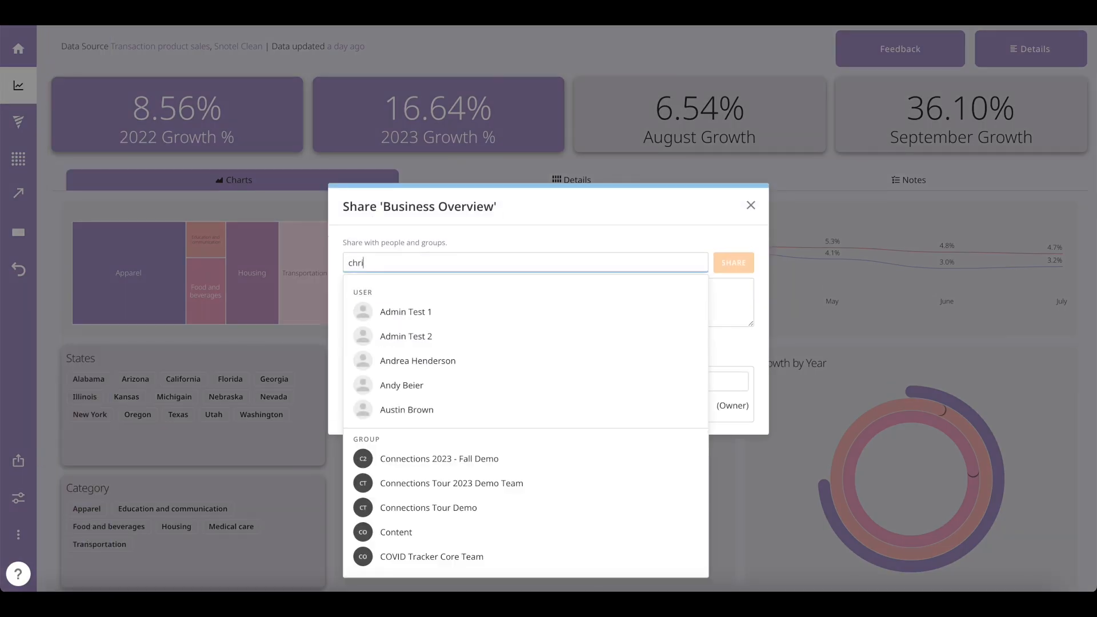
text(s)
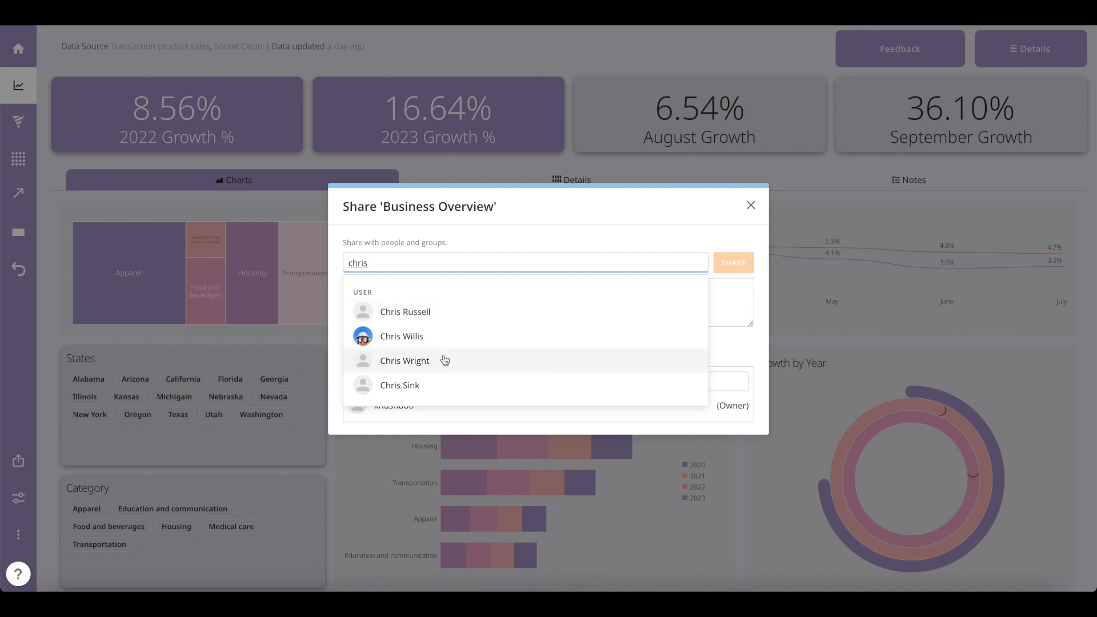
click(405, 360)
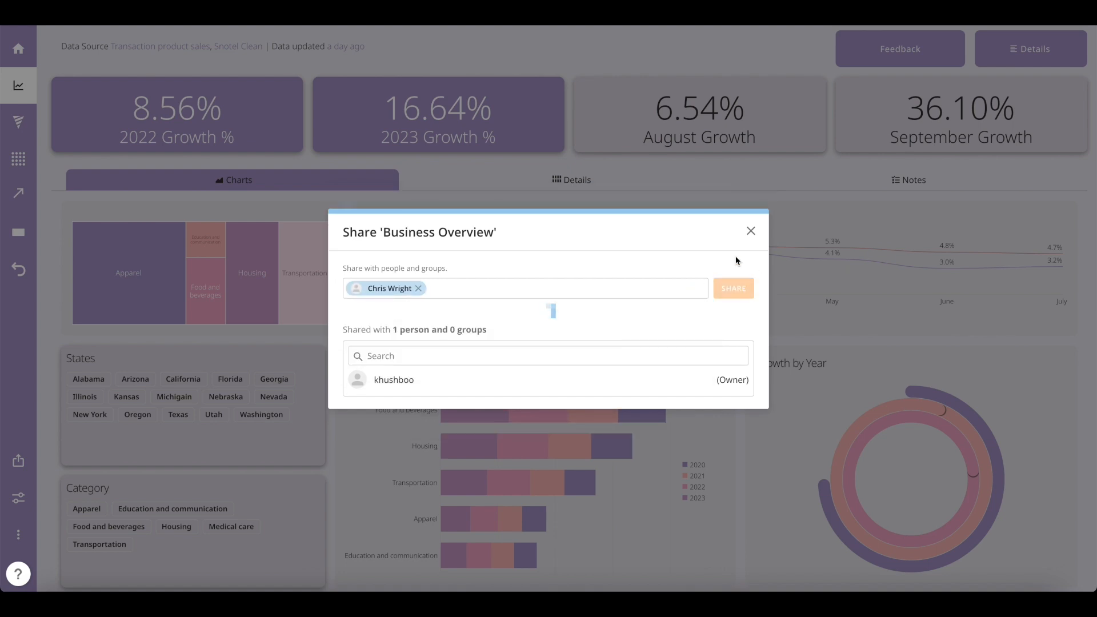
click(733, 288)
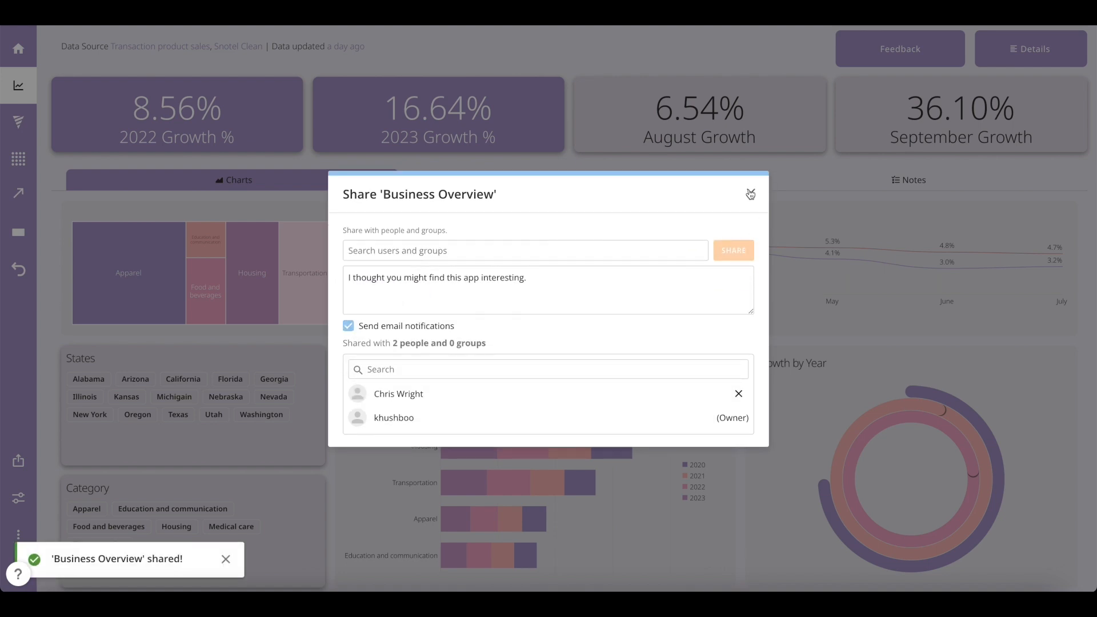
click(750, 195)
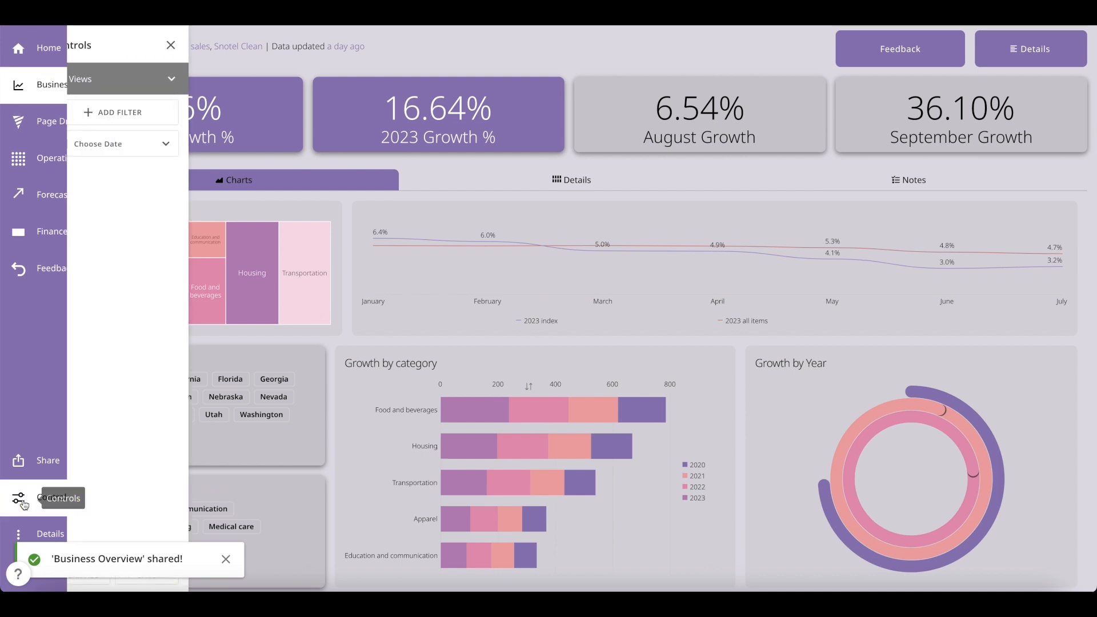
Step: Favorite Business Overview from its Details panel after reviewing owner and data sources
click(134, 112)
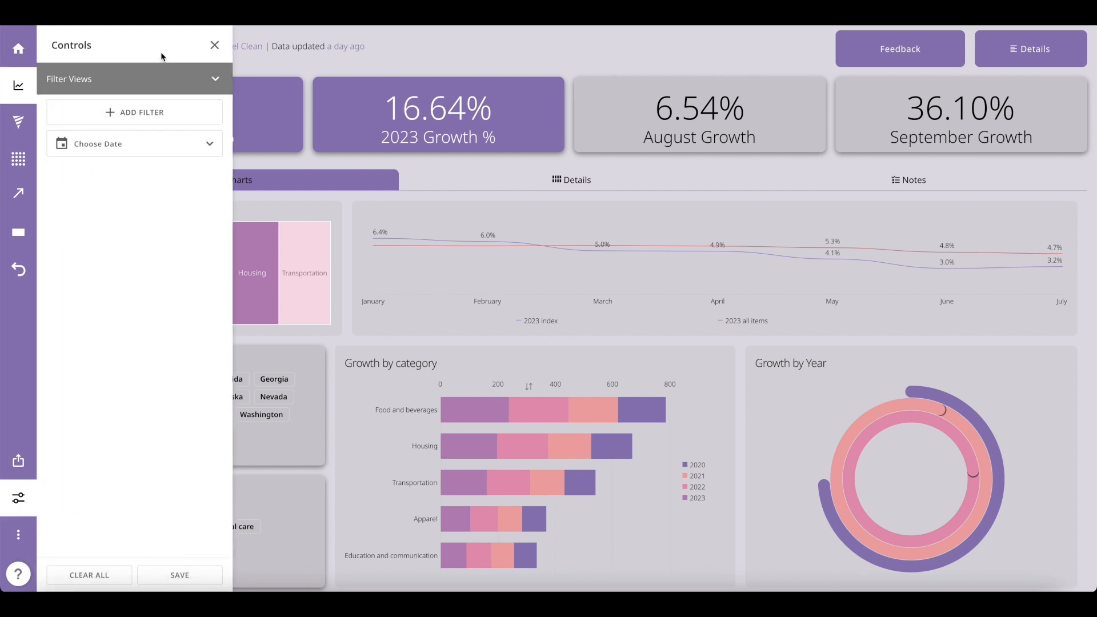
click(17, 534)
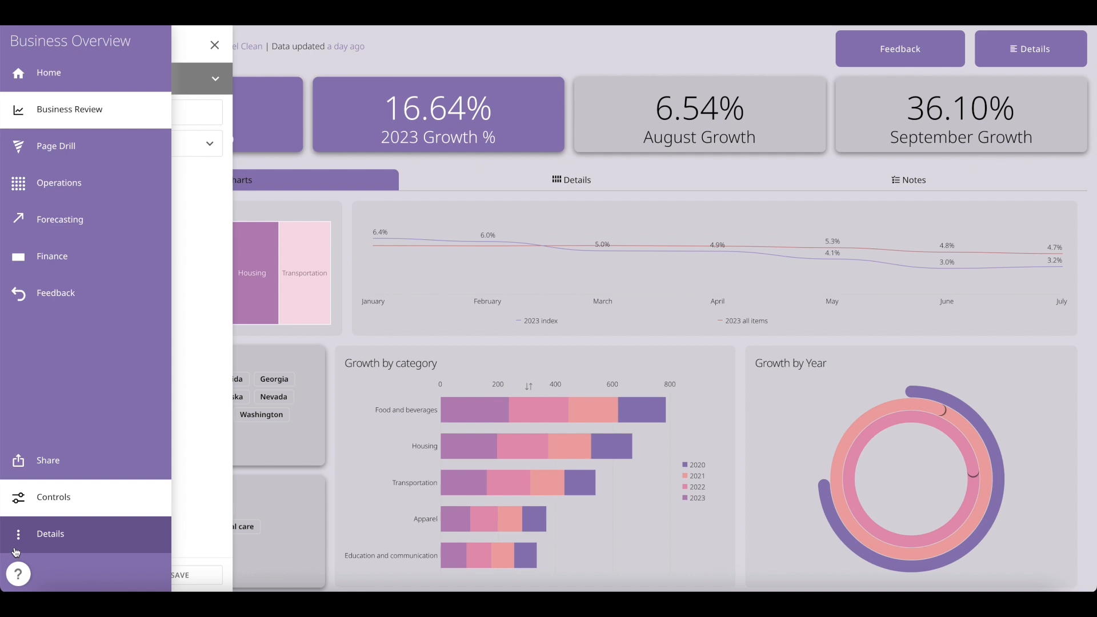
click(49, 534)
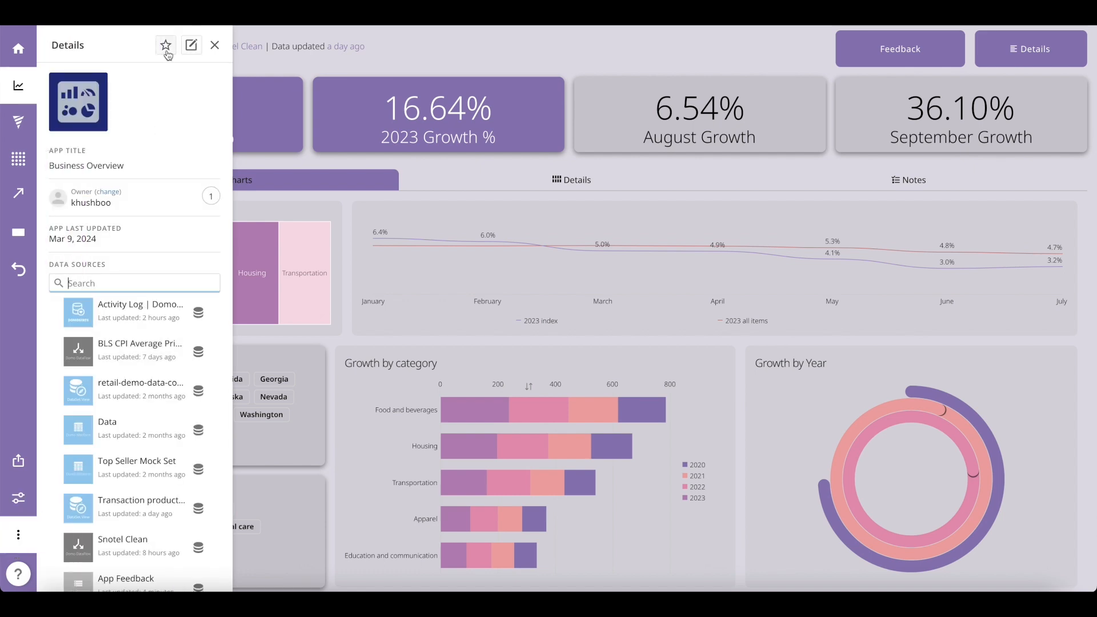
click(166, 45)
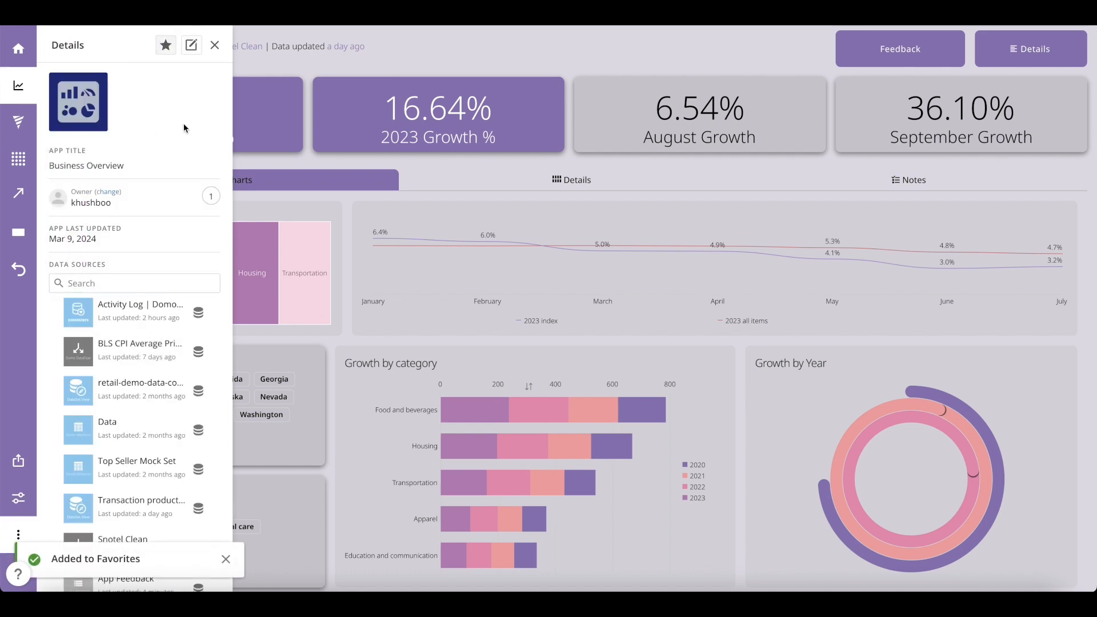
scroll(down, 3)
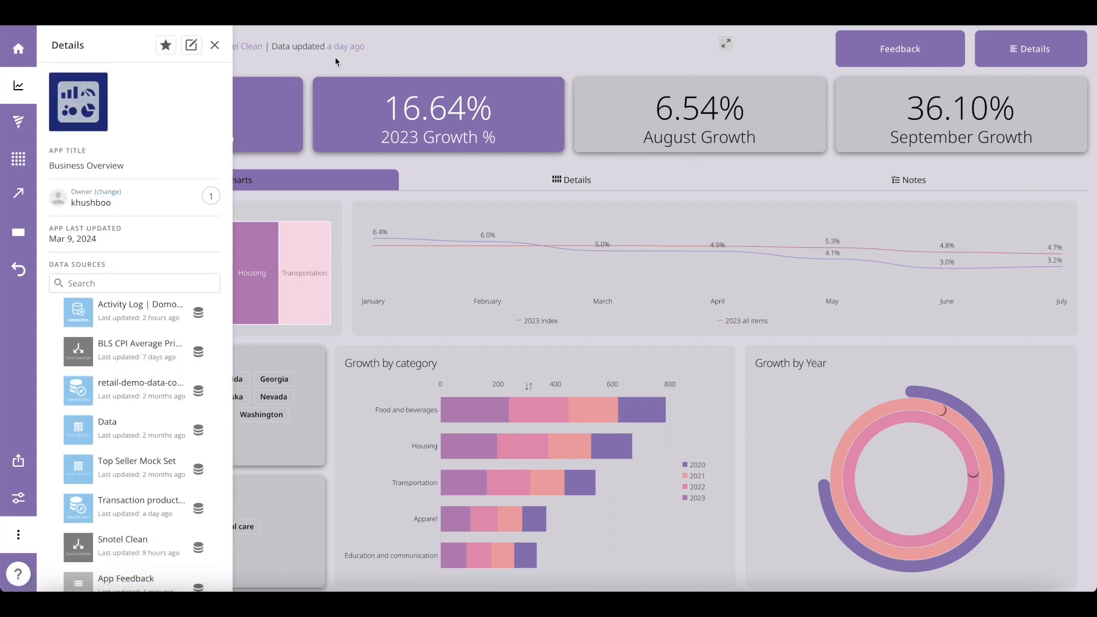
click(214, 45)
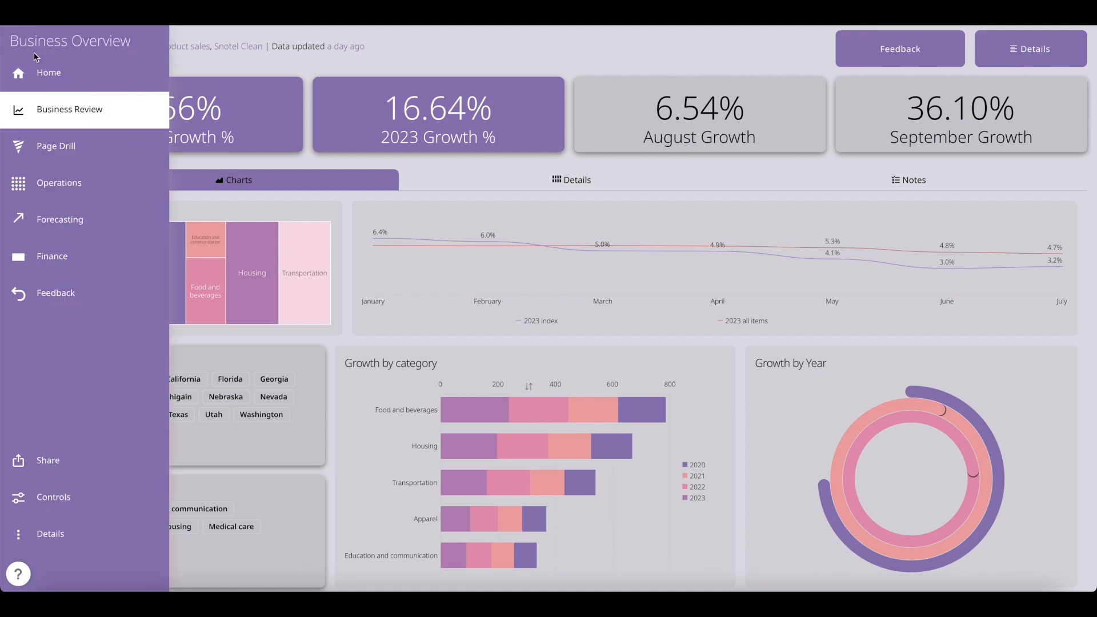